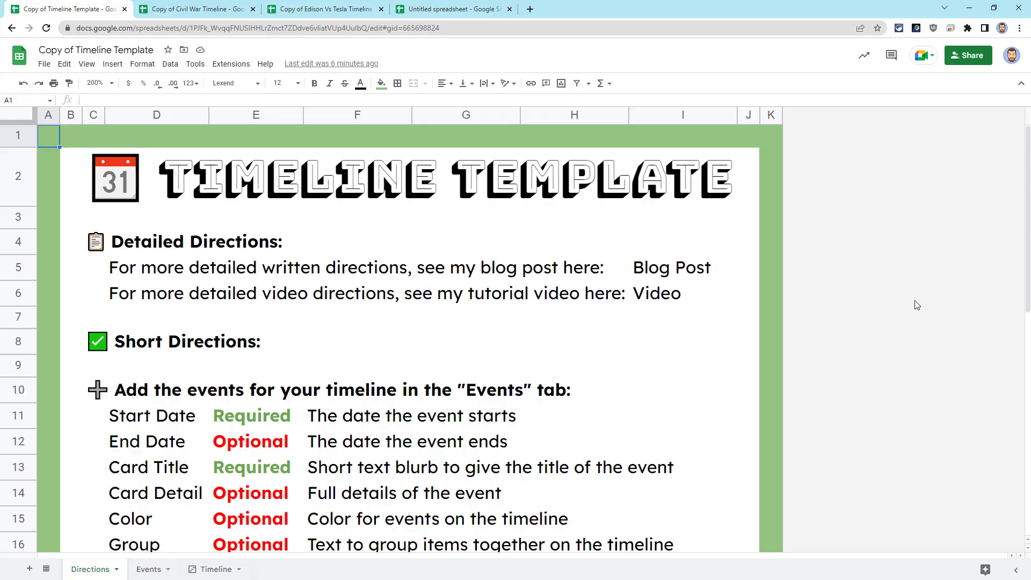
mouse_move(913, 305)
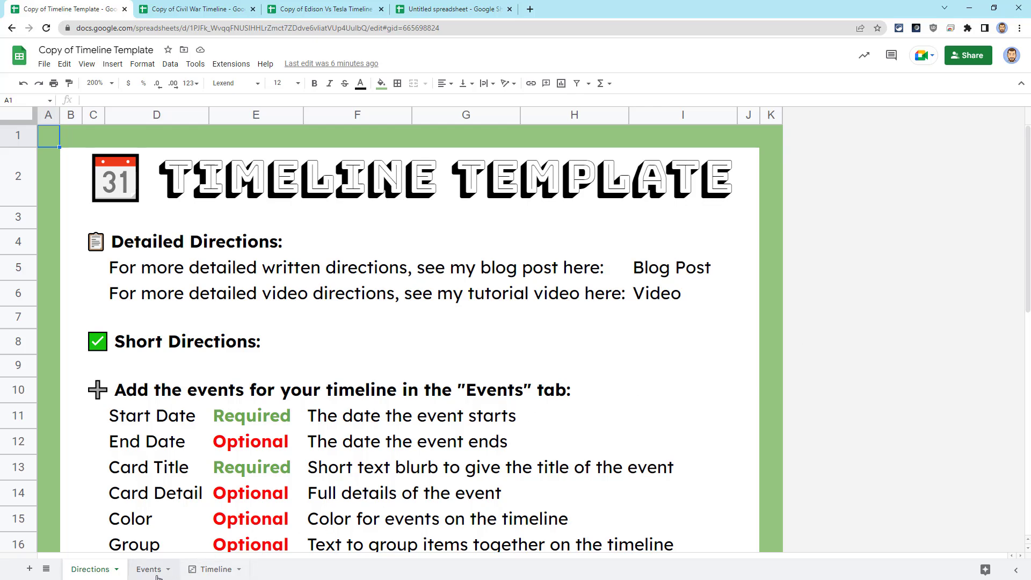
Browse the template's events sheet, empty timeline and directions tabs.
click(148, 568)
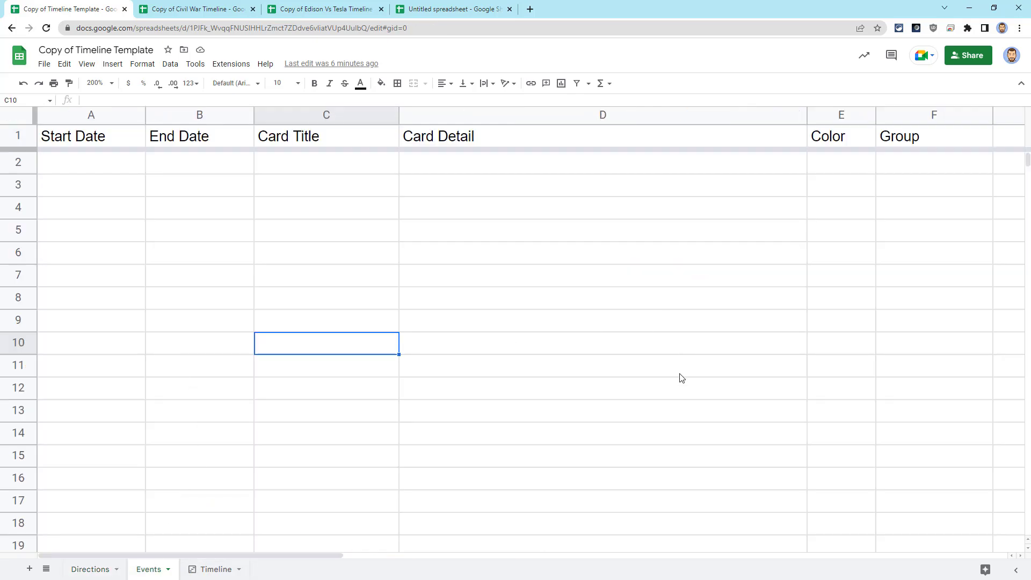
mouse_move(670, 410)
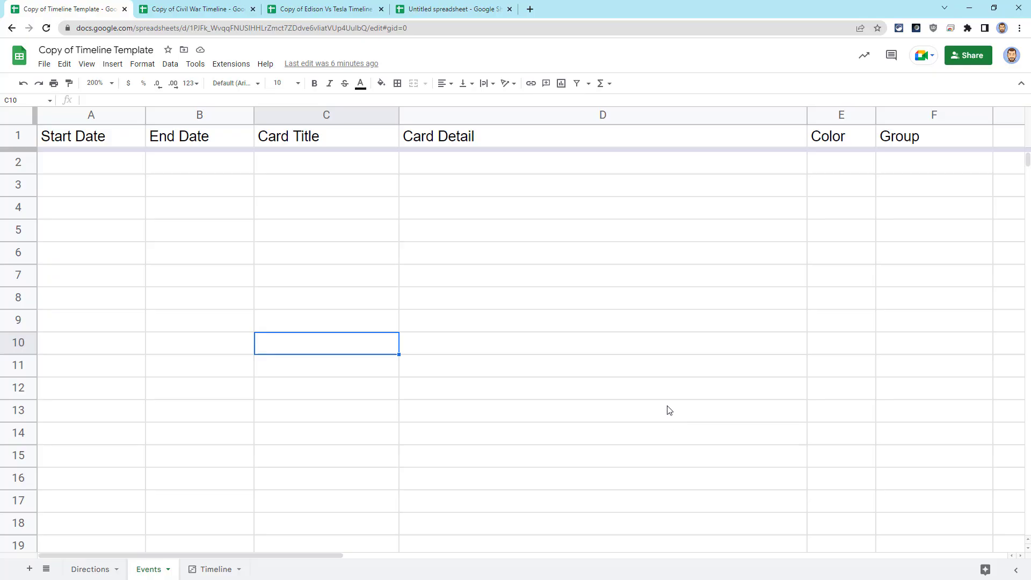
click(214, 568)
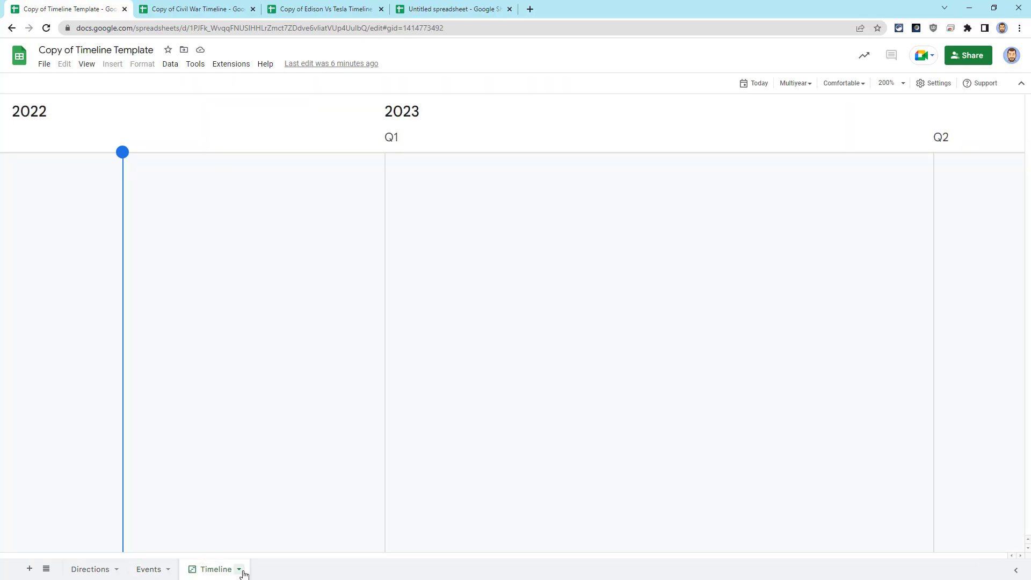
mouse_move(122, 556)
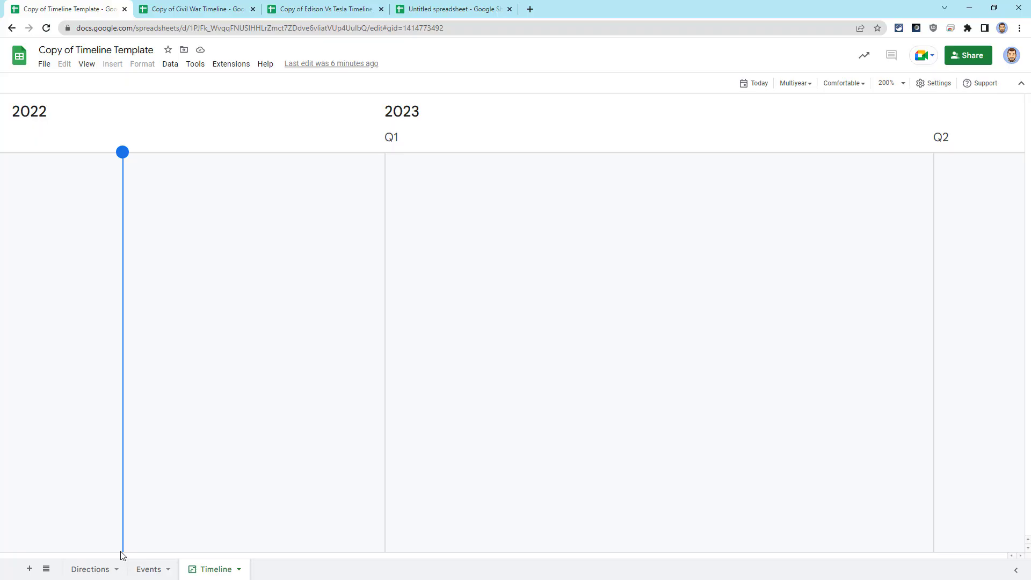
click(148, 568)
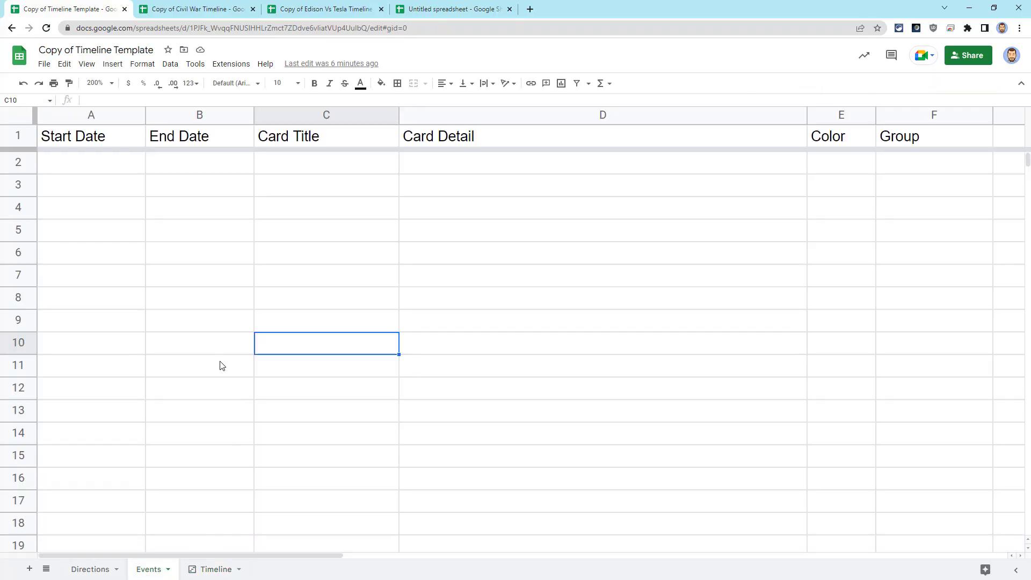
mouse_move(493, 384)
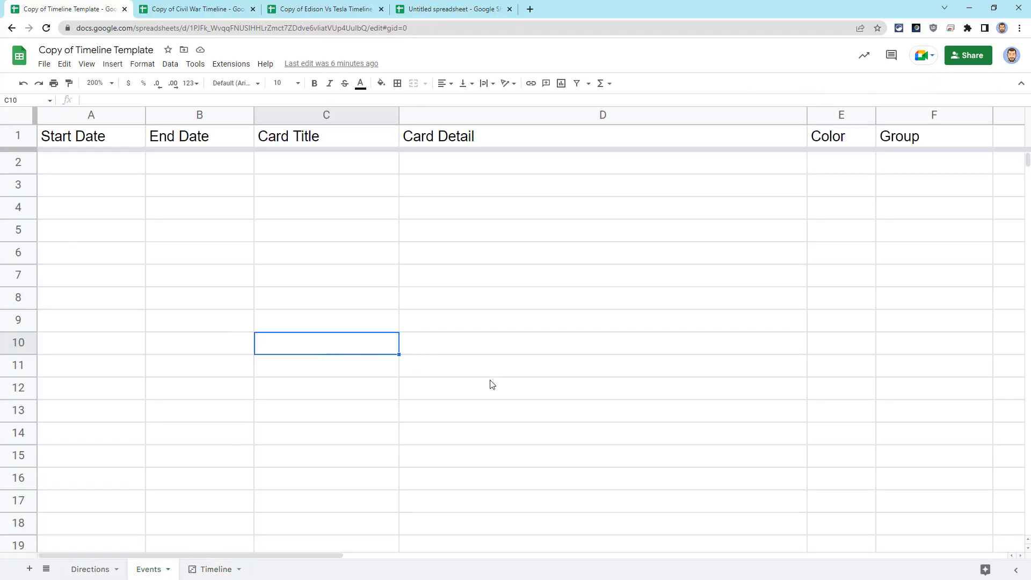
mouse_move(483, 398)
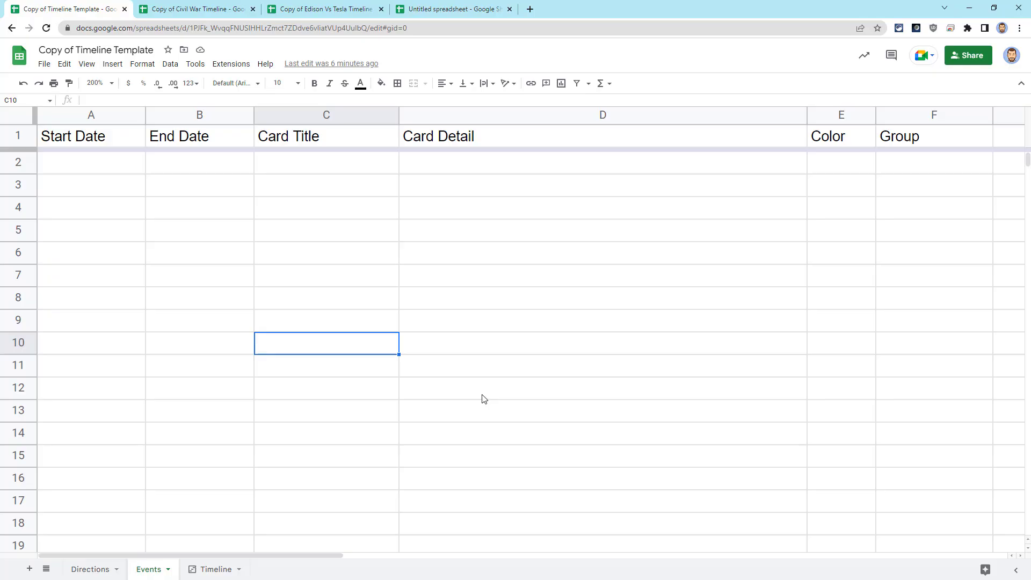
mouse_move(90, 569)
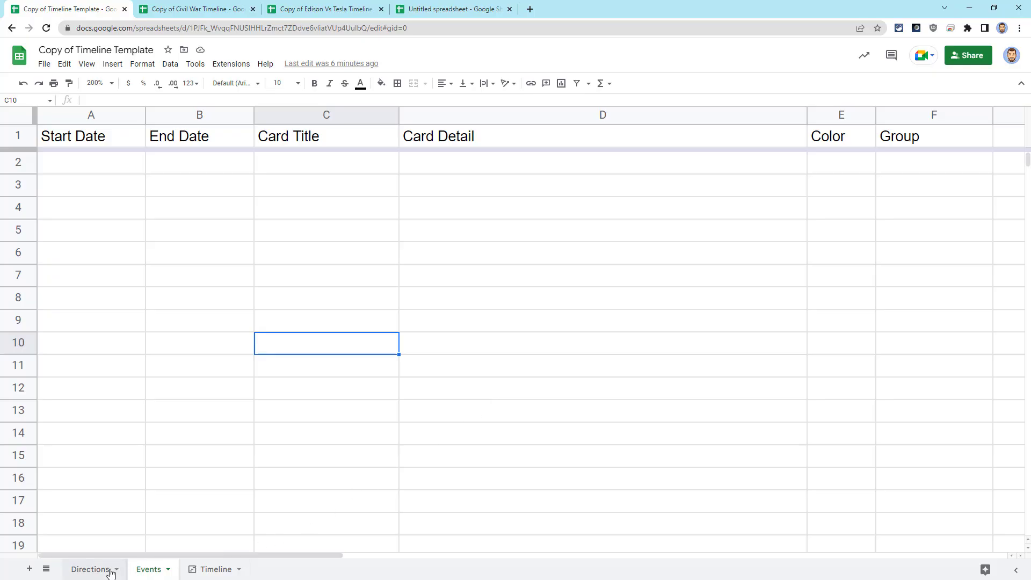
click(90, 568)
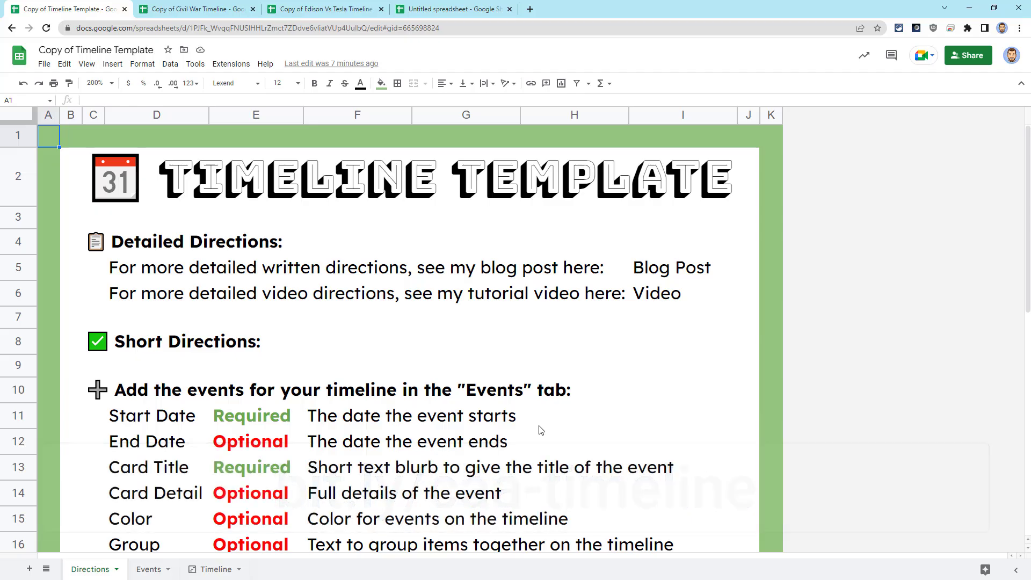
Compare the Civil War and Edison vs Tesla timelines, ending on Civil War.
click(195, 8)
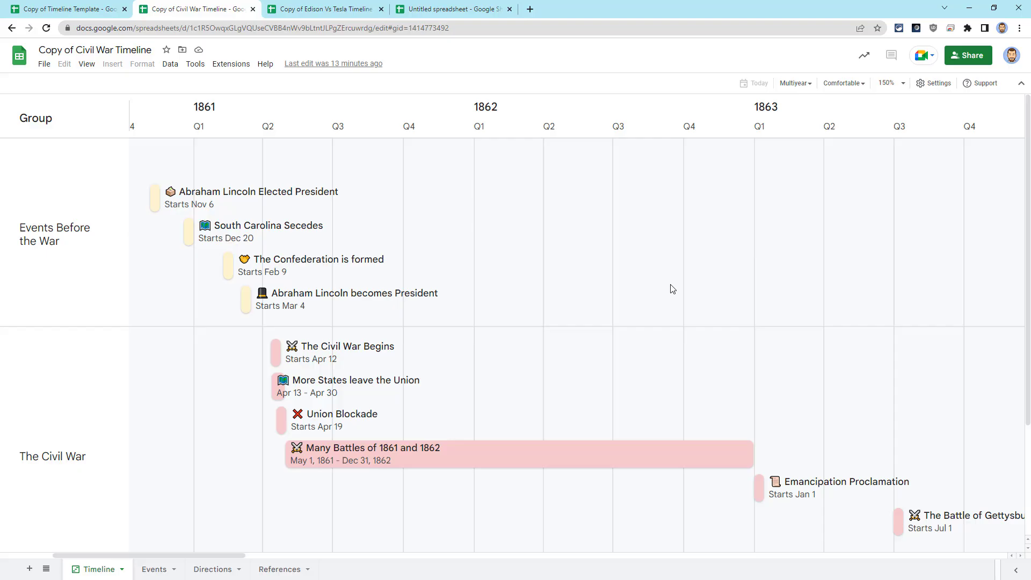
mouse_move(676, 385)
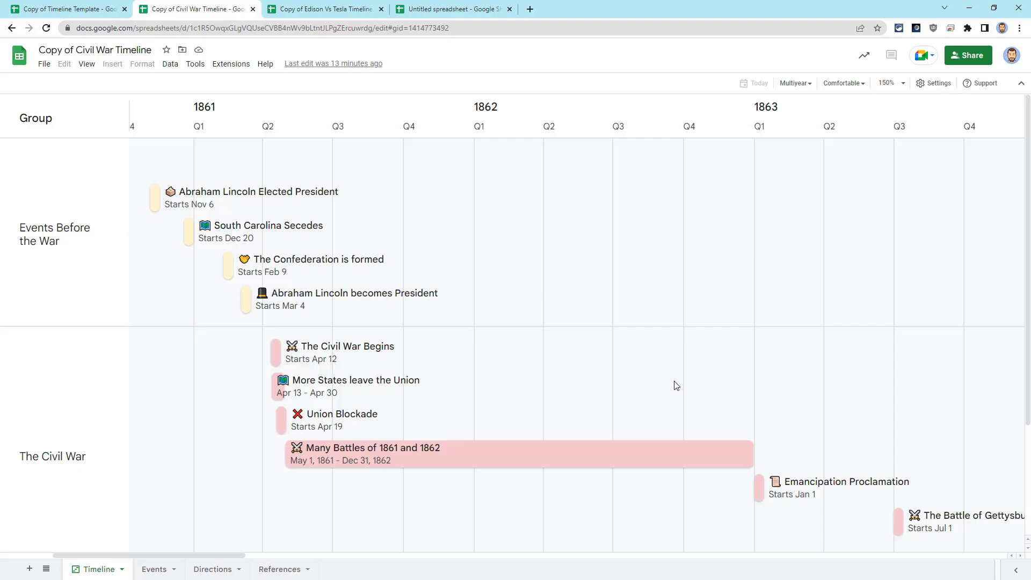
mouse_move(777, 297)
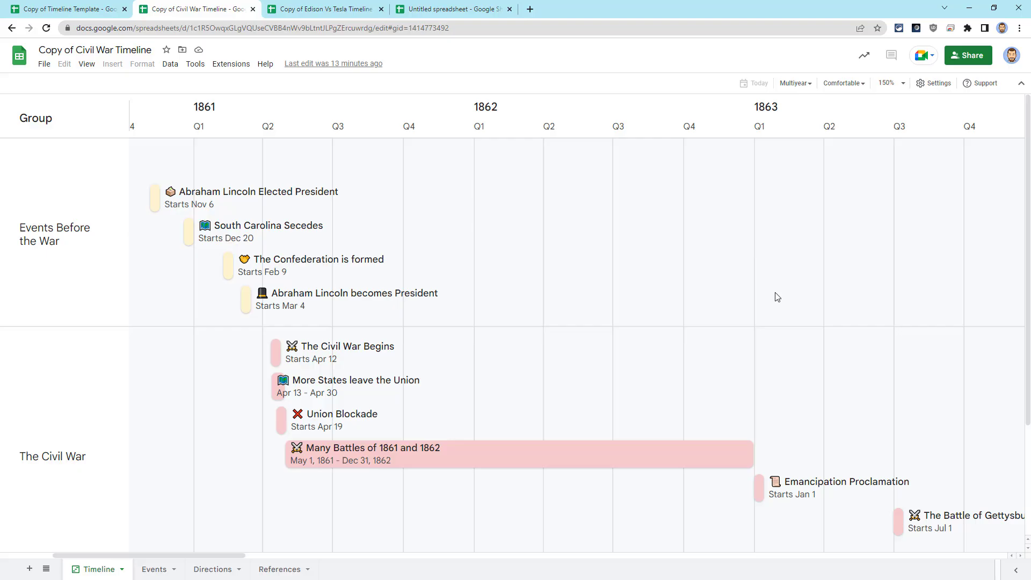
click(322, 8)
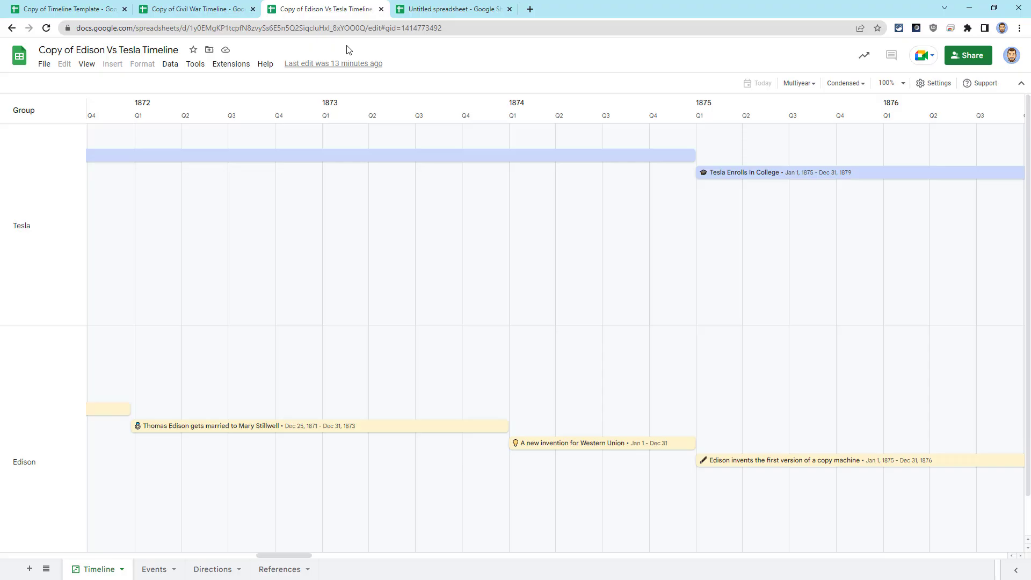
mouse_move(497, 306)
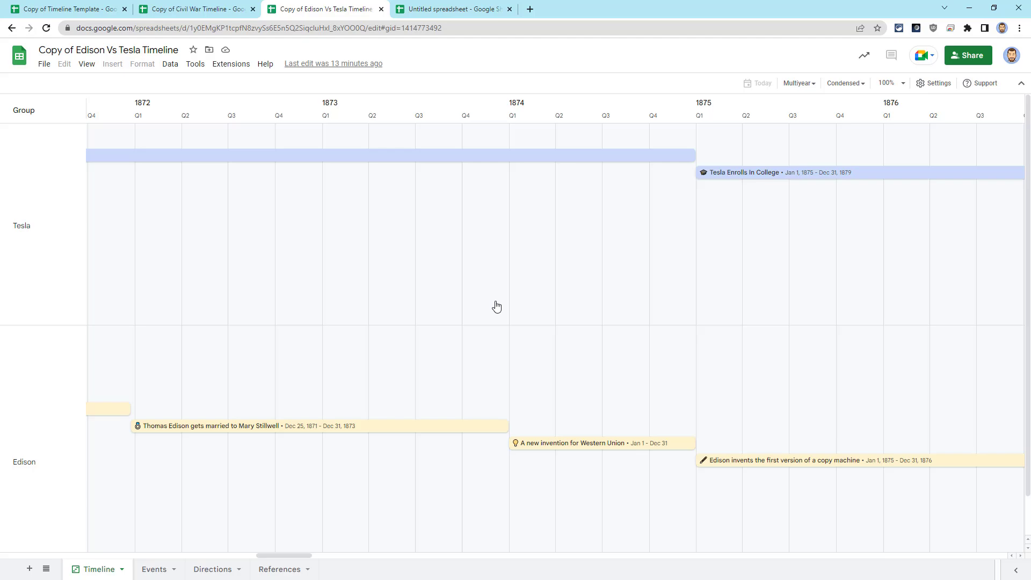
click(195, 9)
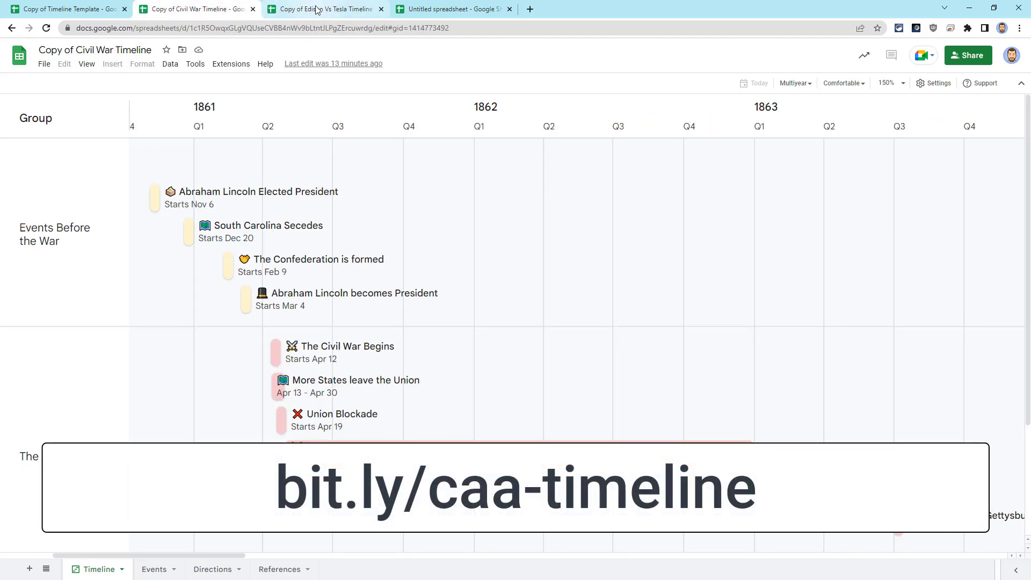
click(323, 9)
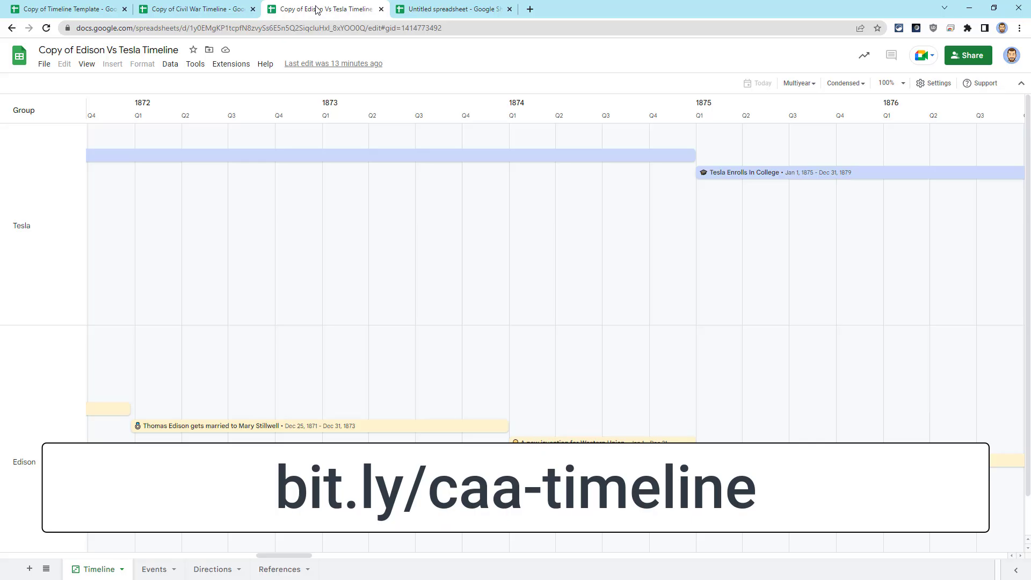
click(195, 9)
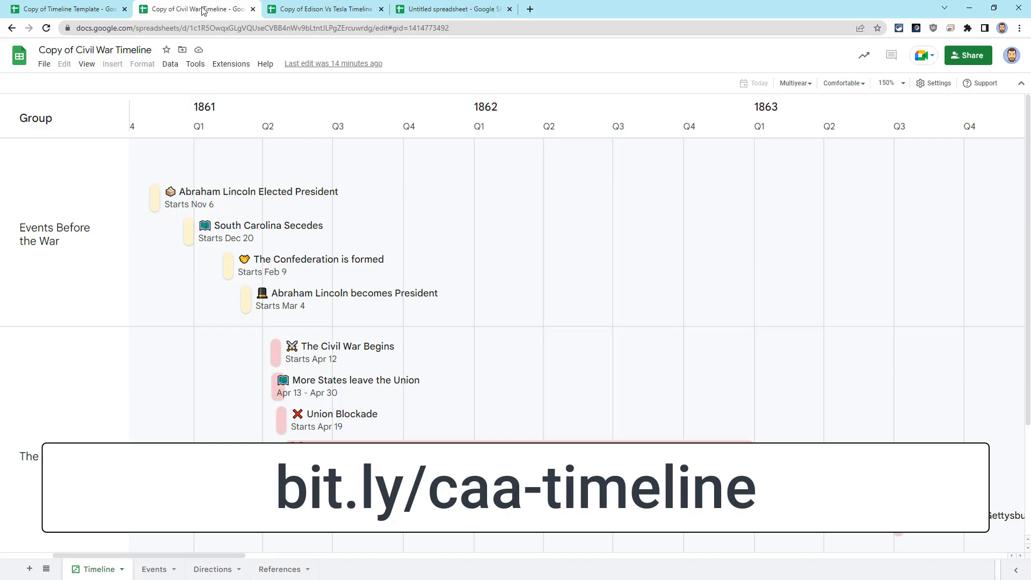
Scroll the Civil War events, then open the Abraham Lincoln Elected President timeline card.
click(154, 569)
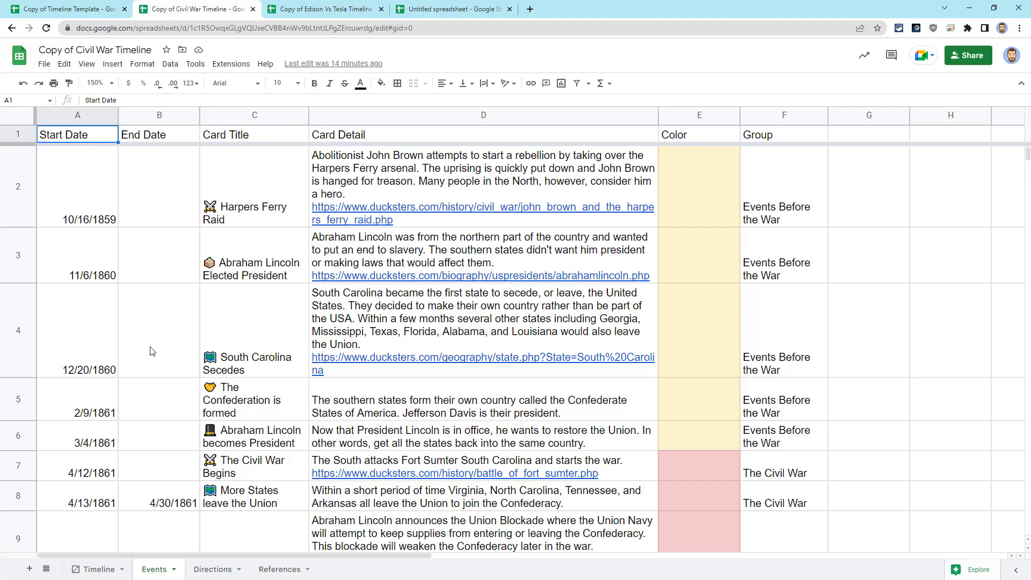
mouse_move(254, 431)
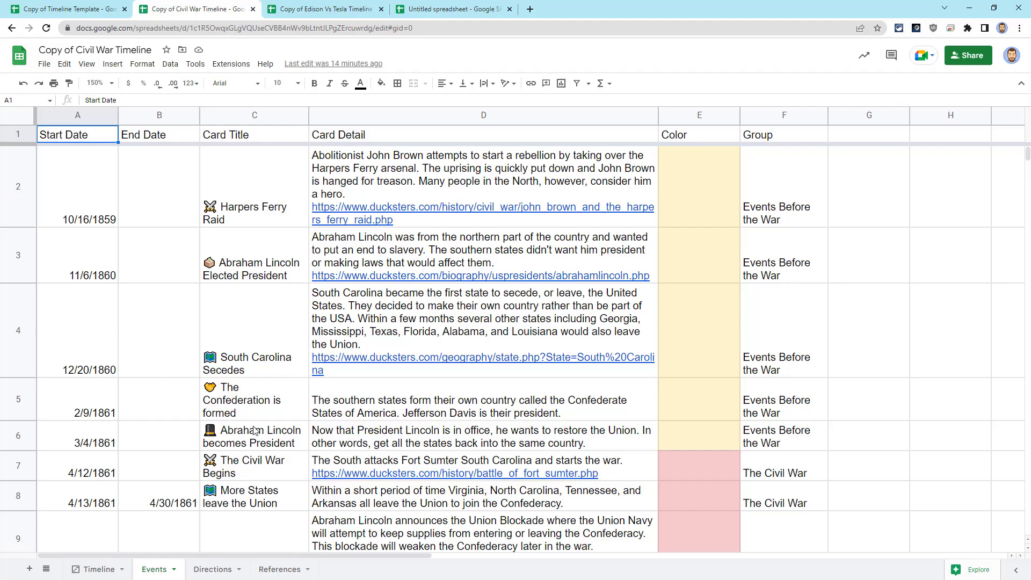
scroll(down, 3)
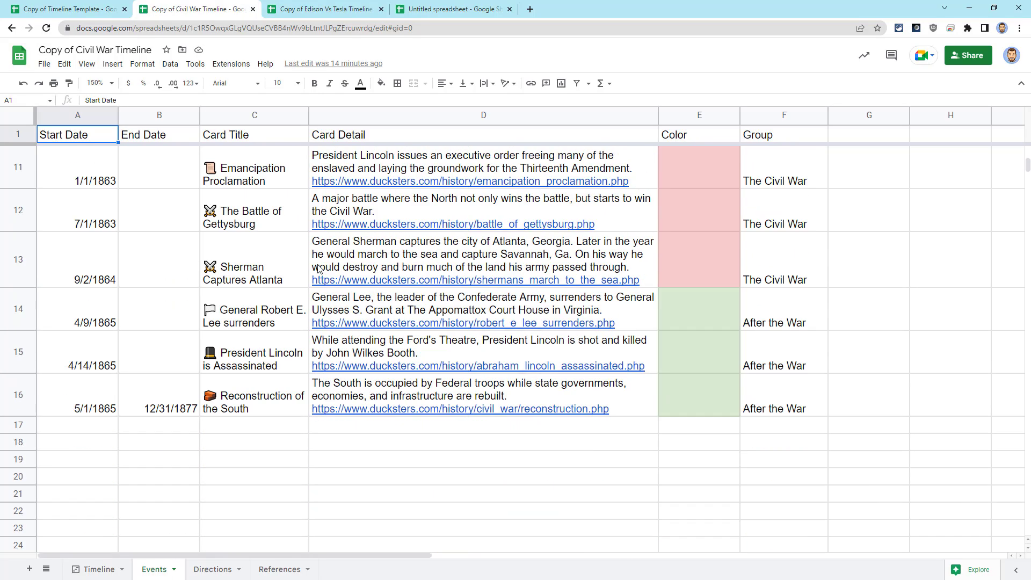
scroll(up, 3)
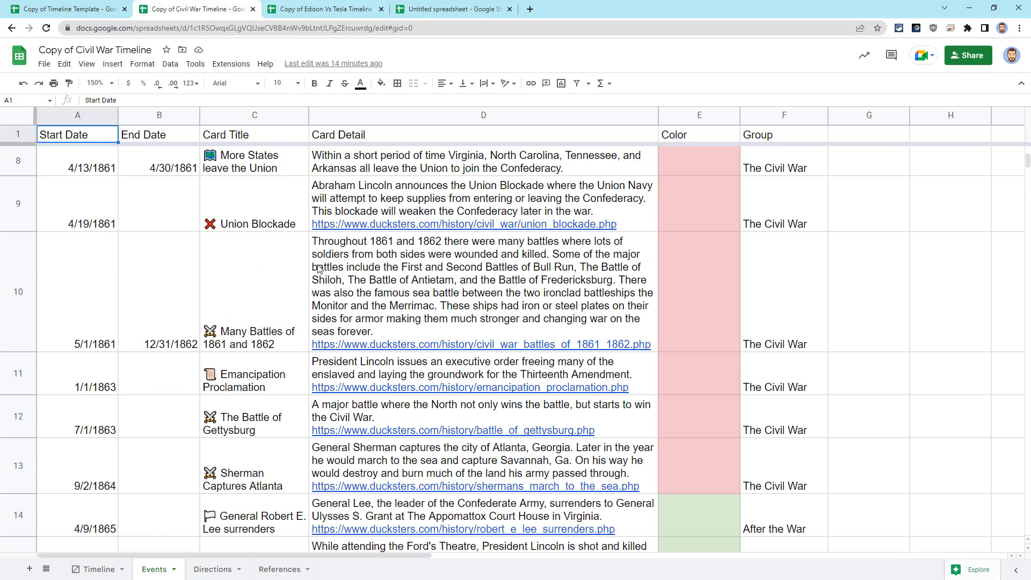
scroll(up, 3)
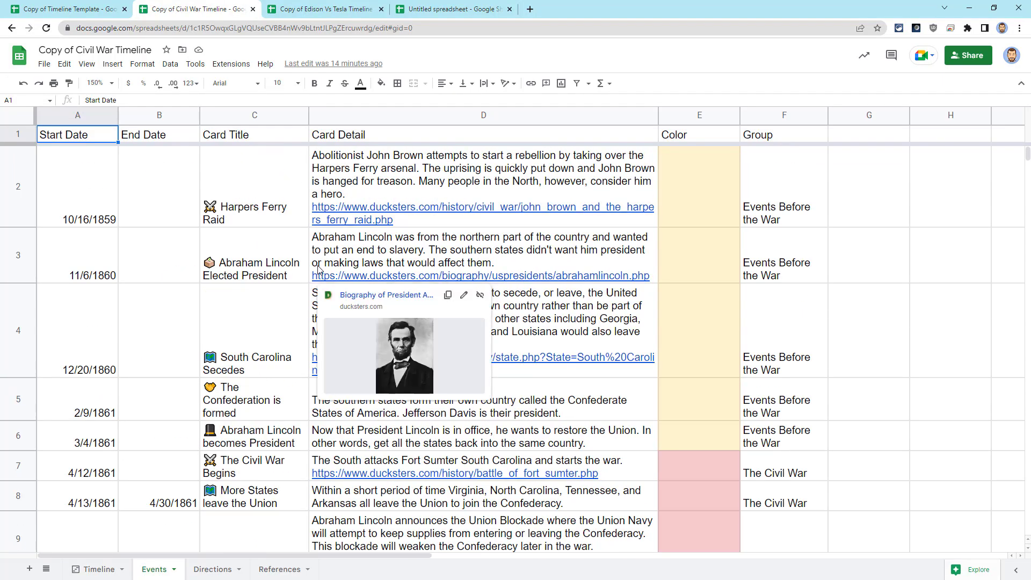
click(97, 569)
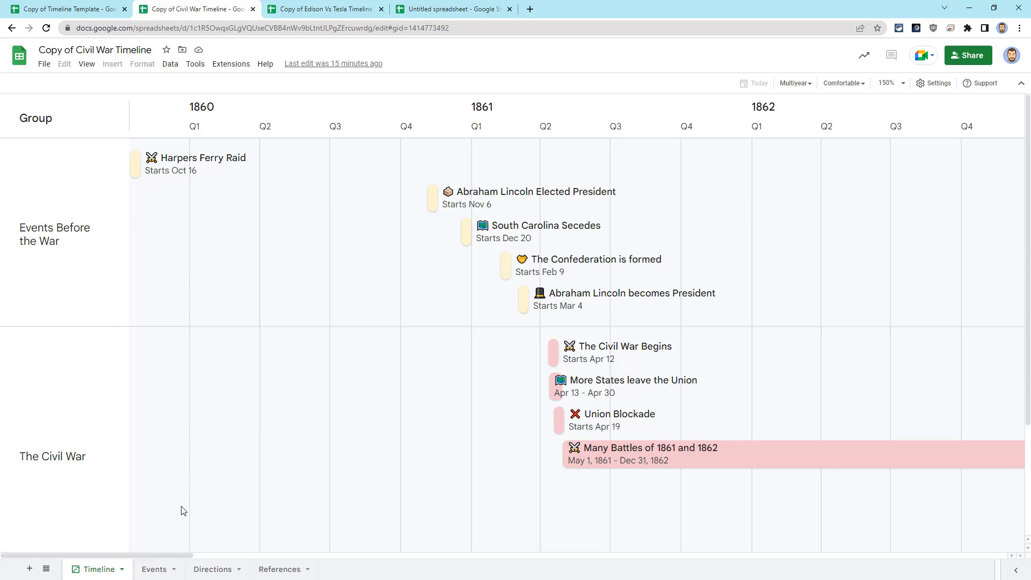
mouse_move(431, 197)
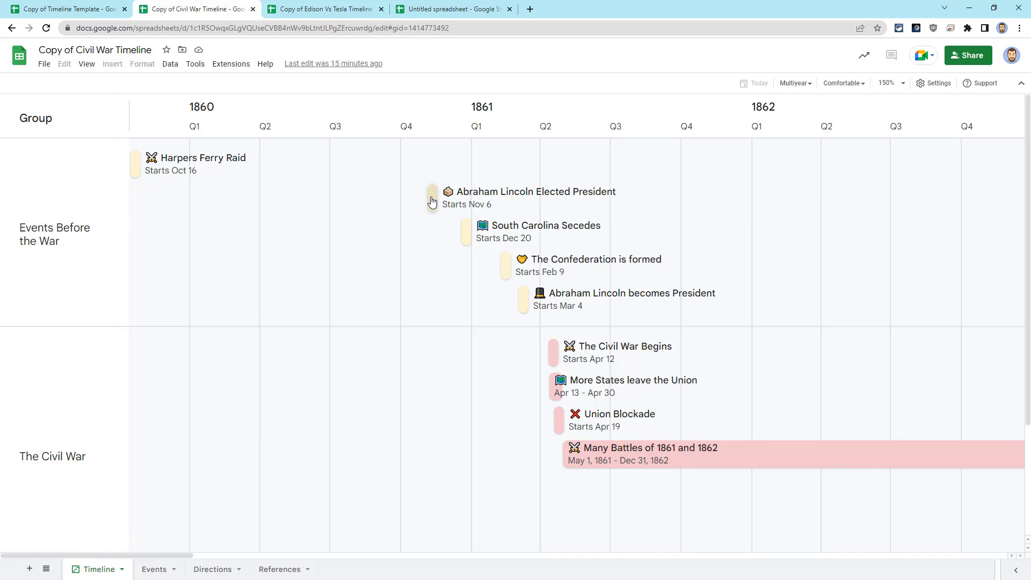
click(431, 197)
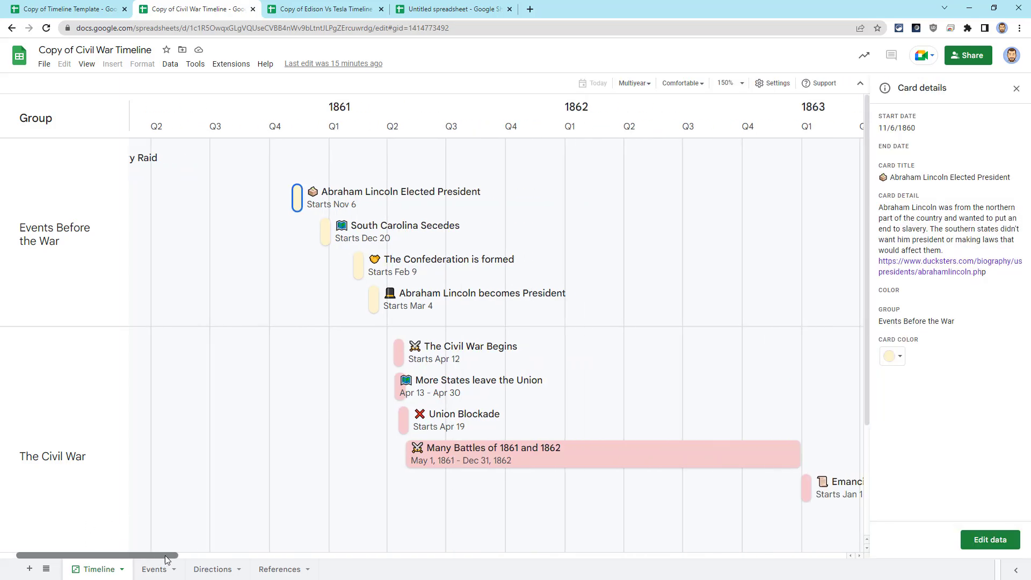
scroll(right, 3)
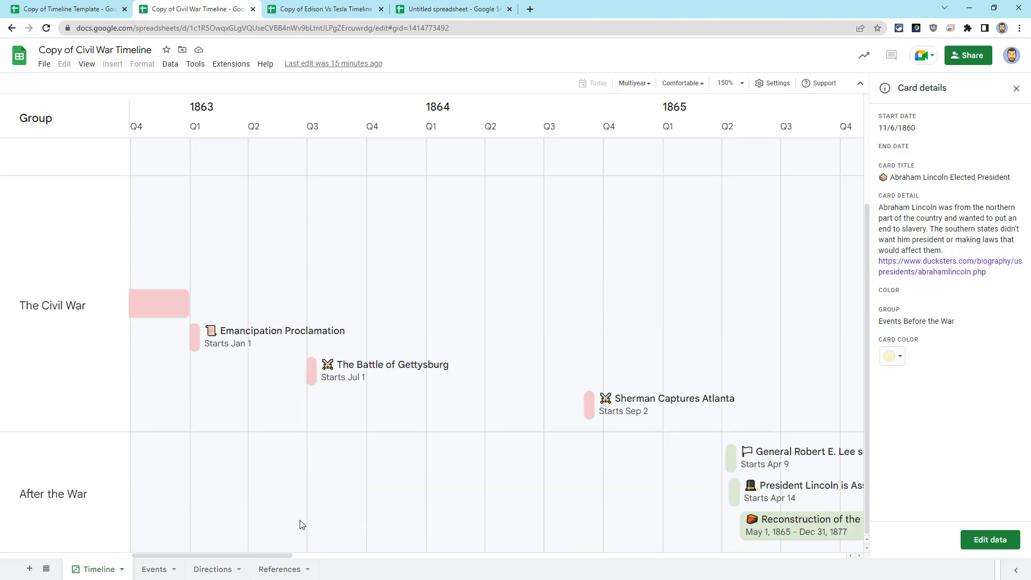
scroll(right, 3)
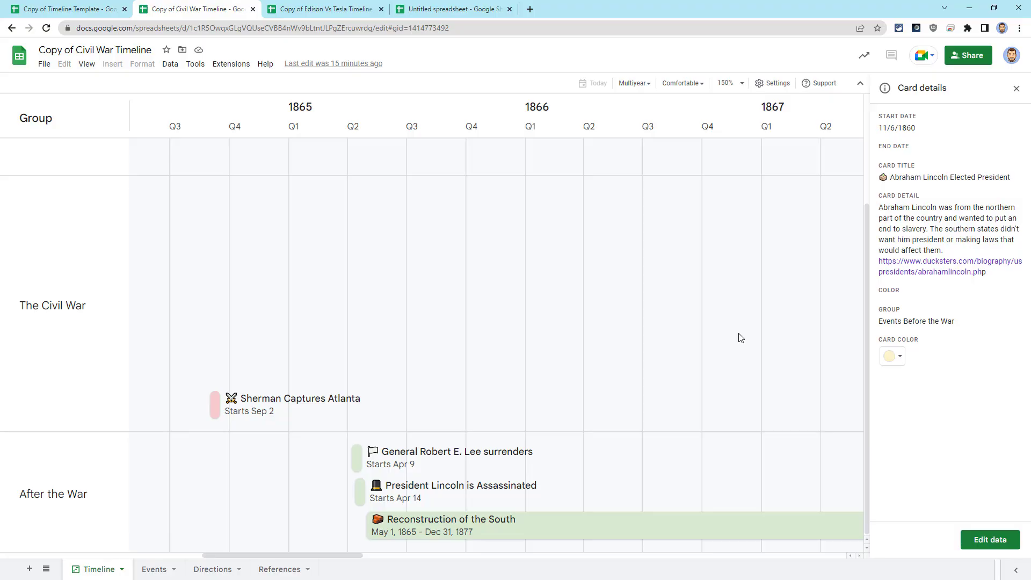
Paste Start Date, End Date, Card Title, Card Detail, Color, Group into Demo Timeline's A1:F1.
click(452, 9)
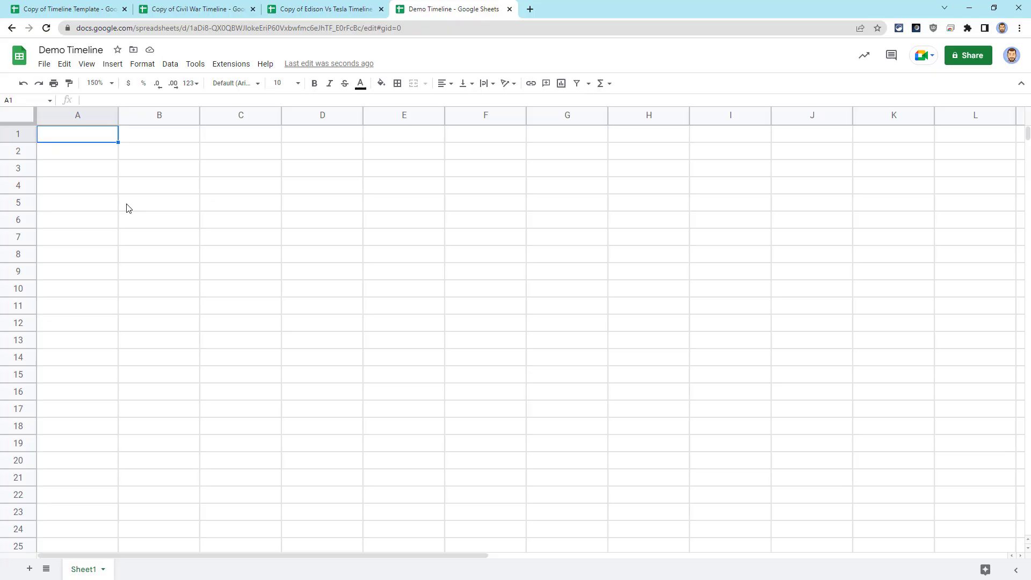
mouse_move(164, 242)
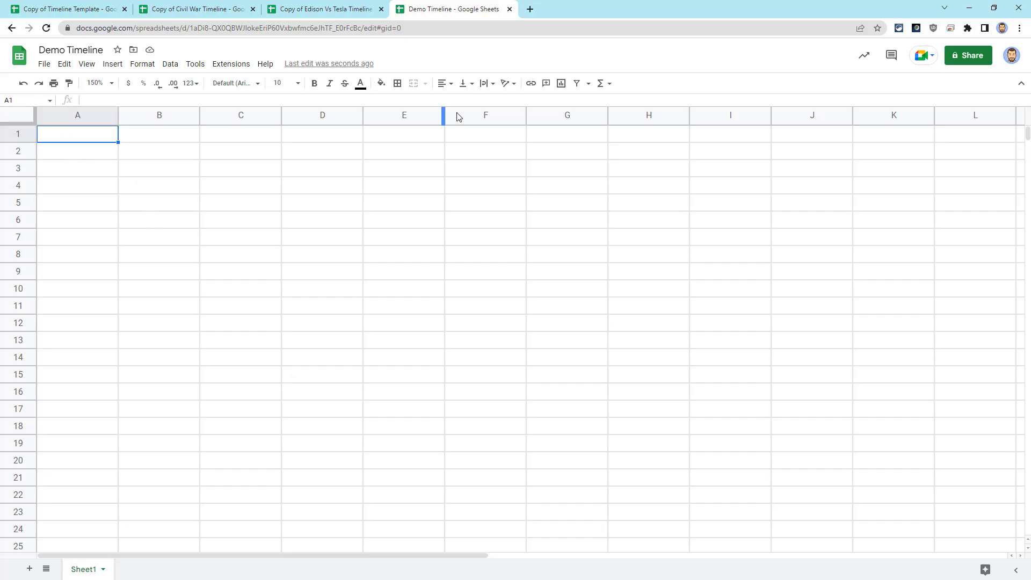
key(ctrl+v)
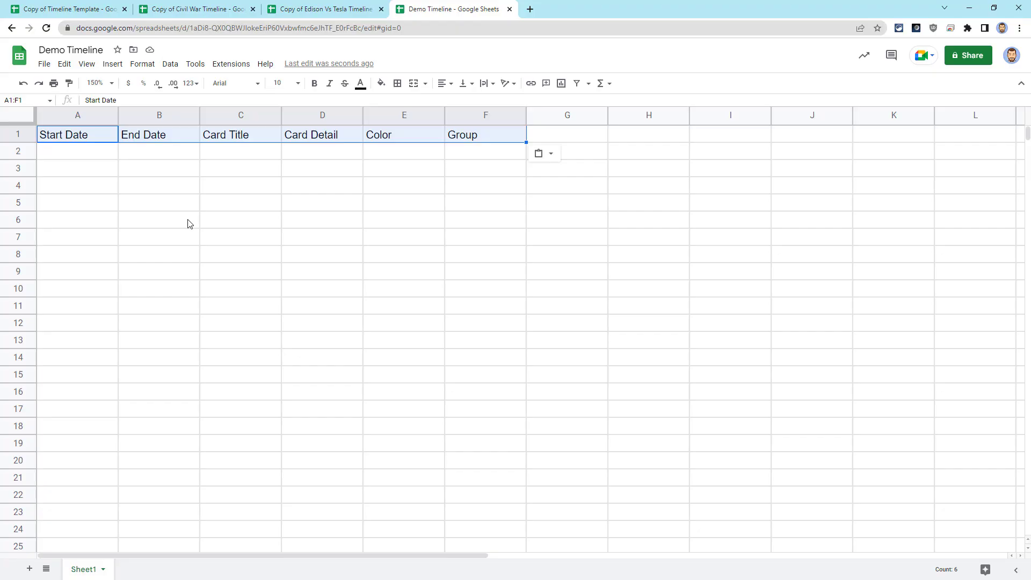
mouse_move(85, 179)
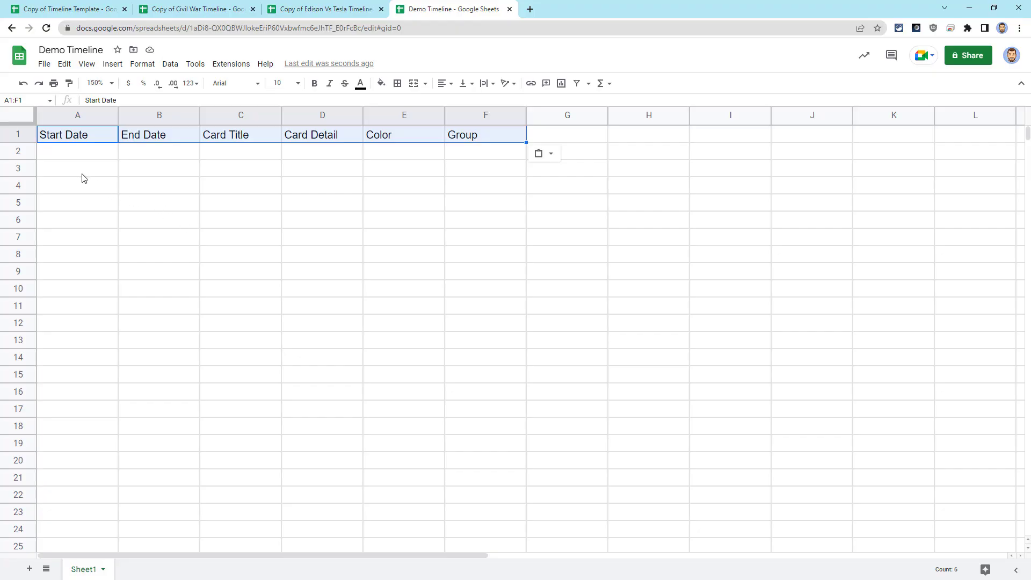
mouse_move(407, 225)
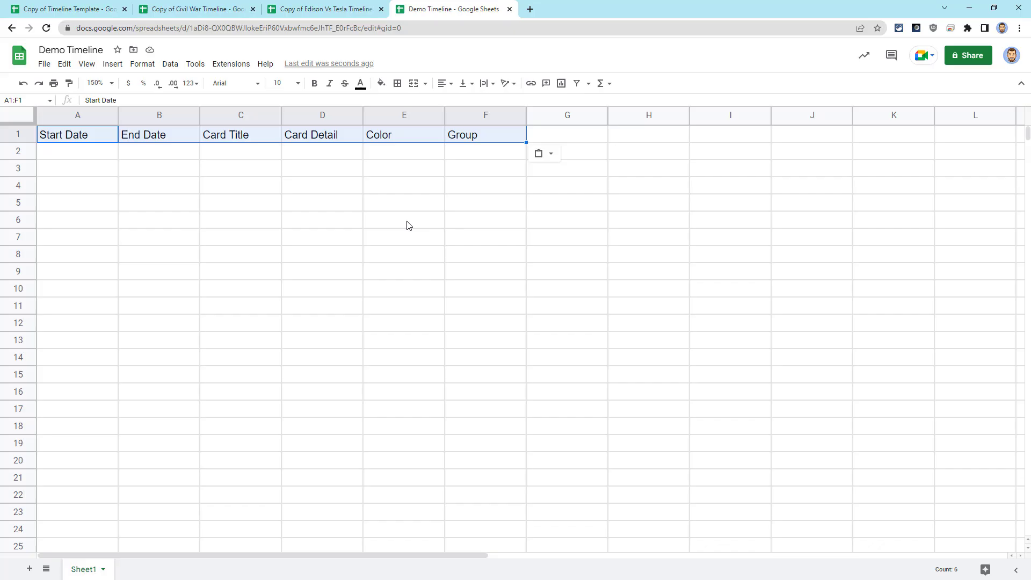
mouse_move(400, 231)
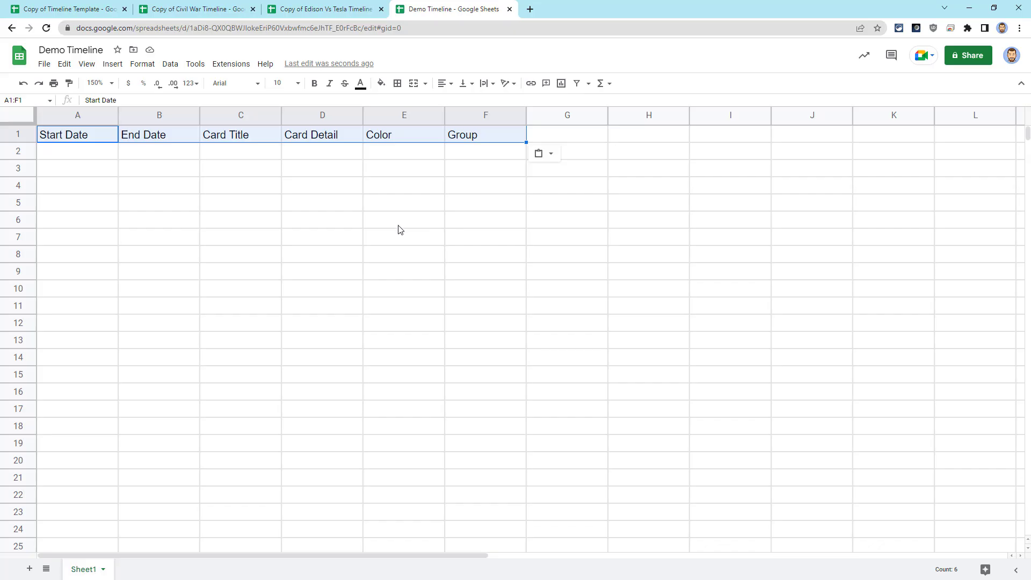
Enter the first start date 10/16/1859 and format column A as dates.
click(77, 115)
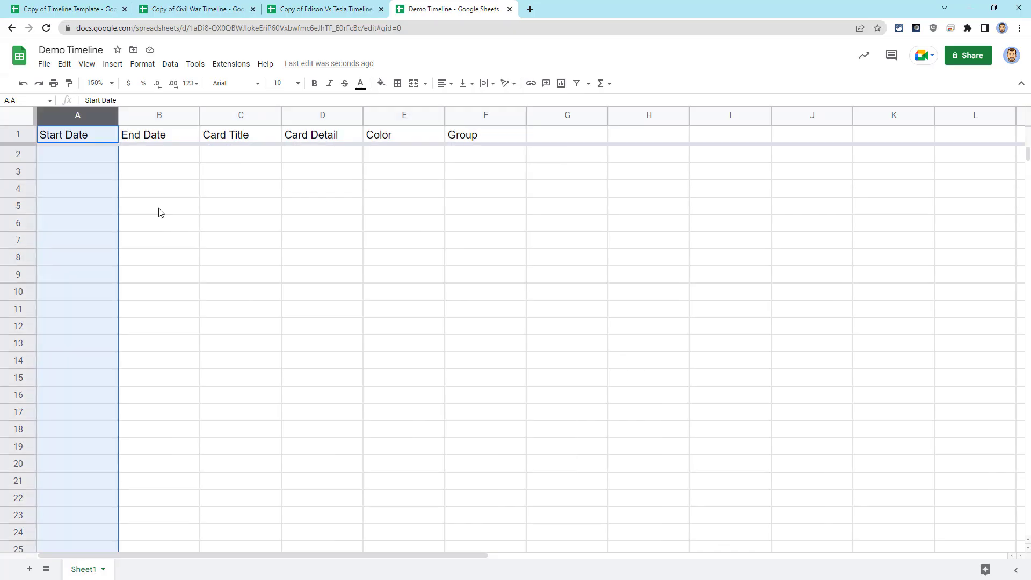
mouse_move(107, 186)
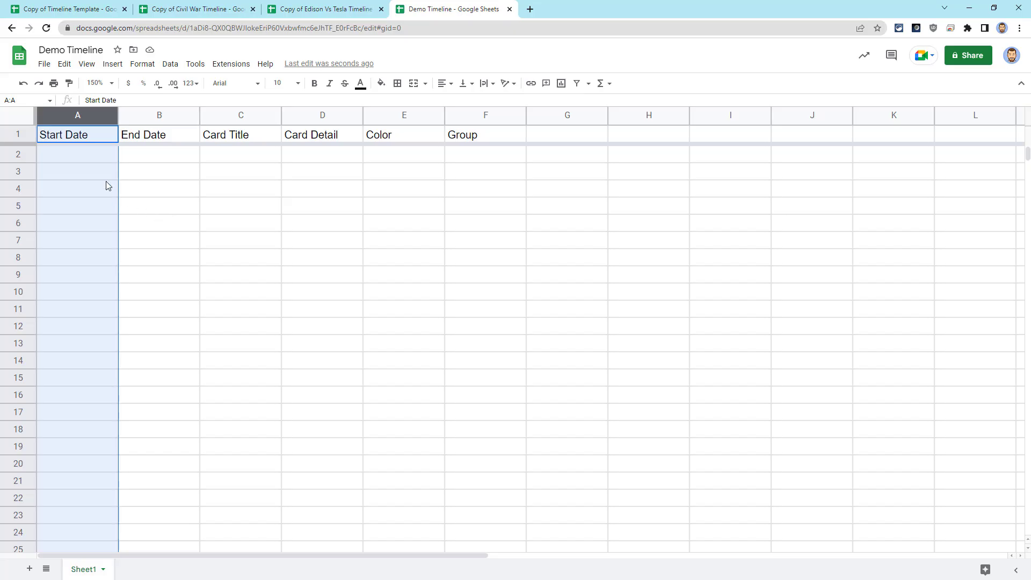
mouse_move(182, 235)
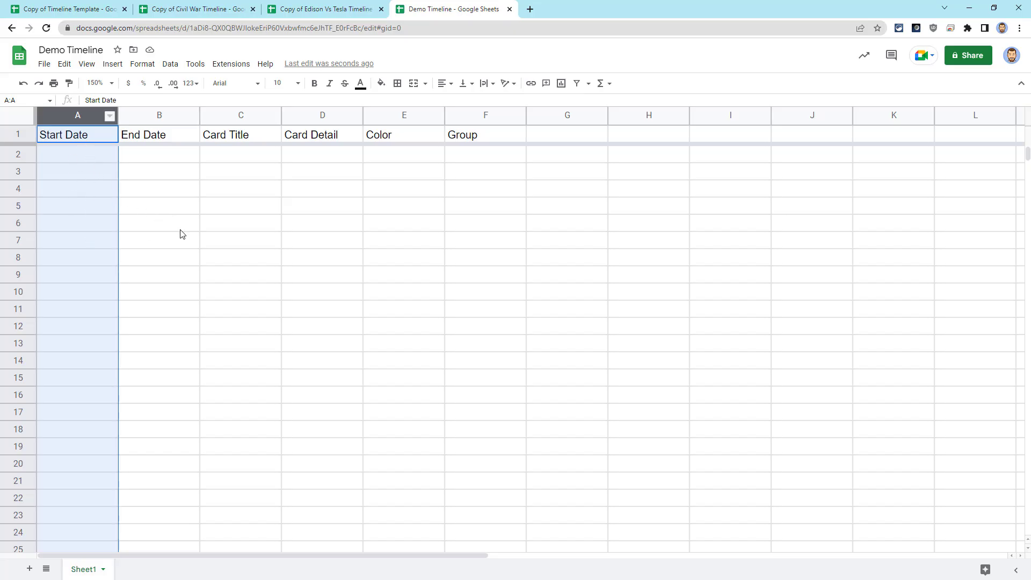
mouse_move(178, 211)
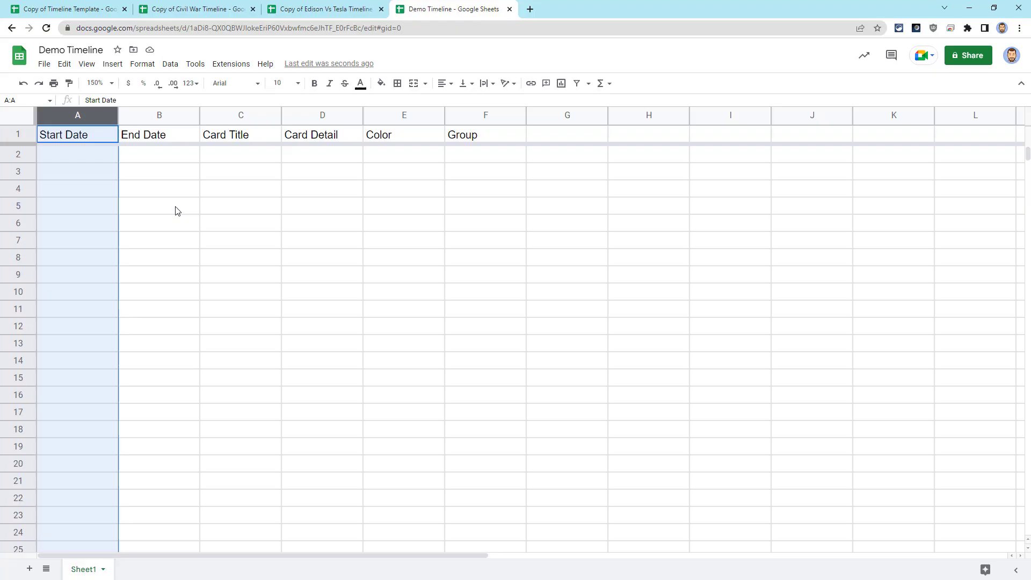
click(77, 154)
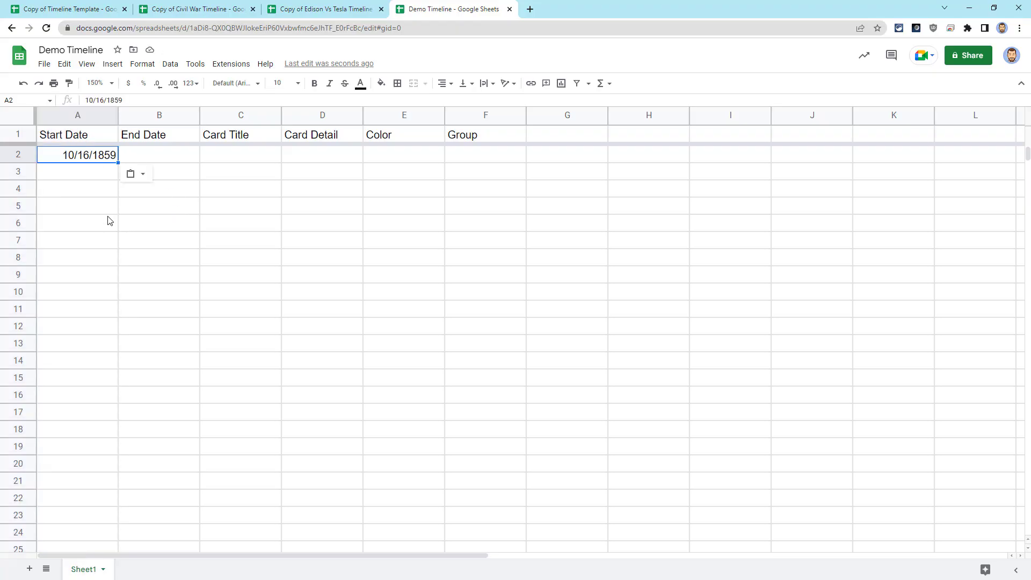
mouse_move(90, 192)
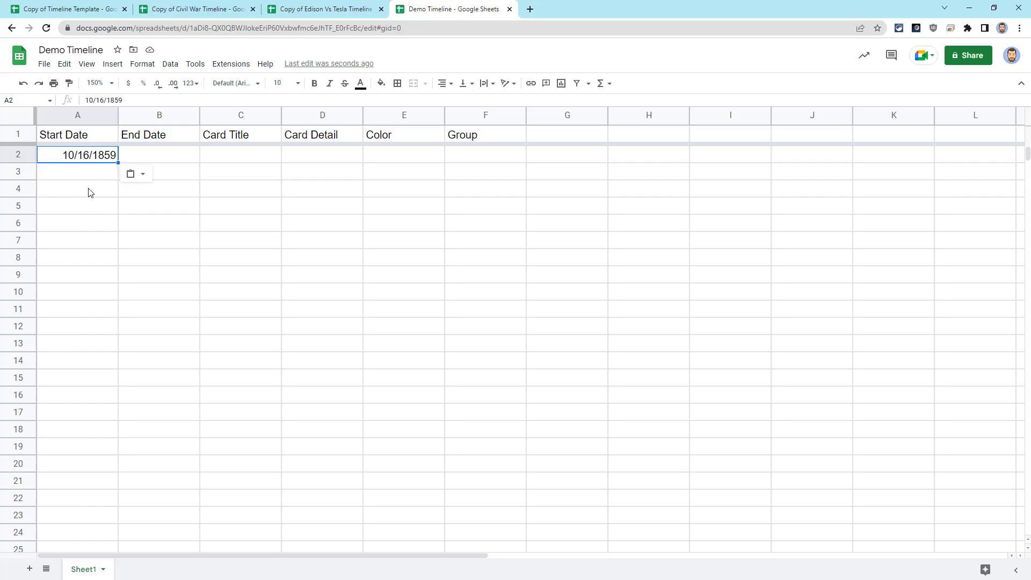
mouse_move(56, 178)
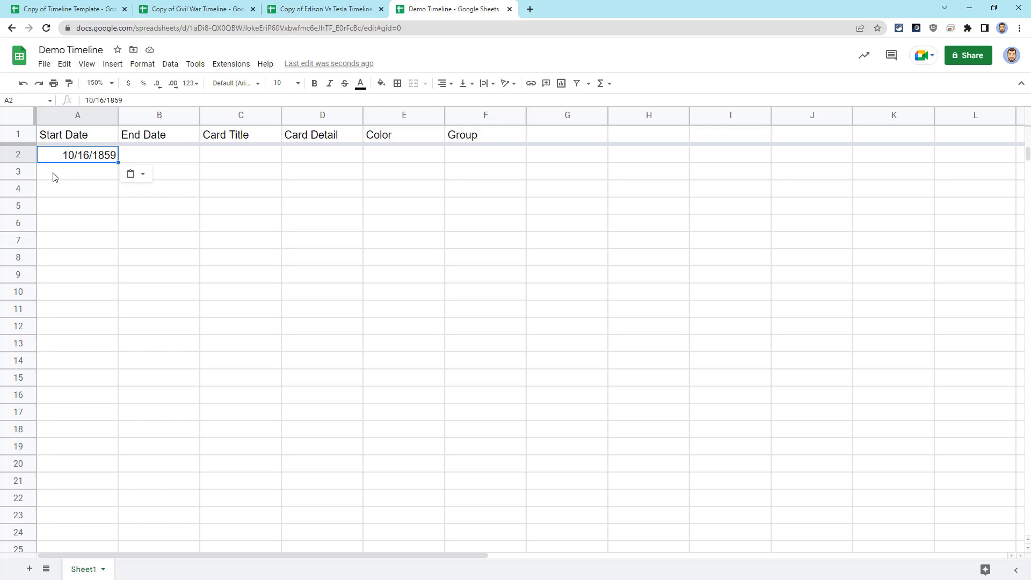
mouse_move(91, 171)
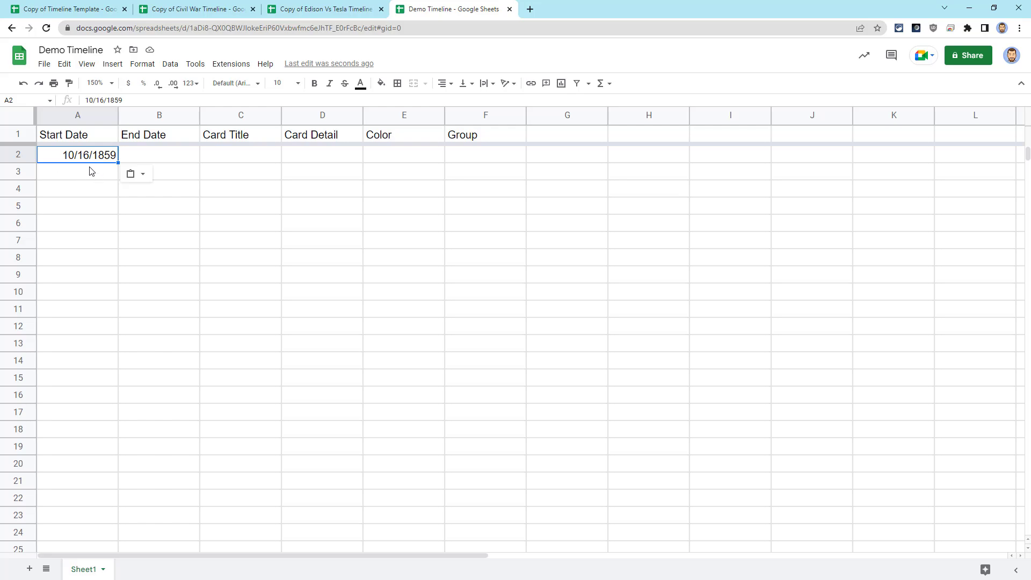
mouse_move(90, 176)
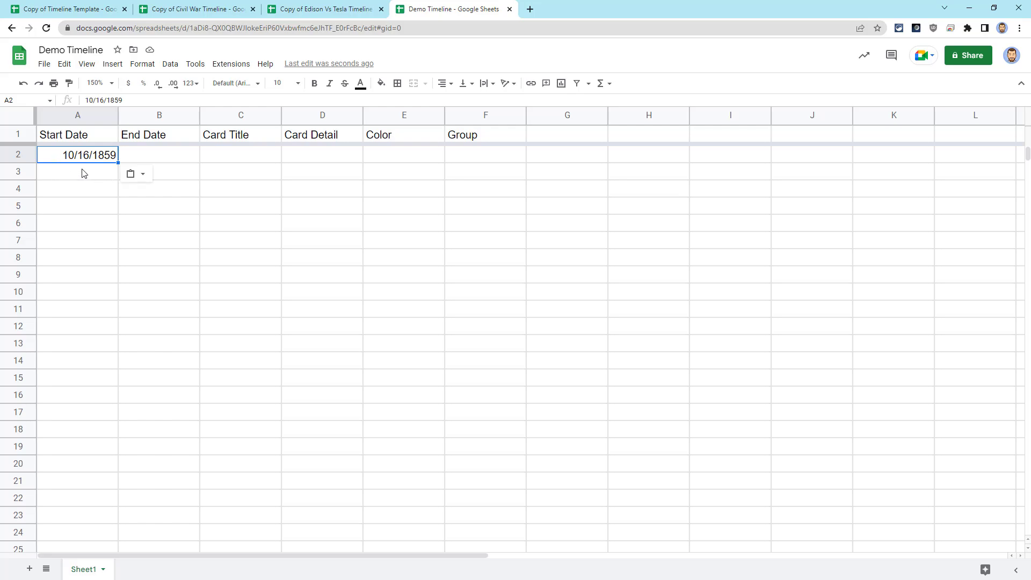
mouse_move(140, 225)
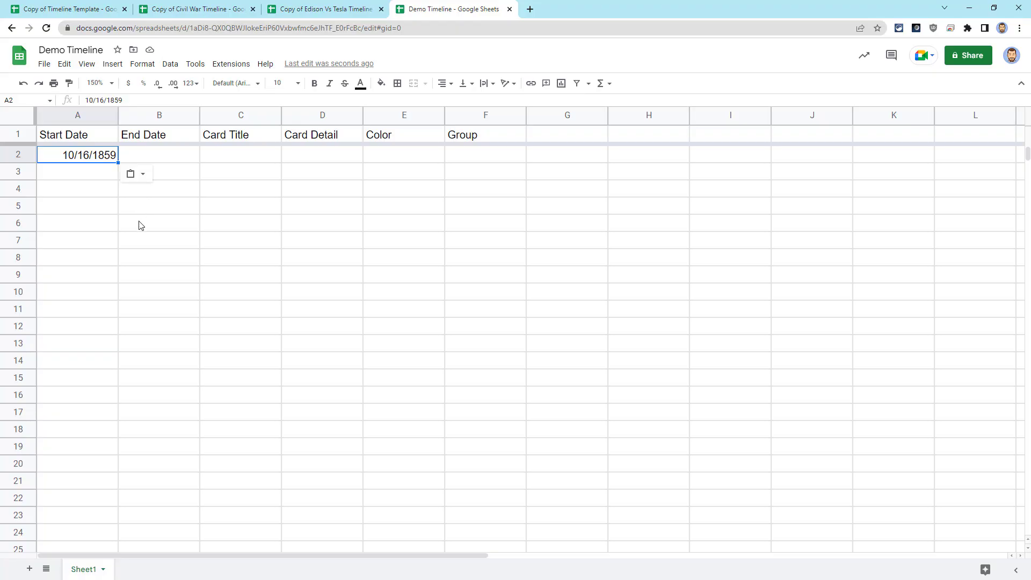
mouse_move(82, 118)
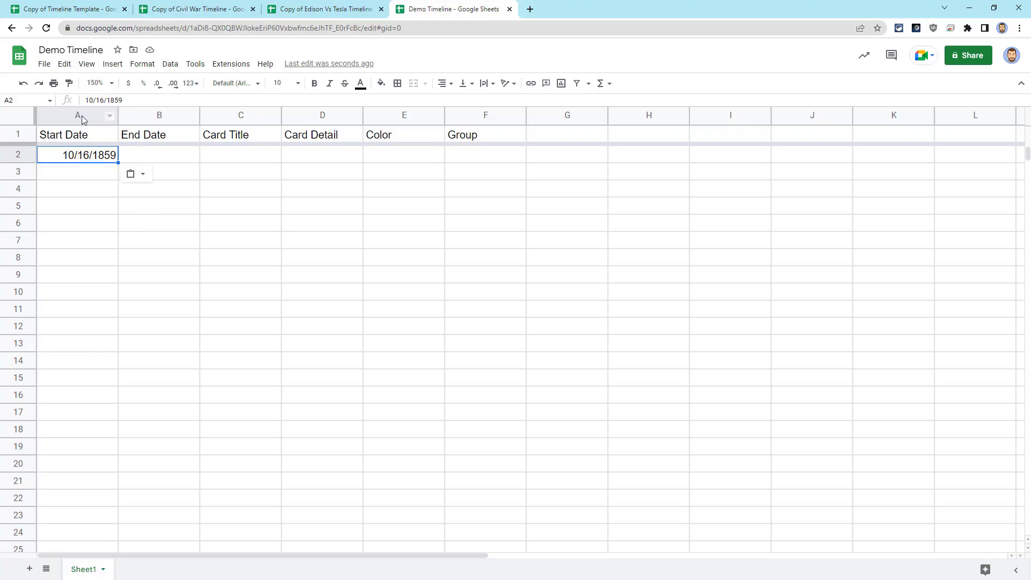
click(77, 115)
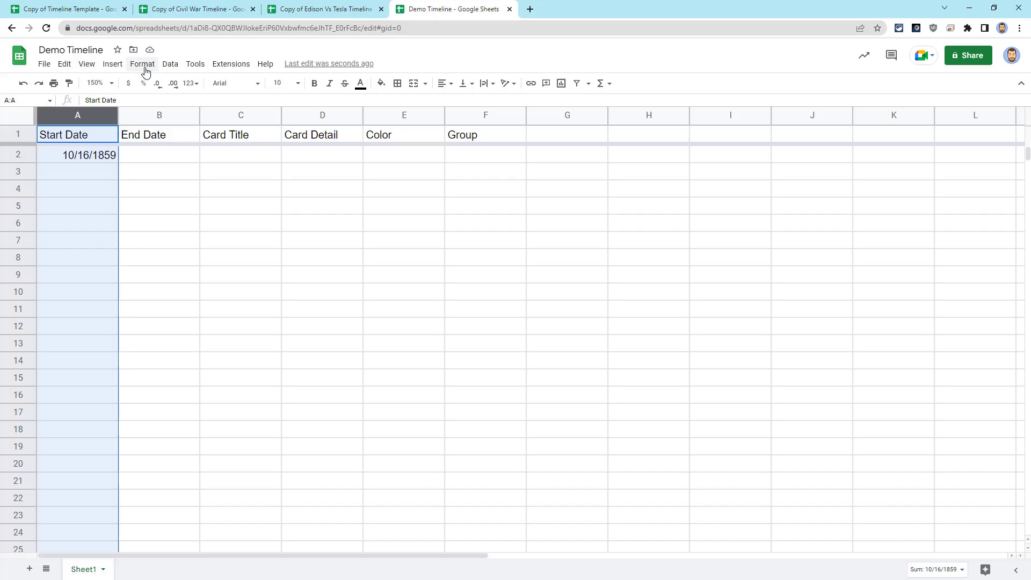
click(142, 63)
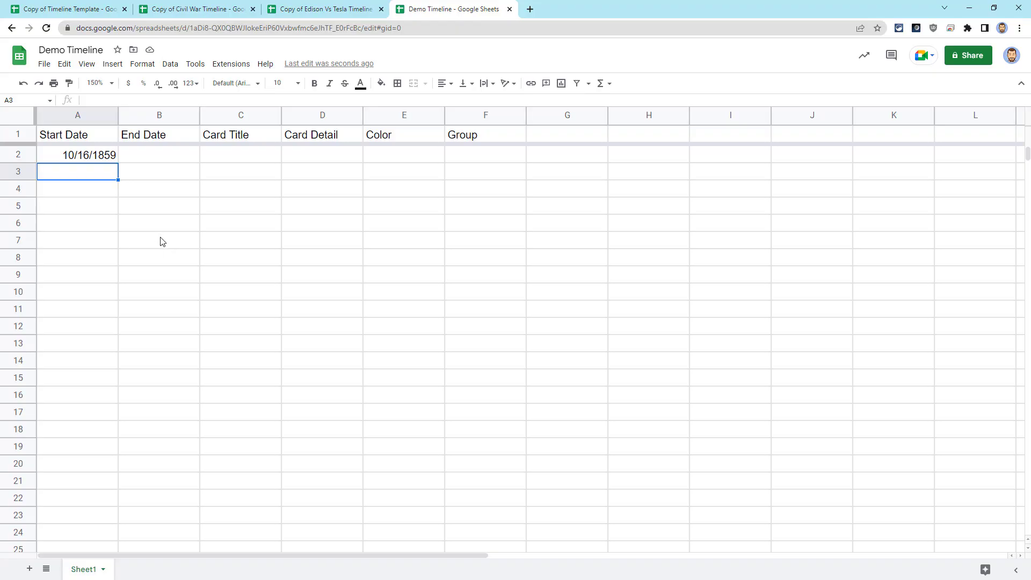
mouse_move(139, 231)
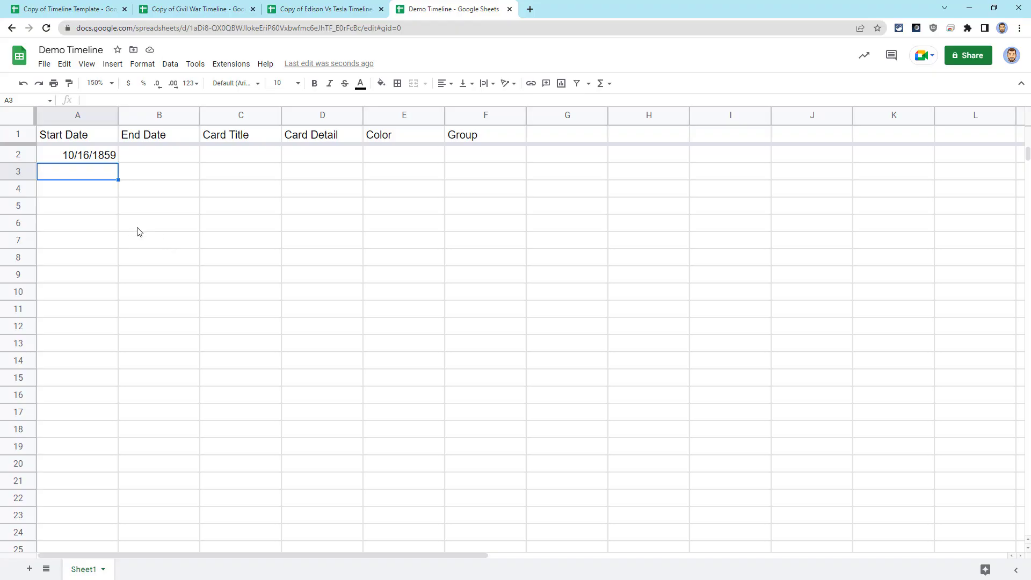
mouse_move(88, 221)
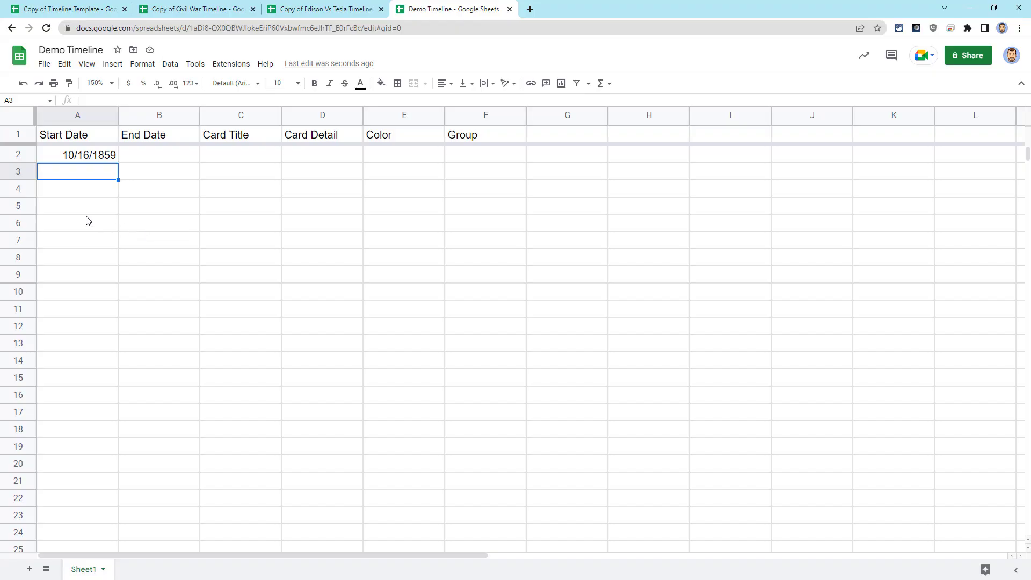
mouse_move(105, 256)
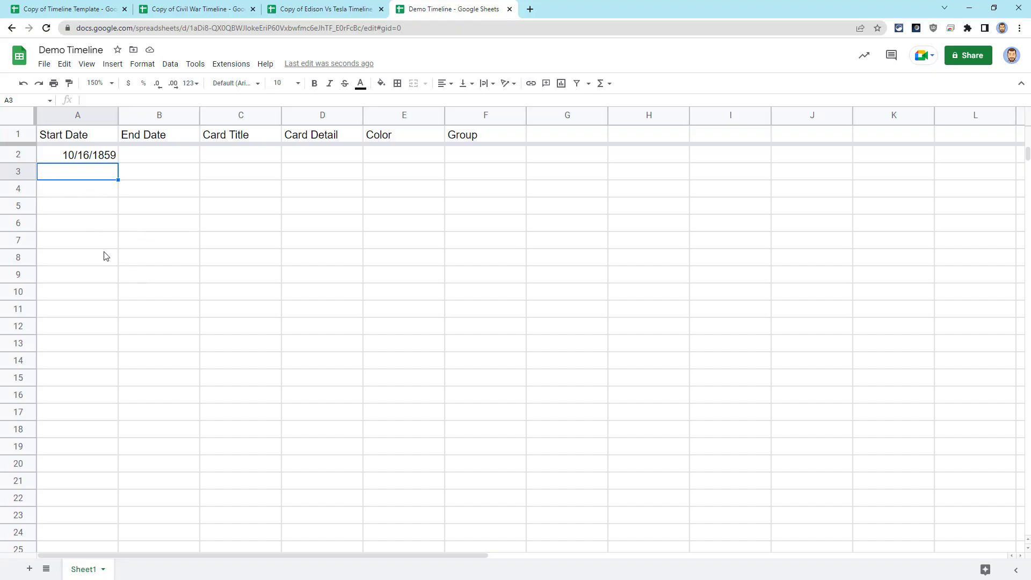
mouse_move(140, 283)
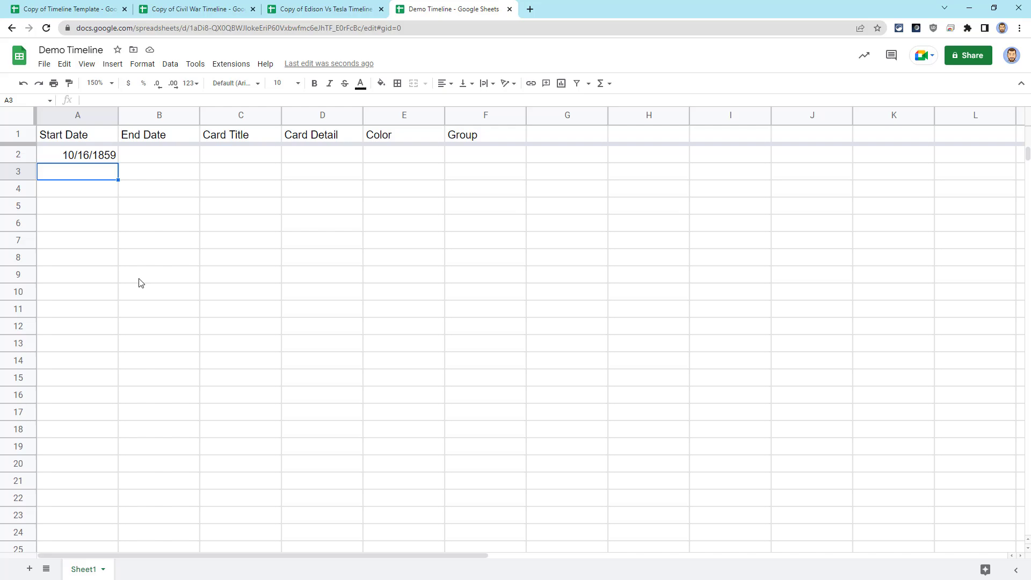
mouse_move(147, 284)
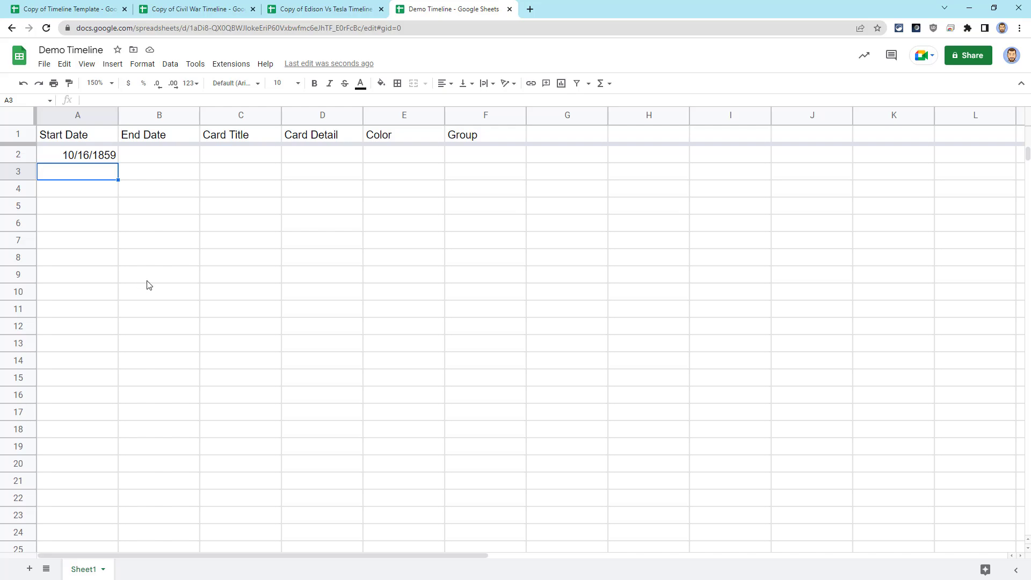
mouse_move(106, 204)
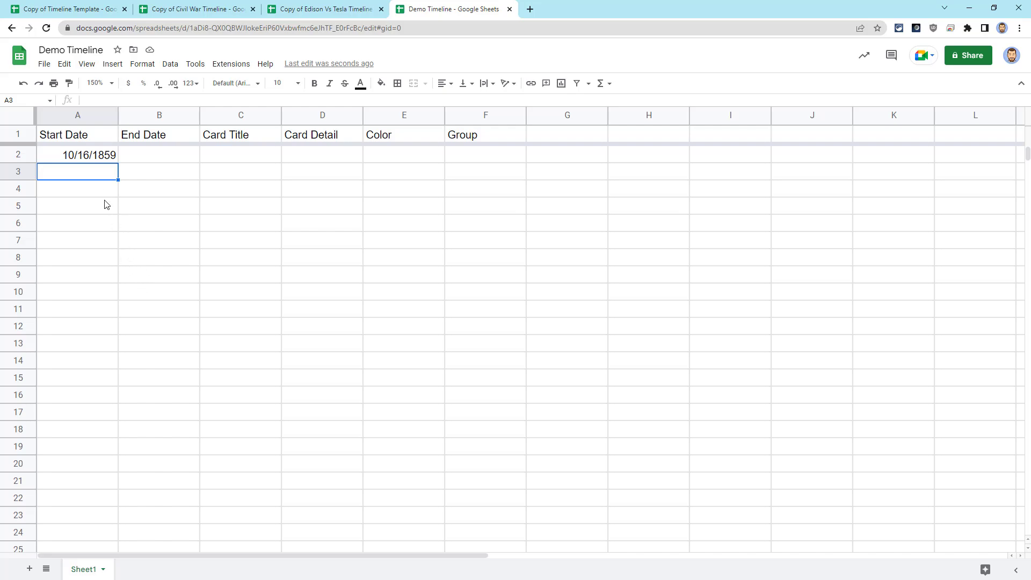
mouse_move(142, 245)
text(1/1/1870)
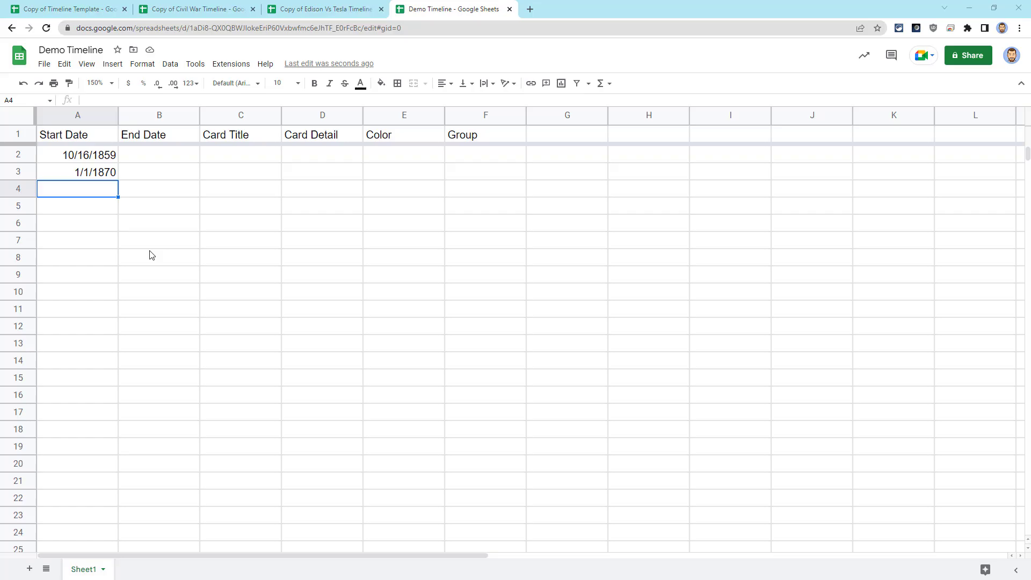
mouse_move(96, 322)
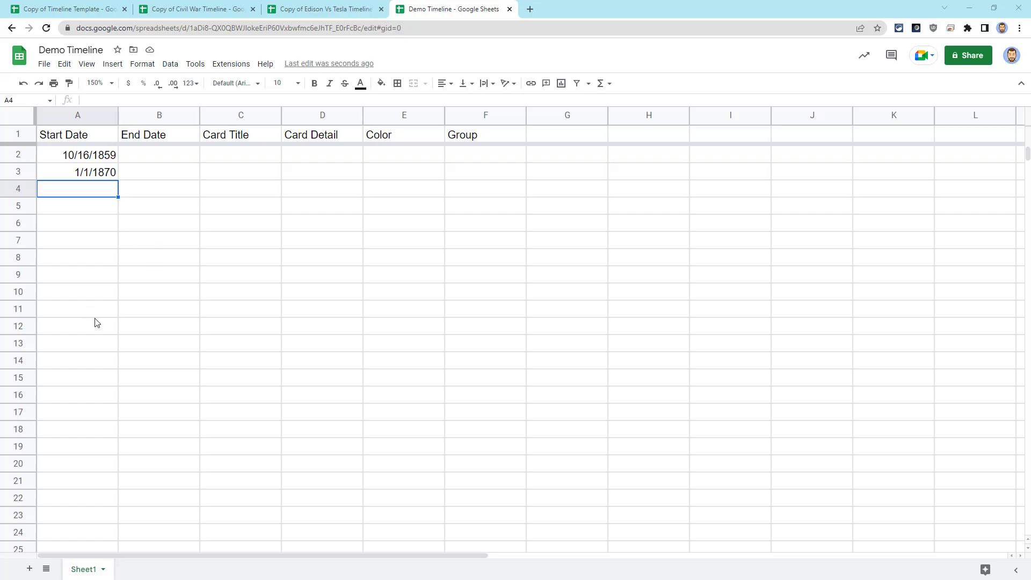
mouse_move(82, 193)
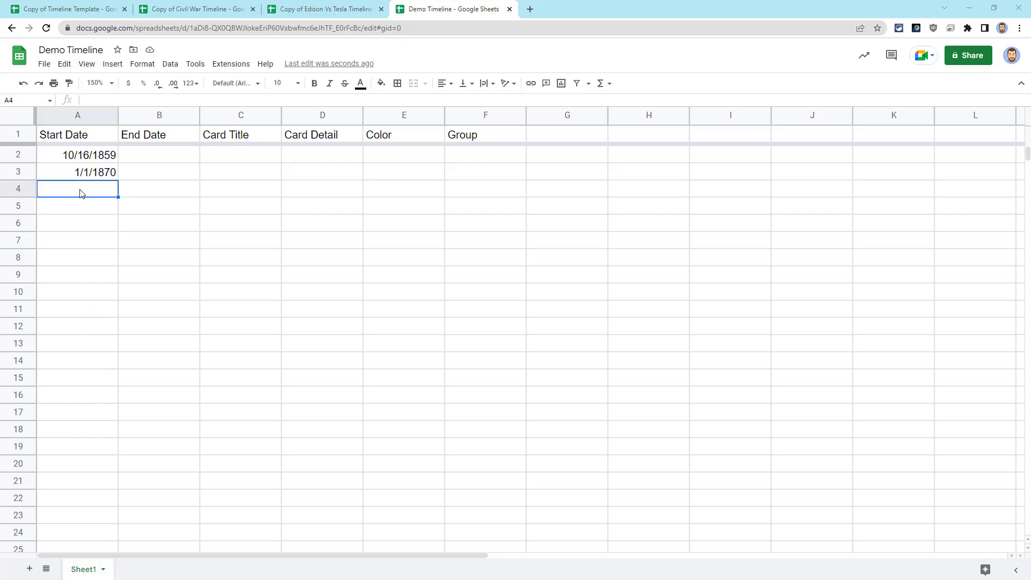
mouse_move(108, 229)
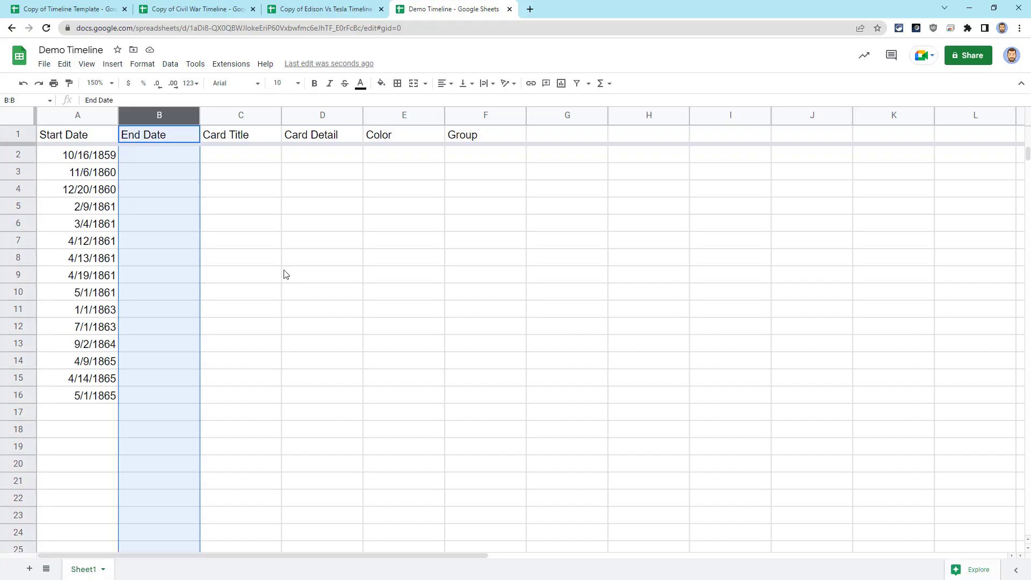
mouse_move(217, 272)
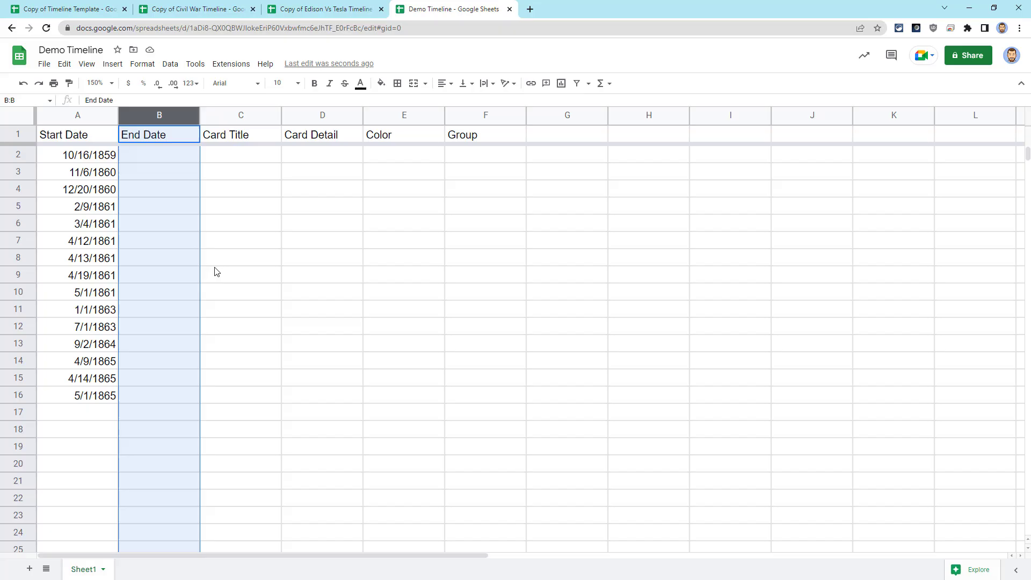
mouse_move(296, 277)
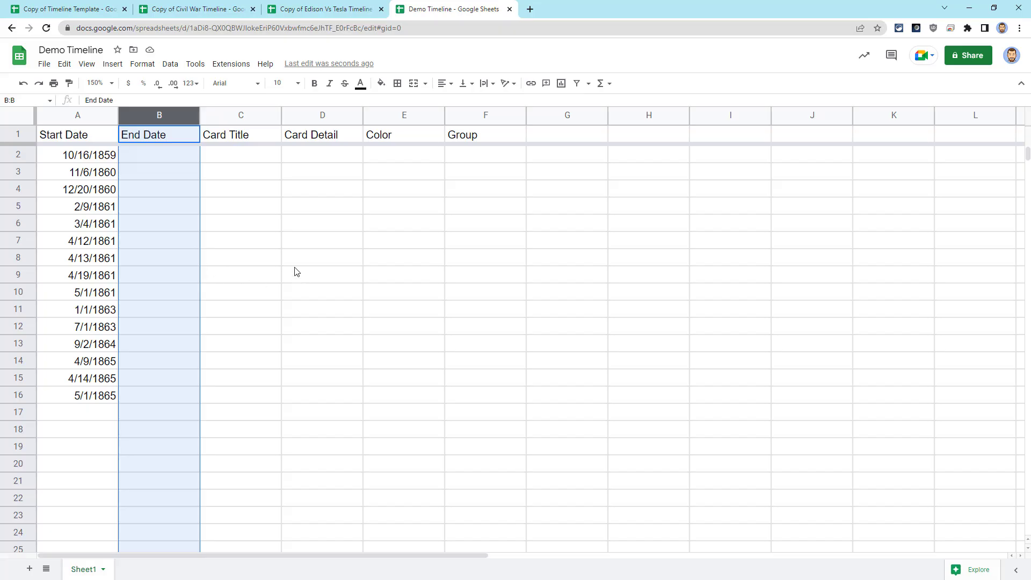
mouse_move(205, 164)
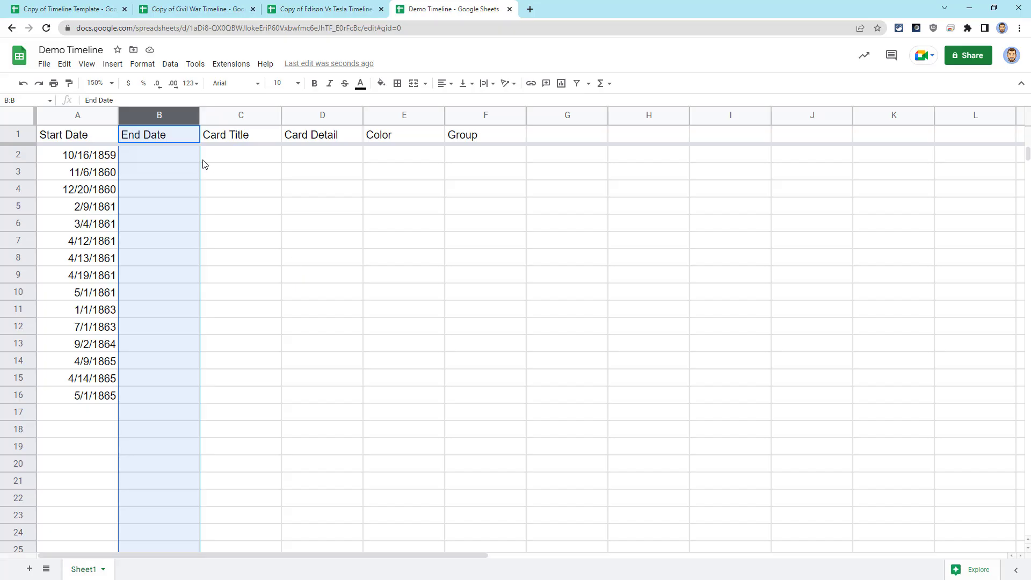
mouse_move(402, 329)
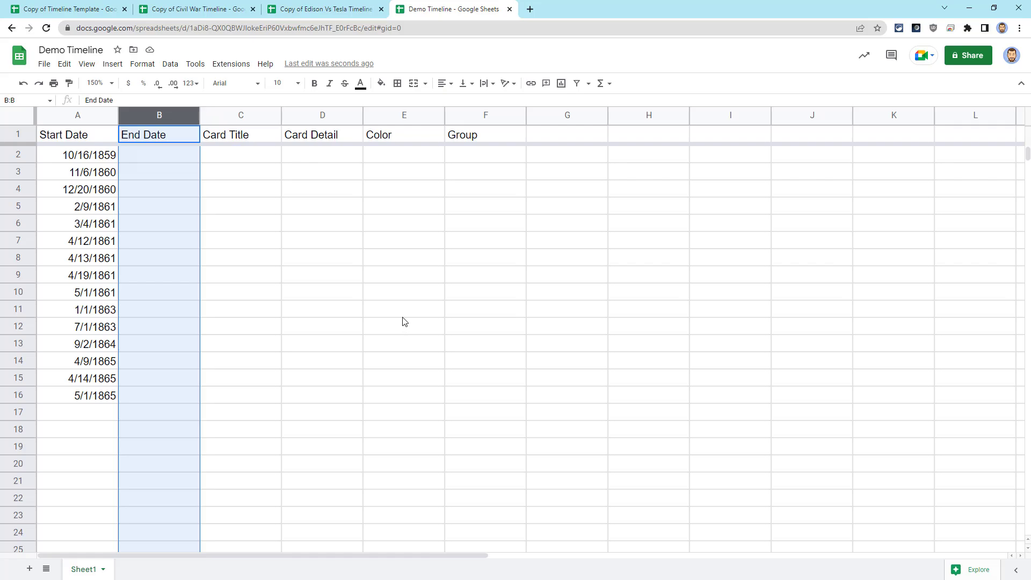
Enter the fifteen start dates, 10/16/1859 through 5/1/1865, in A2:A16.
click(158, 154)
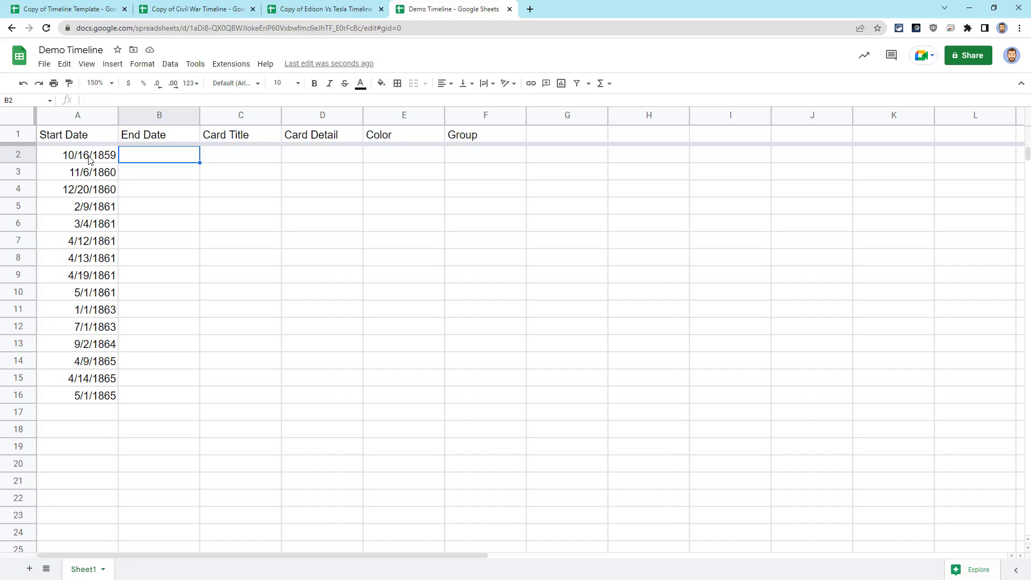
mouse_move(342, 337)
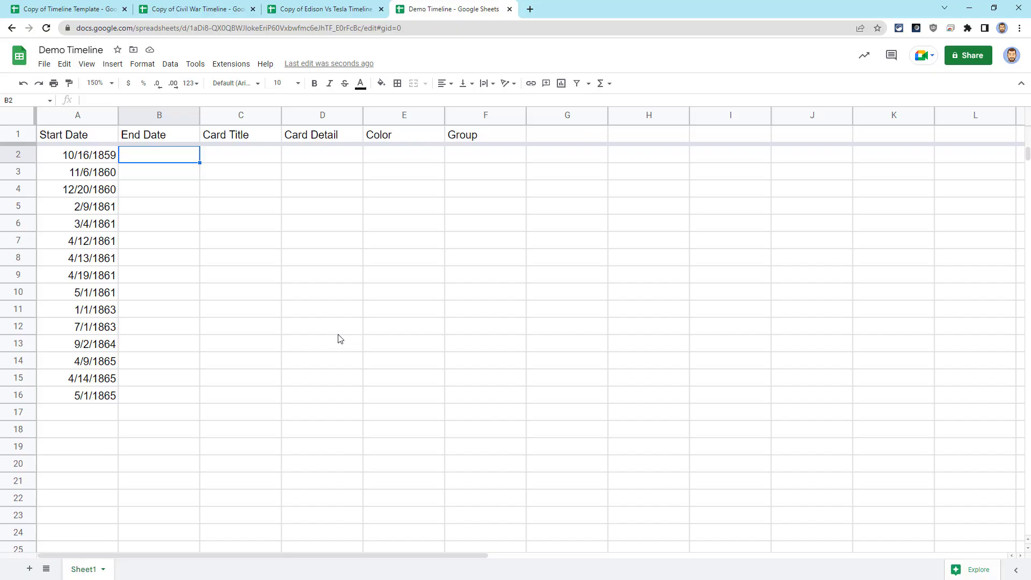
mouse_move(310, 282)
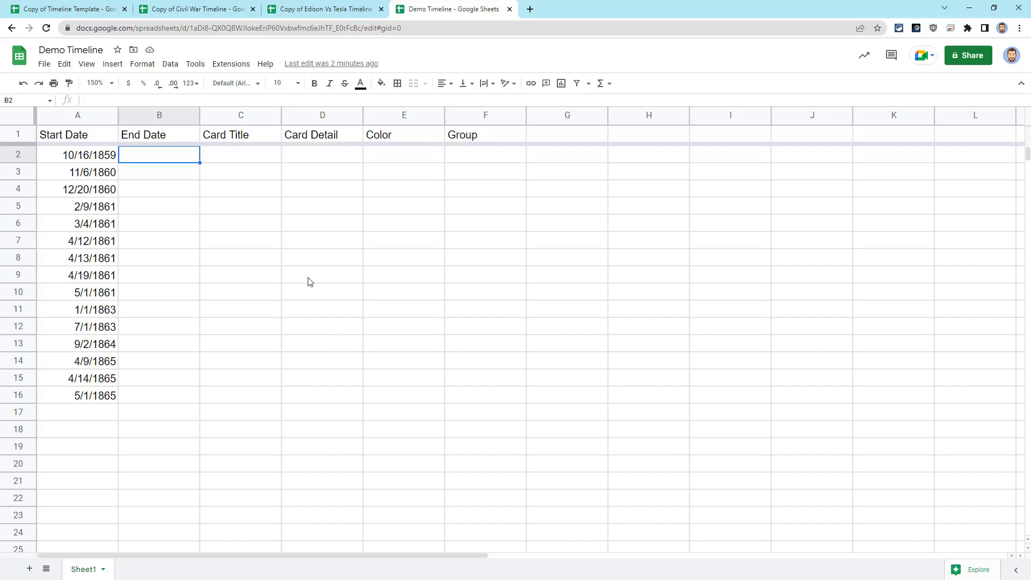
Glance at the Civil War timeline copy, then view the Edison Vs Tesla example.
click(196, 9)
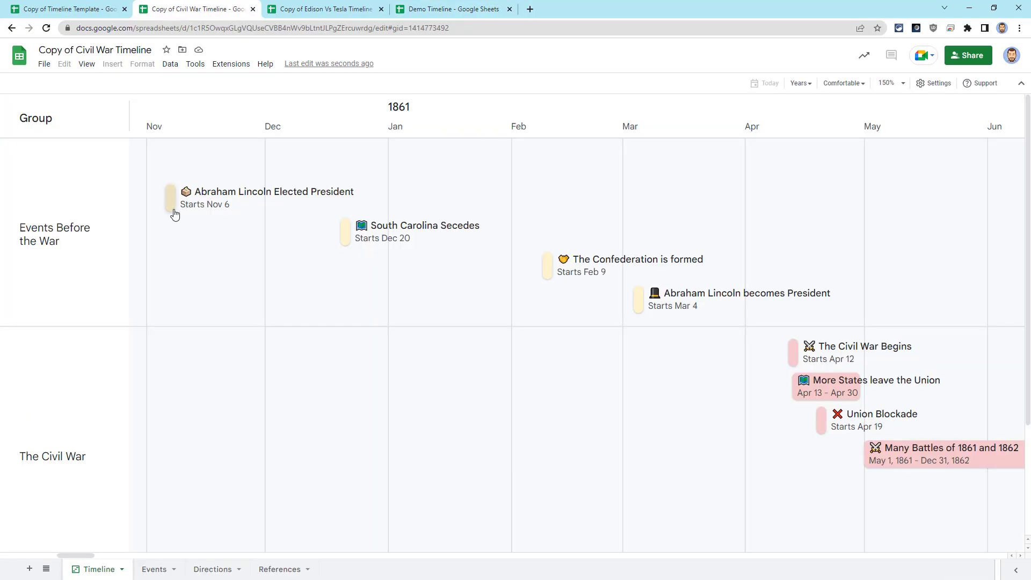
mouse_move(451, 310)
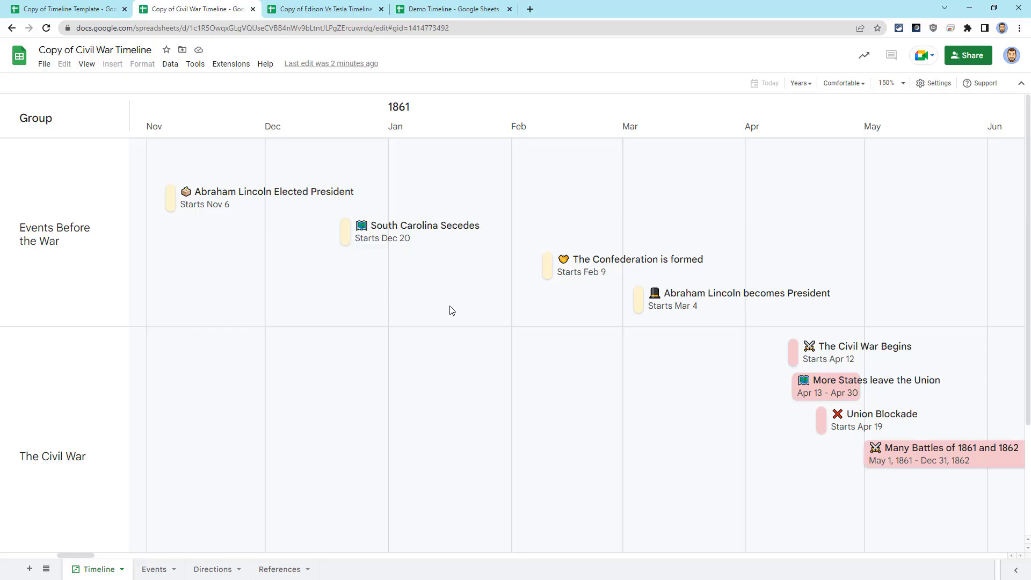
mouse_move(521, 317)
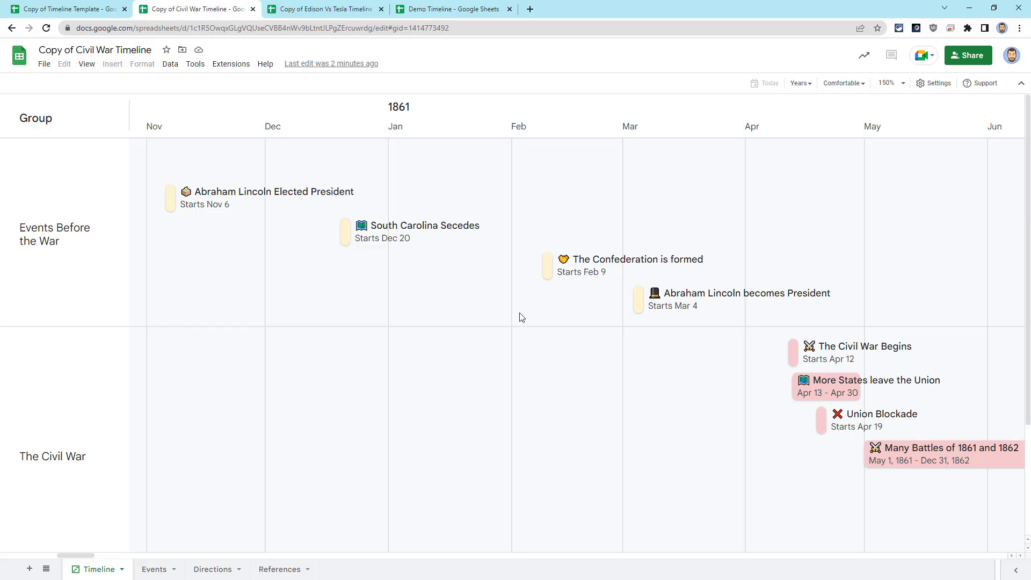
click(452, 8)
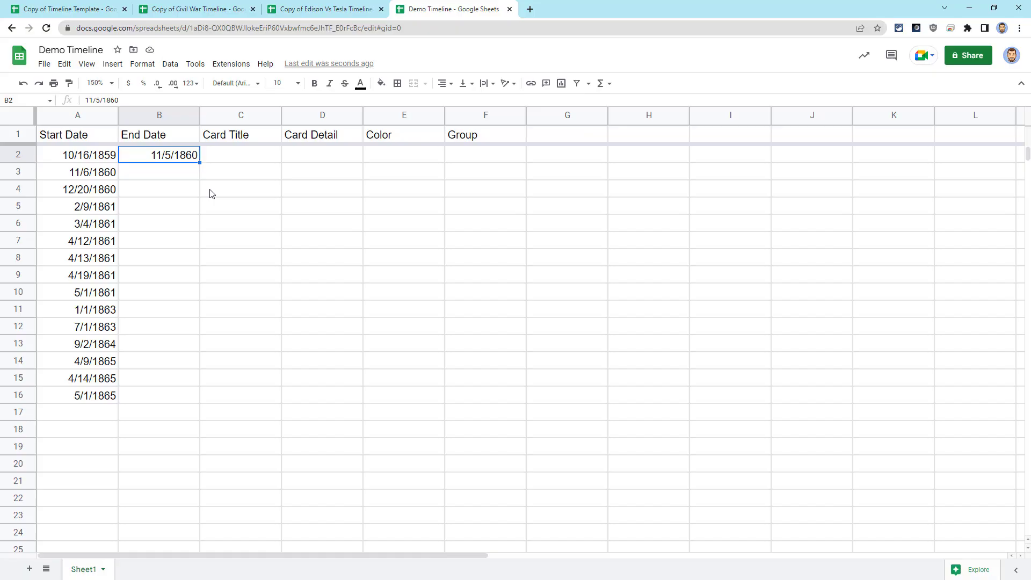
mouse_move(149, 187)
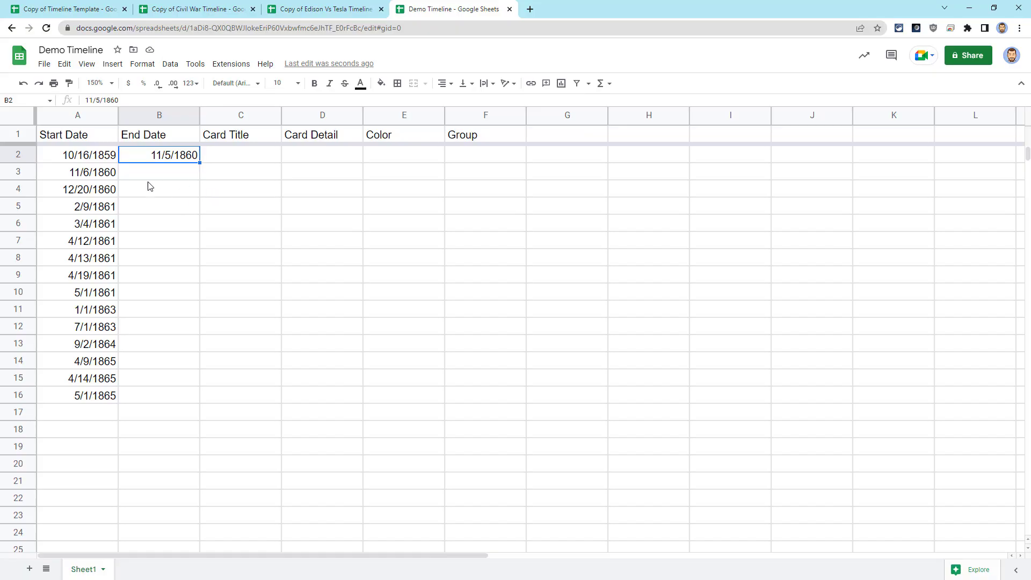
mouse_move(91, 182)
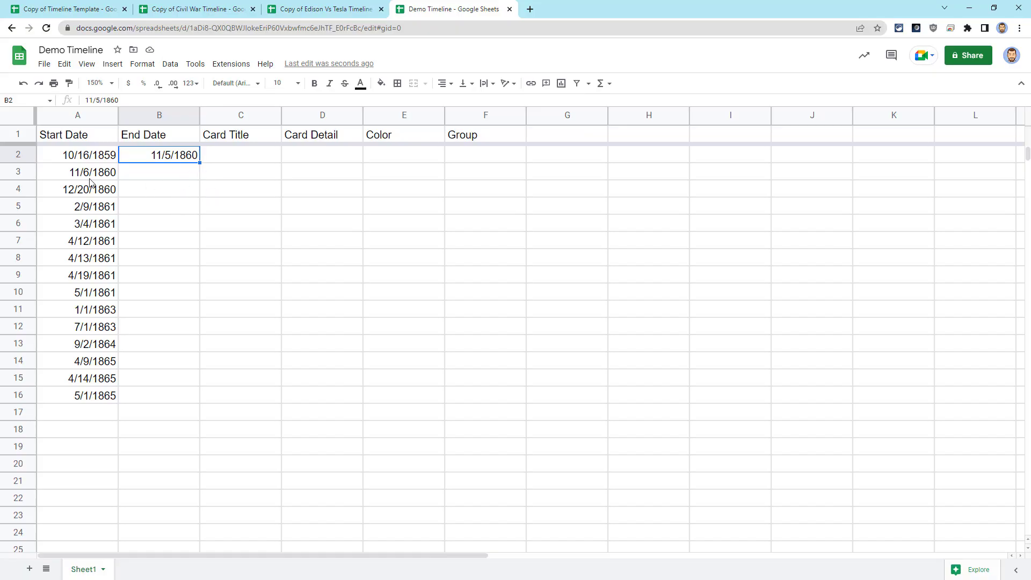
mouse_move(255, 234)
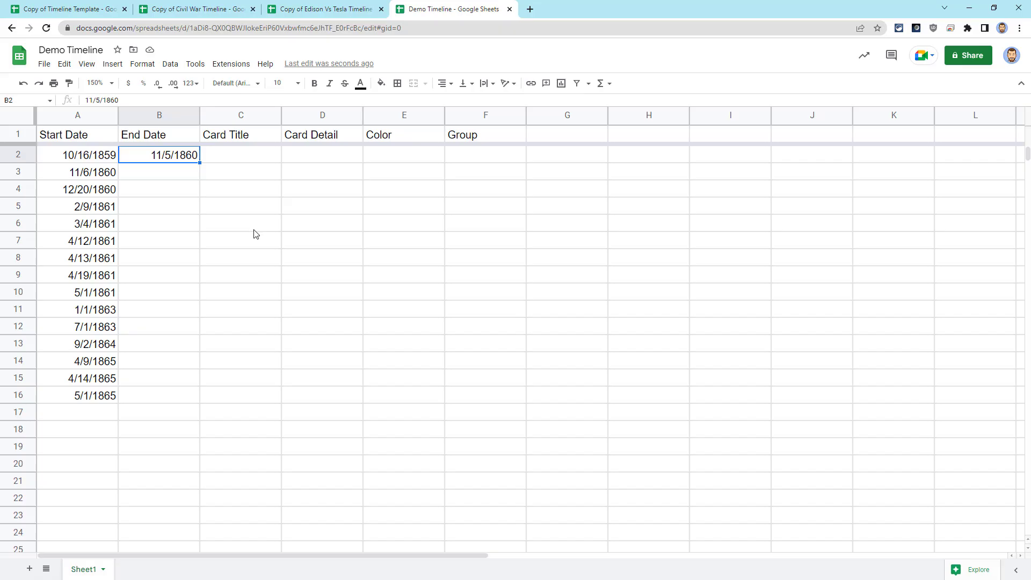
click(323, 8)
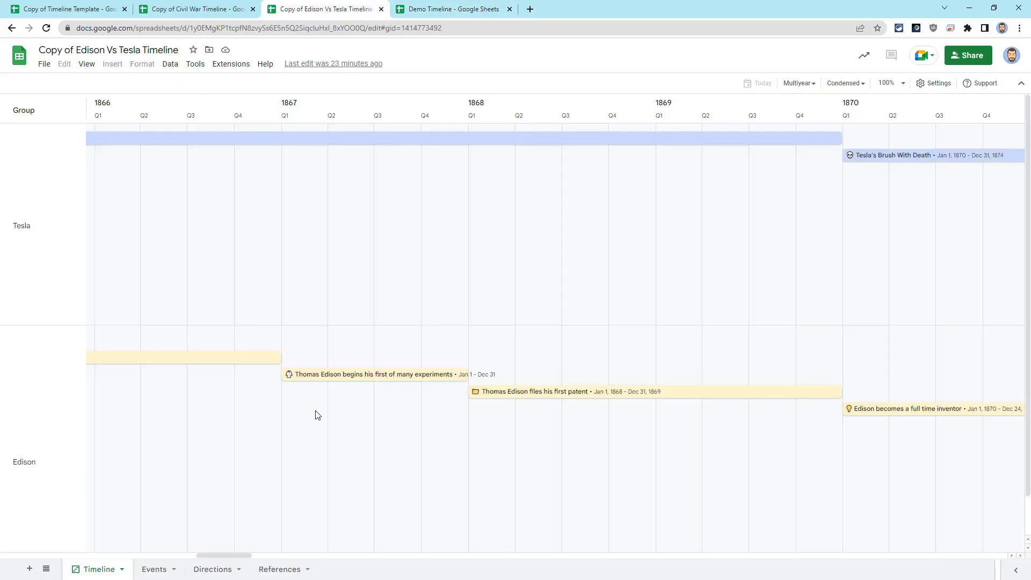
mouse_move(258, 398)
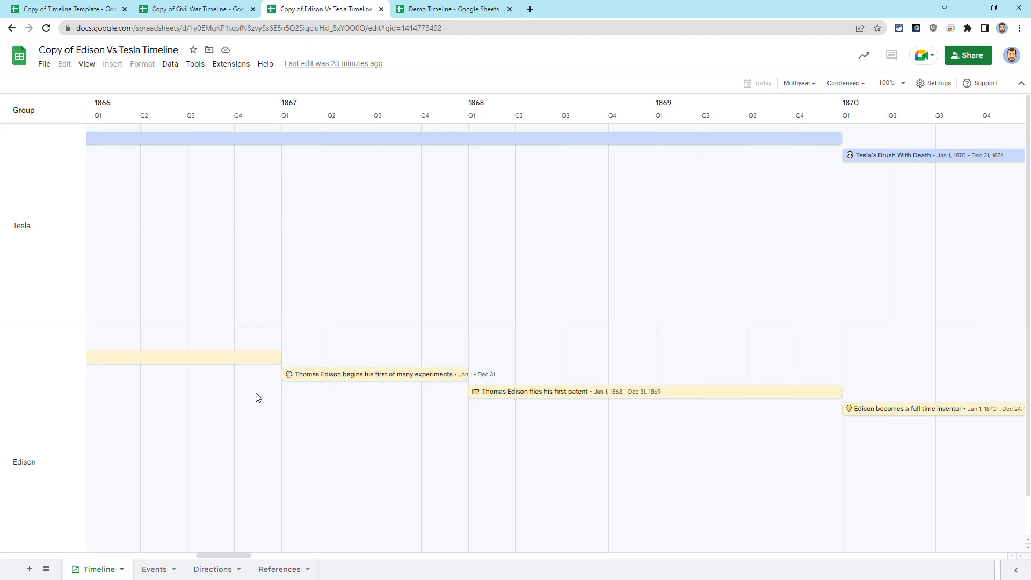
mouse_move(231, 445)
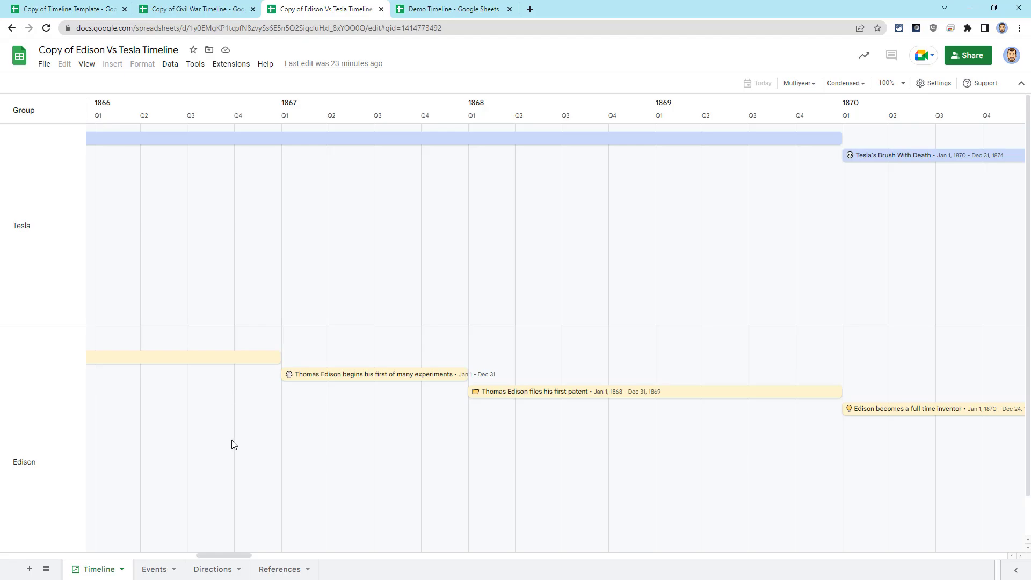
mouse_move(697, 415)
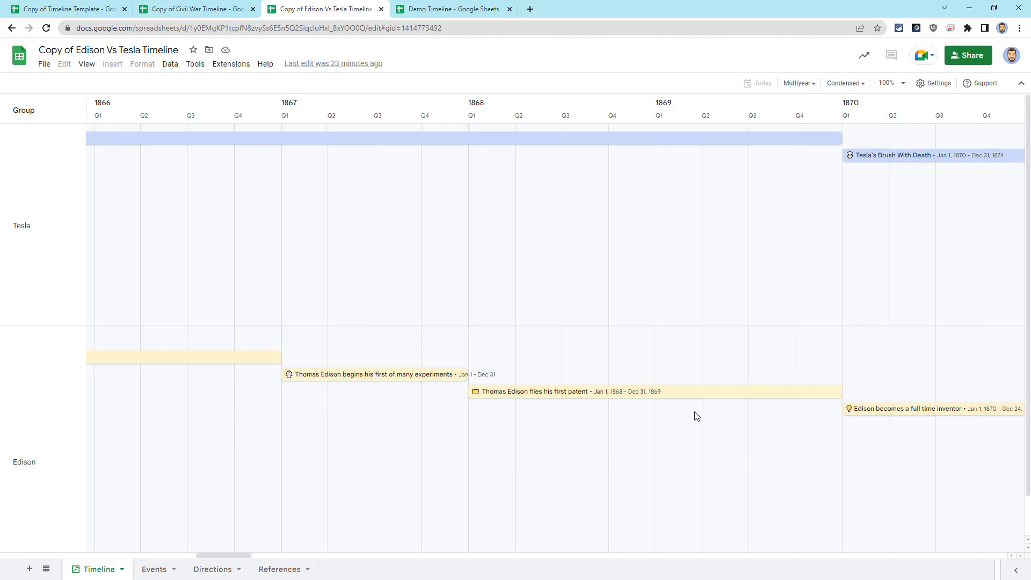
Add end dates 4/30/1861, 12/31/1862 and 12/31/1877, then recheck the Civil War timeline.
click(452, 8)
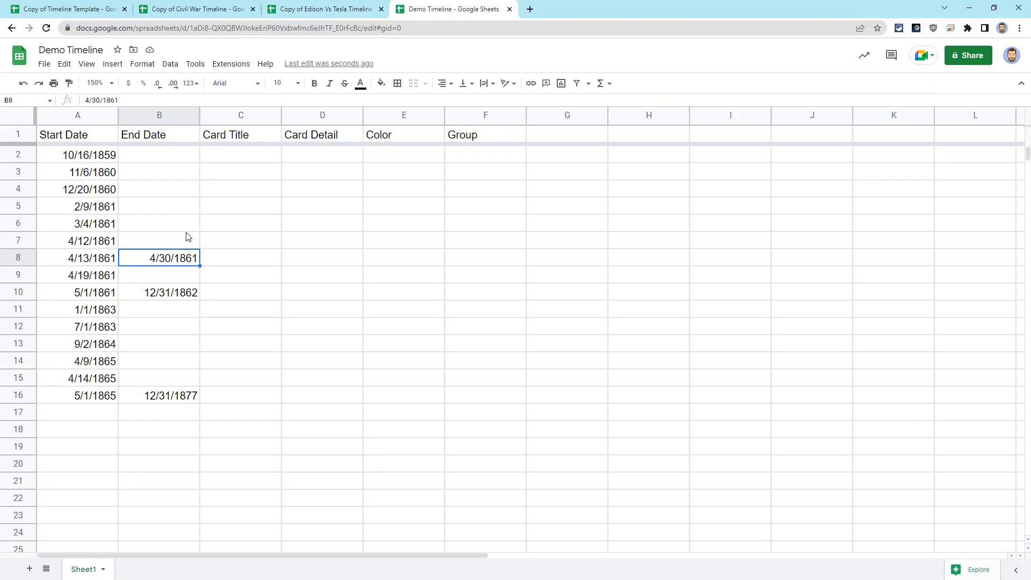
mouse_move(164, 249)
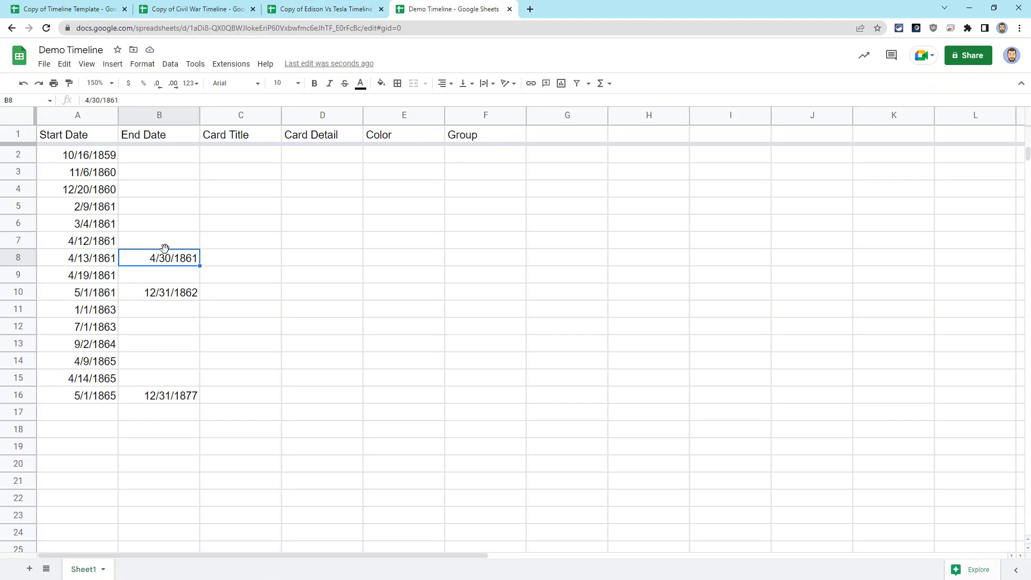
mouse_move(176, 253)
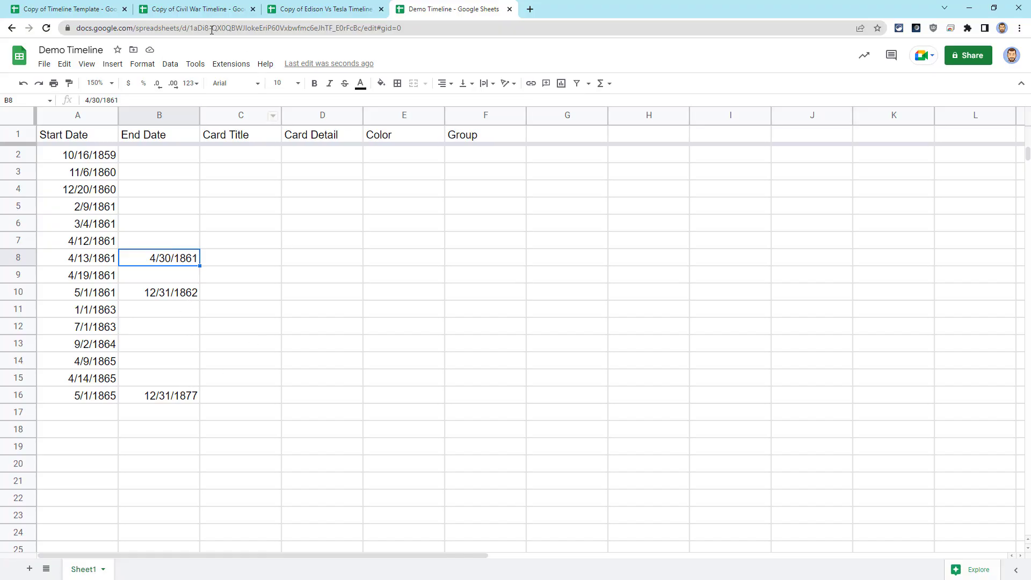
click(194, 9)
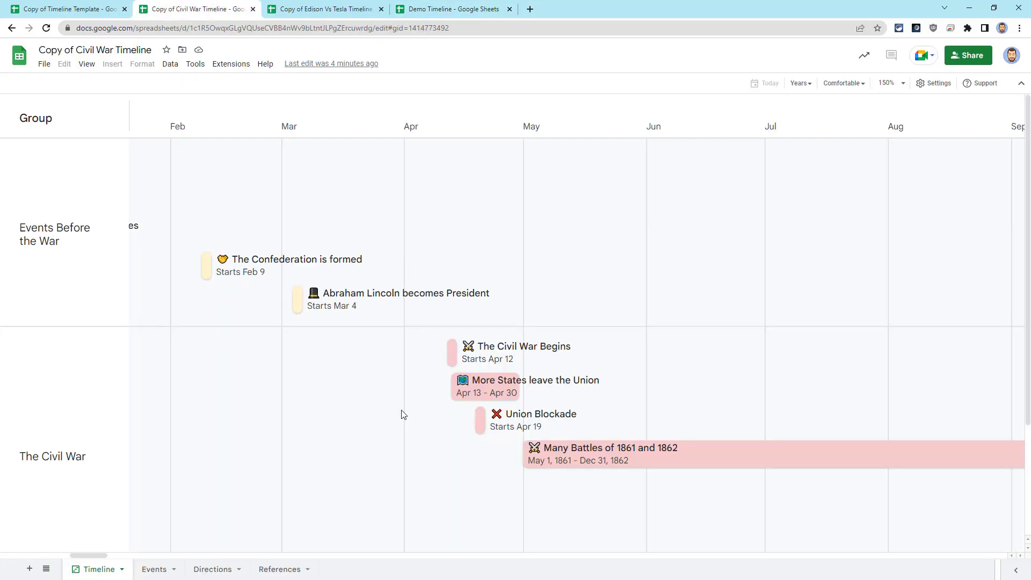
mouse_move(486, 387)
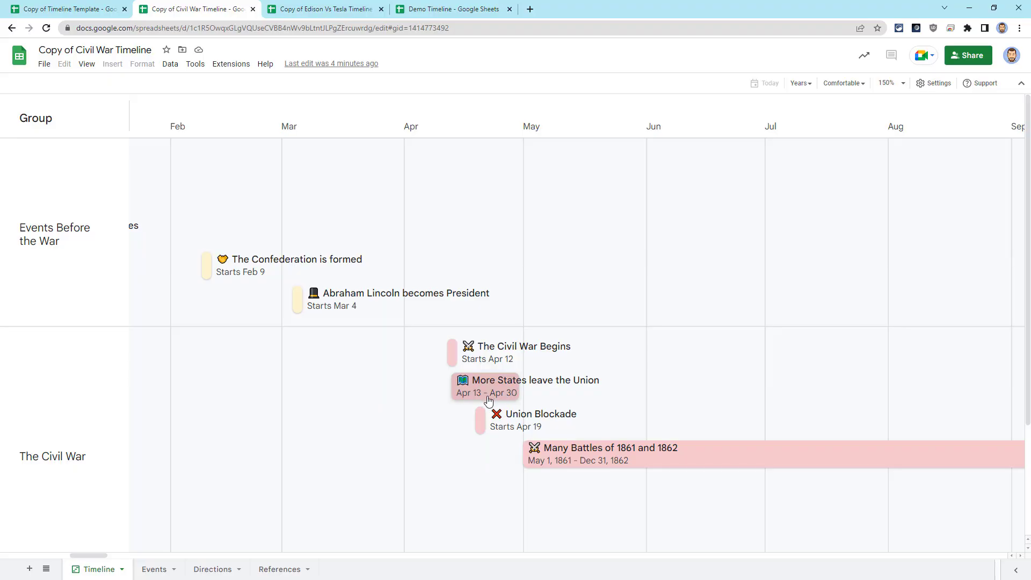
mouse_move(518, 398)
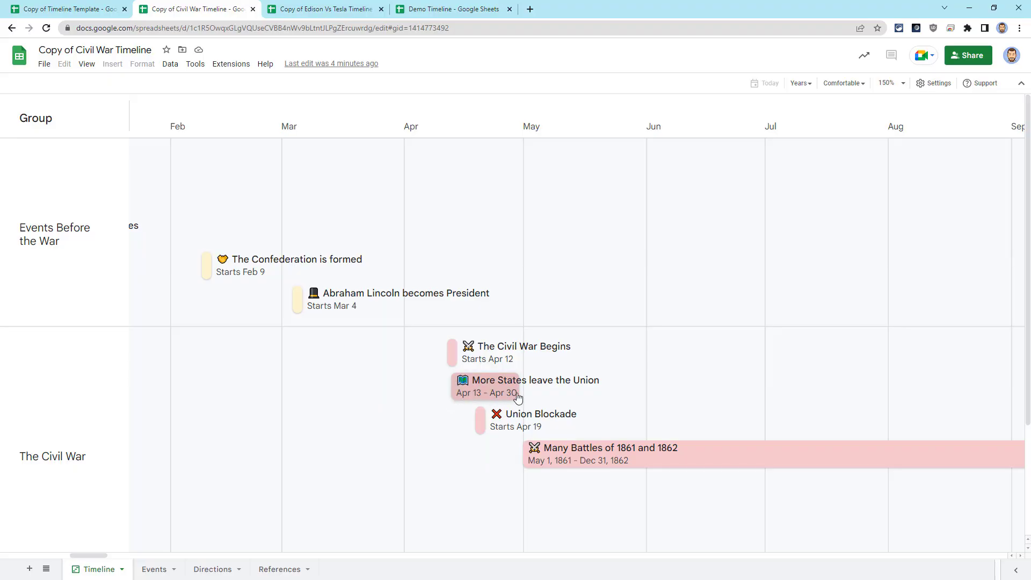
mouse_move(527, 399)
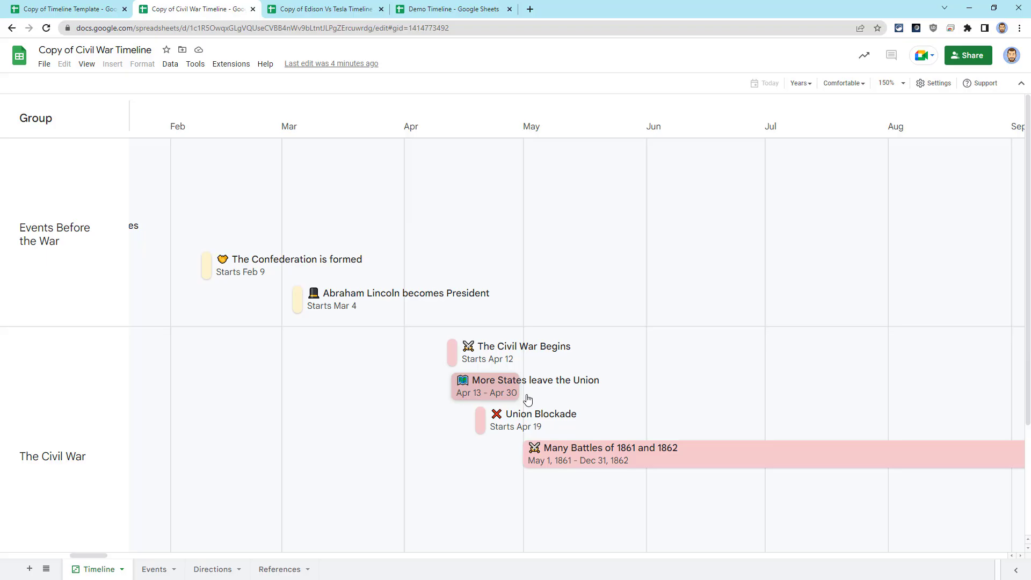
Return to Demo Timeline to add emoji card titles in column C.
click(454, 8)
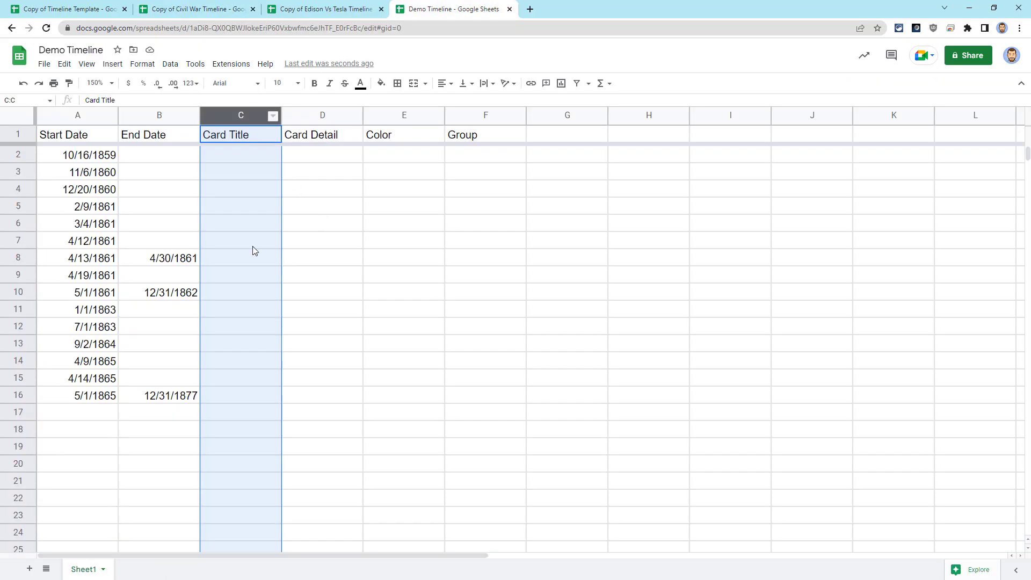
mouse_move(438, 313)
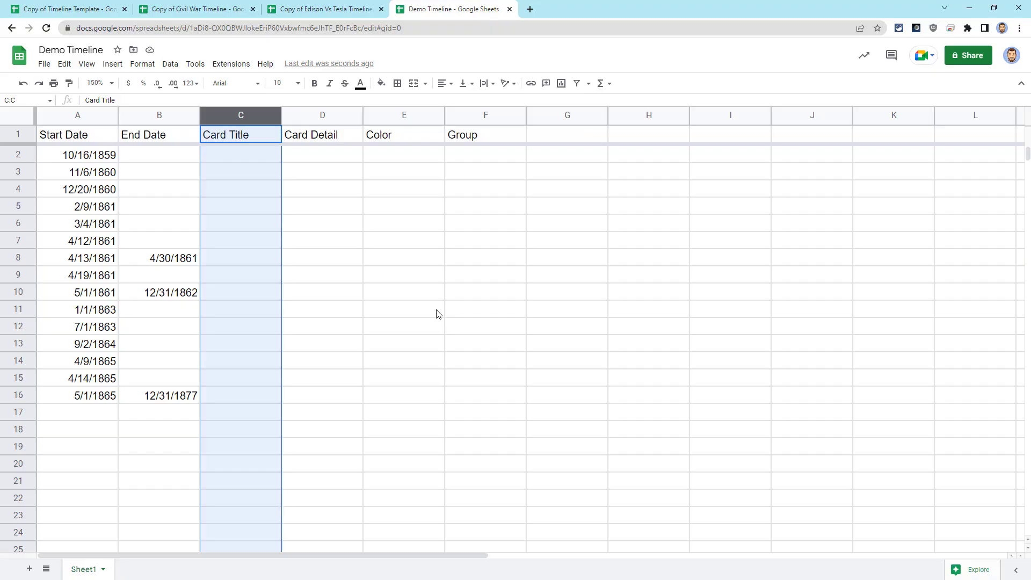
mouse_move(284, 287)
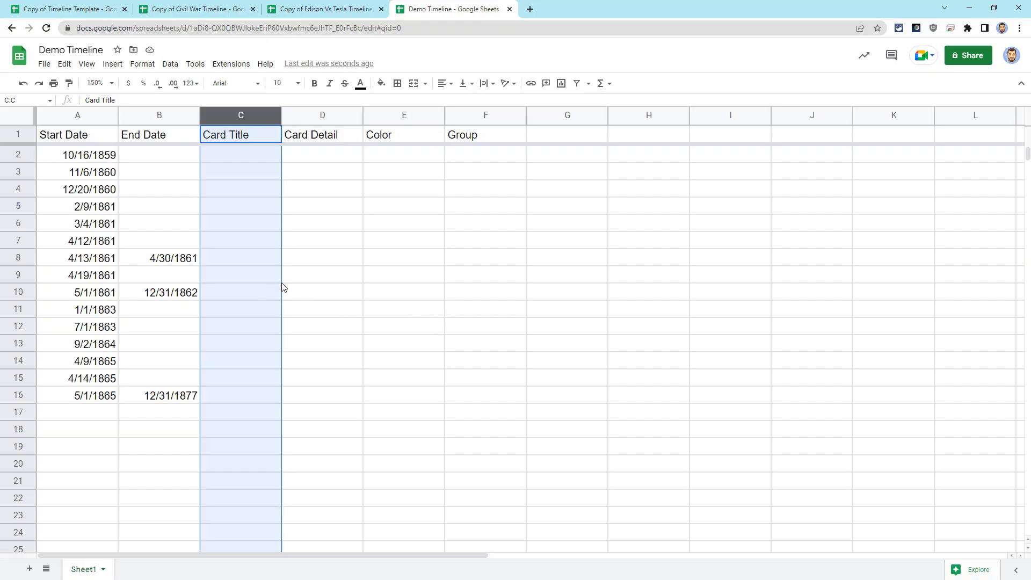
mouse_move(325, 296)
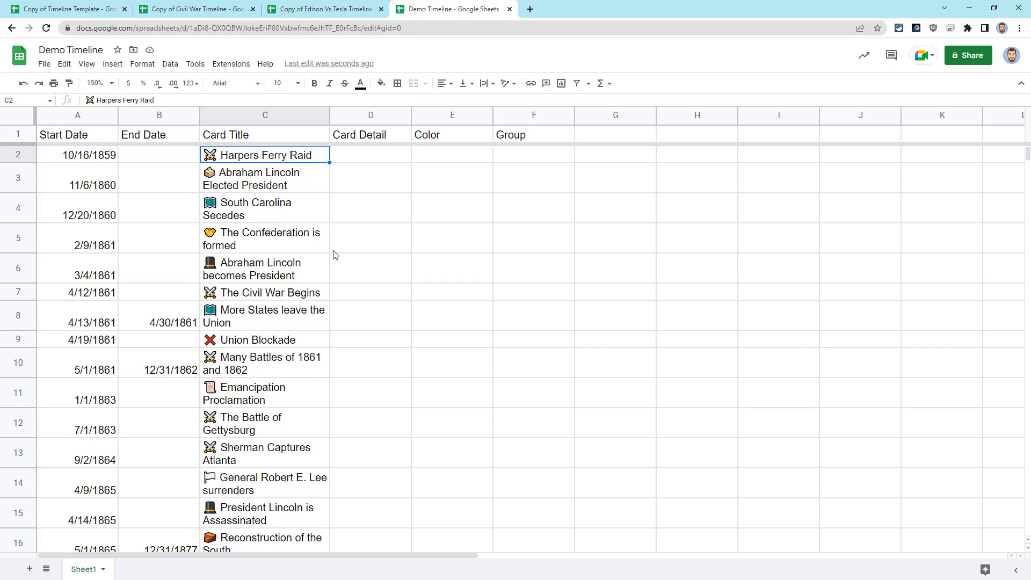
mouse_move(431, 247)
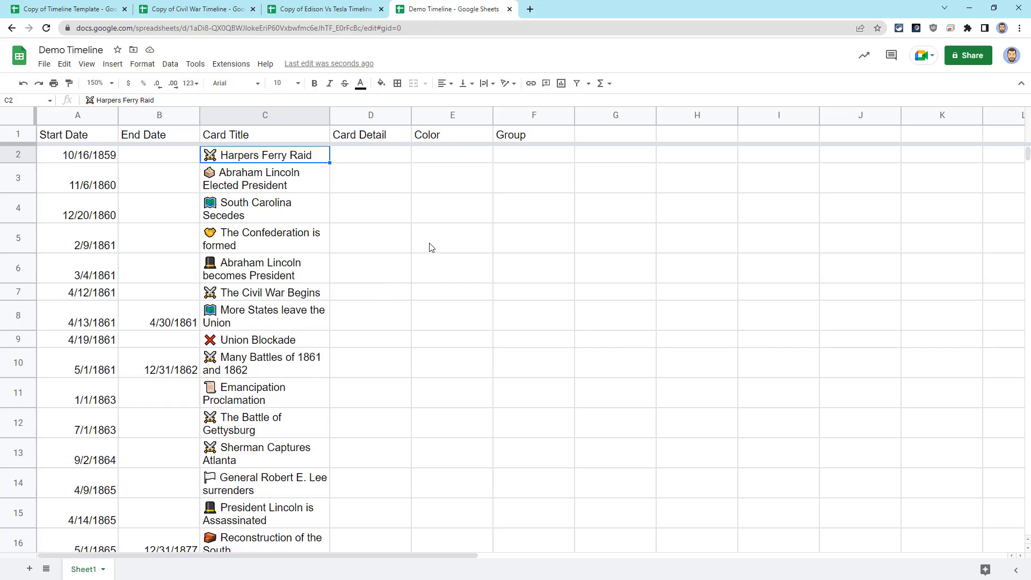
mouse_move(292, 197)
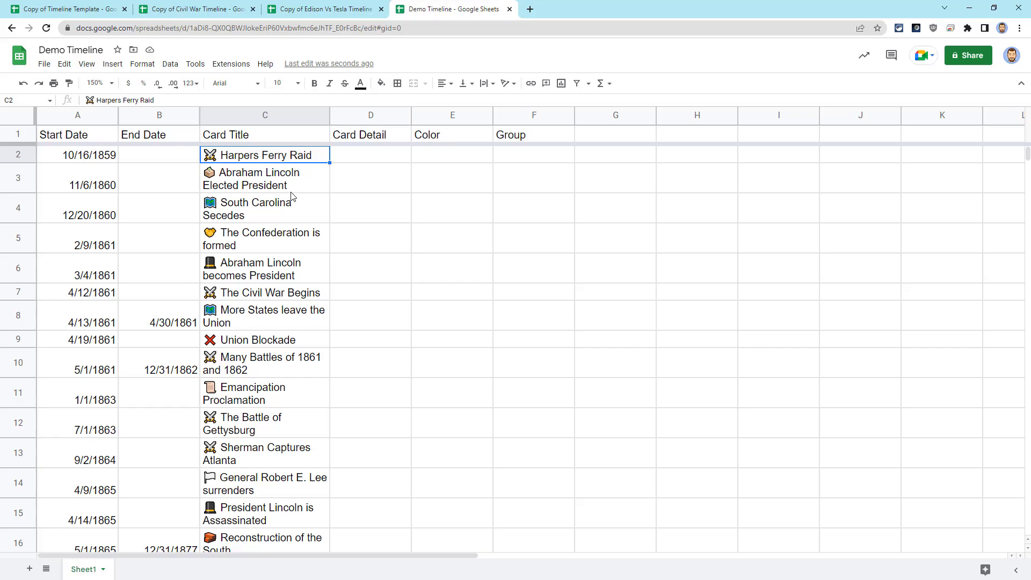
mouse_move(518, 321)
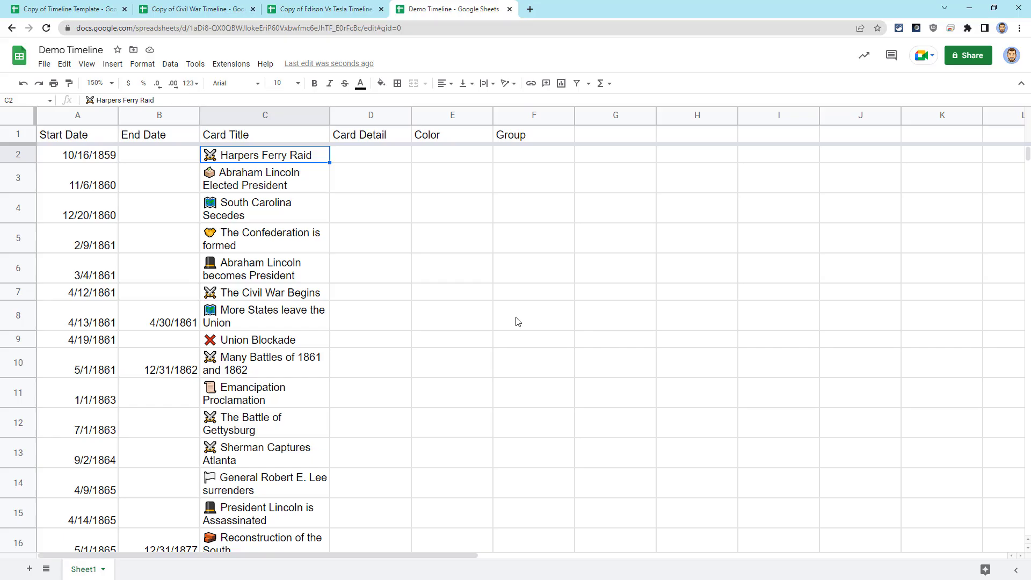
mouse_move(525, 319)
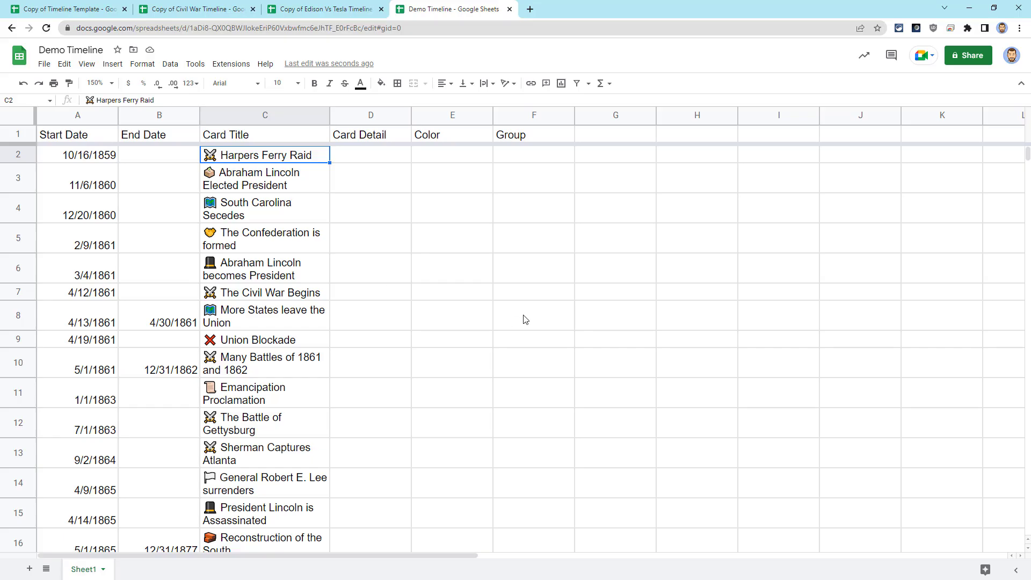
Write the Harpers Ferry Raid card detail in D2 with its Ducksters source URL.
click(370, 115)
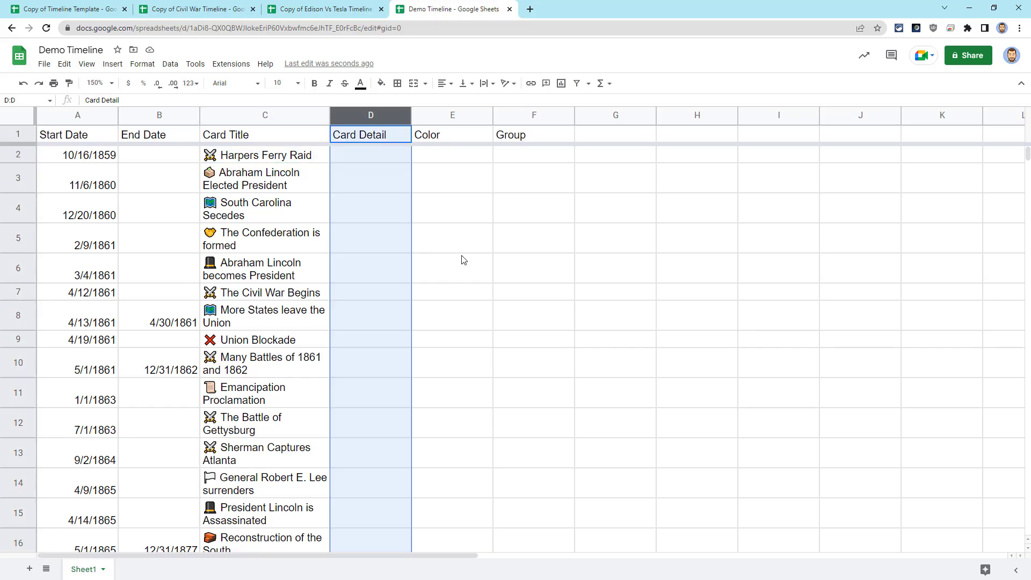
mouse_move(493, 254)
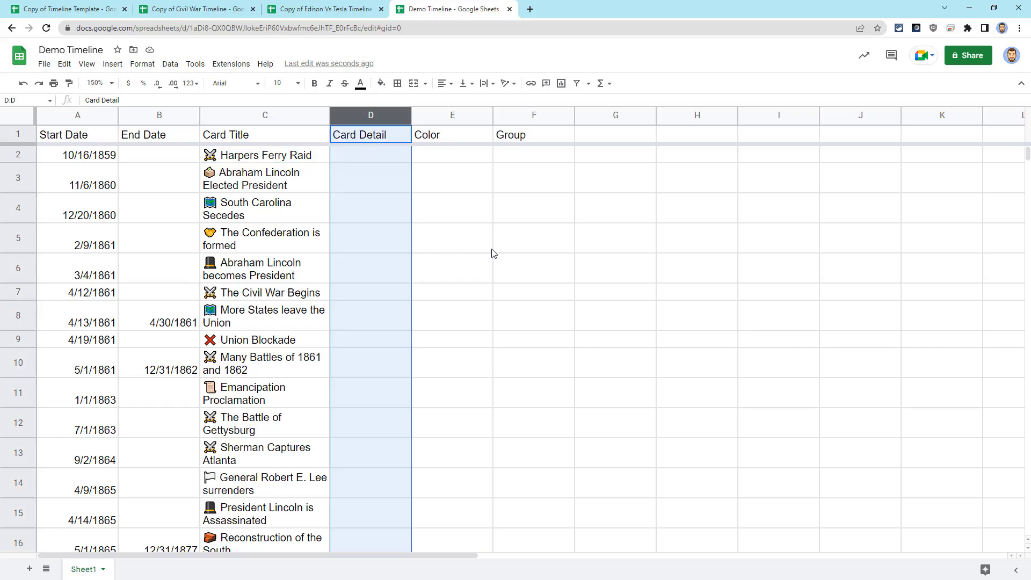
mouse_move(613, 274)
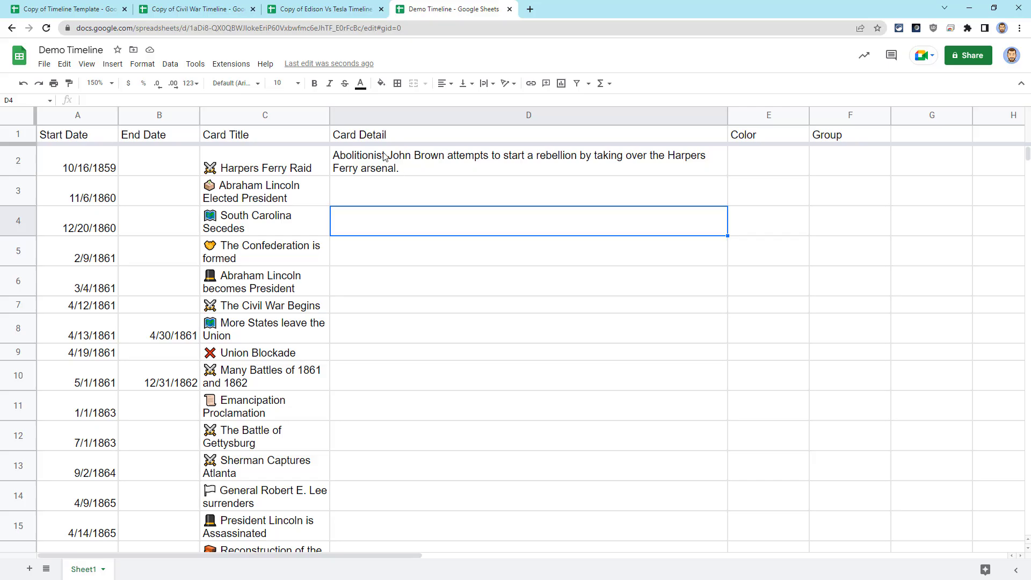
click(528, 161)
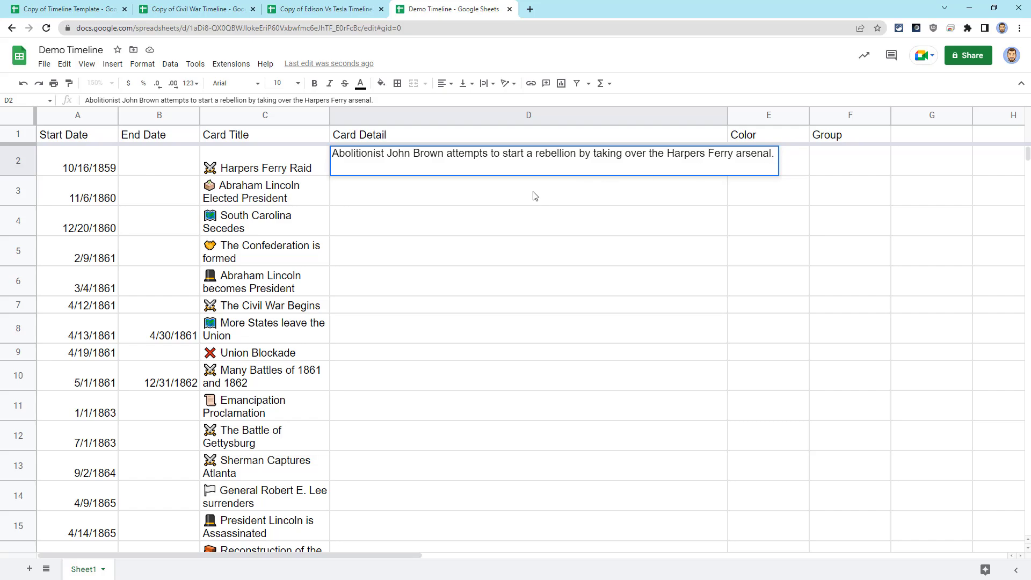
text(The uprising is quickly put down and John Brown is hanged for treason. Many people in the North, however, consider him a hero.)
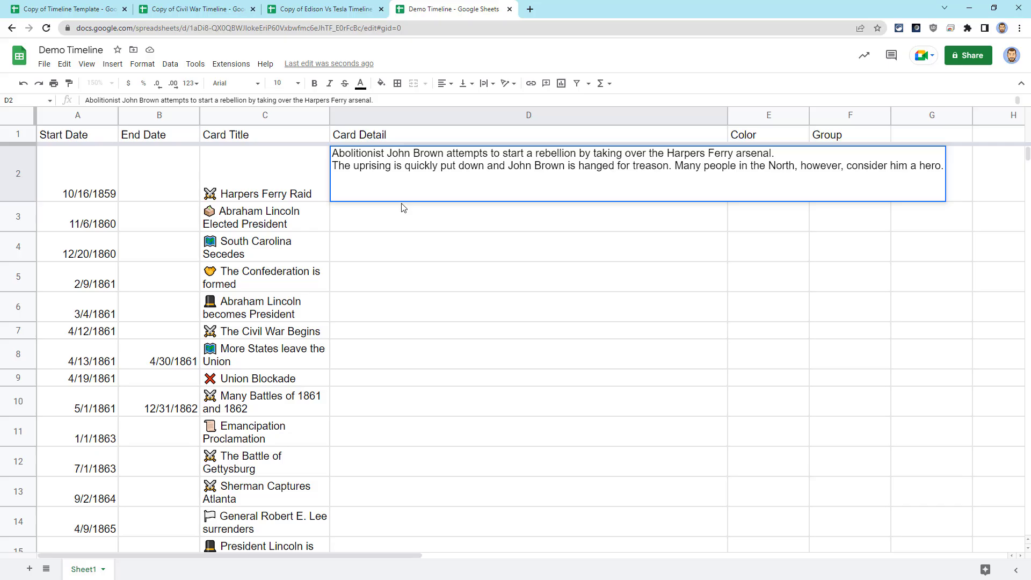
text(https://www.ducksters.com/history/civil_war/john_brown_and_the_harpers_ferry_raid.php)
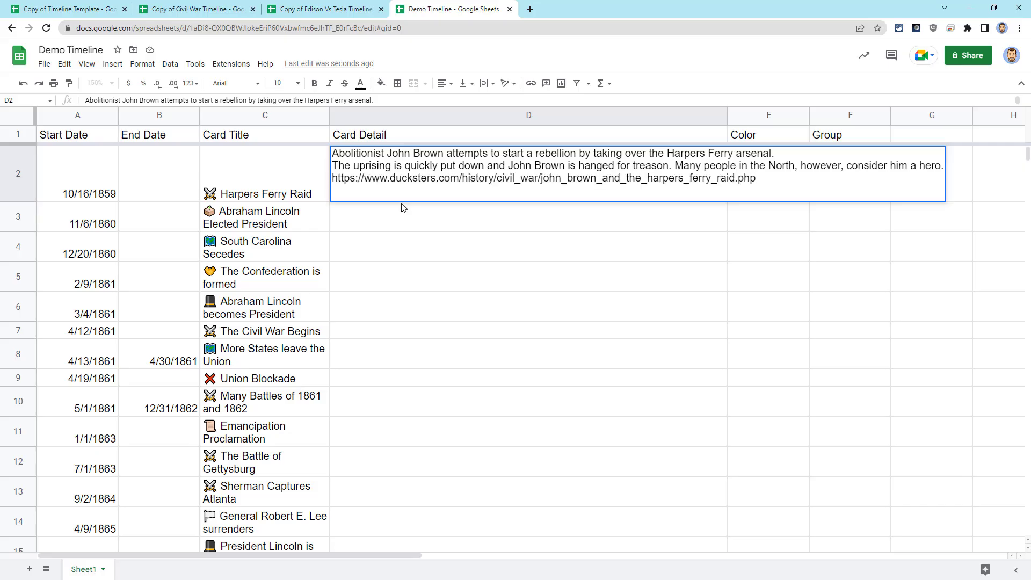
click(196, 8)
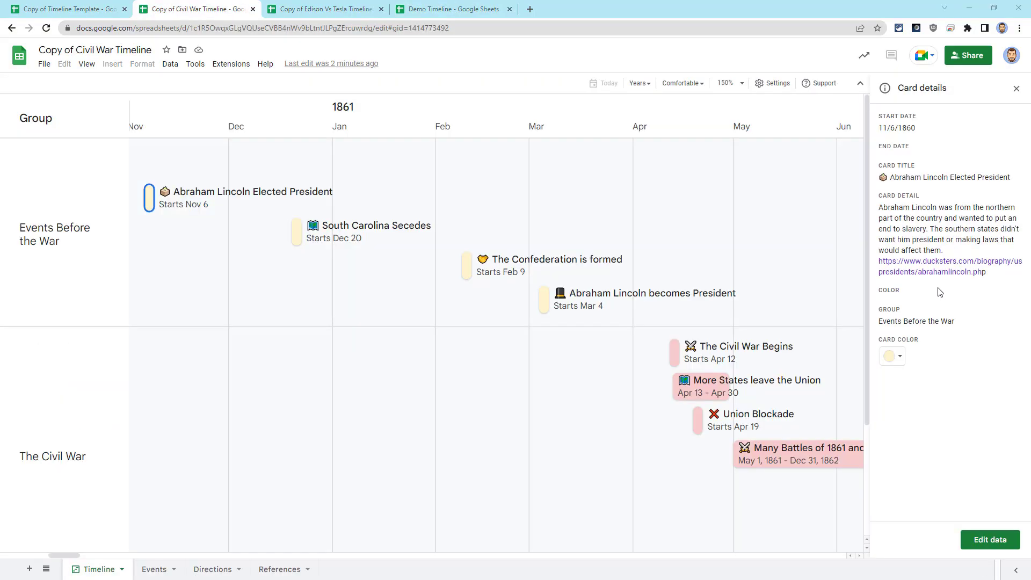
mouse_move(923, 279)
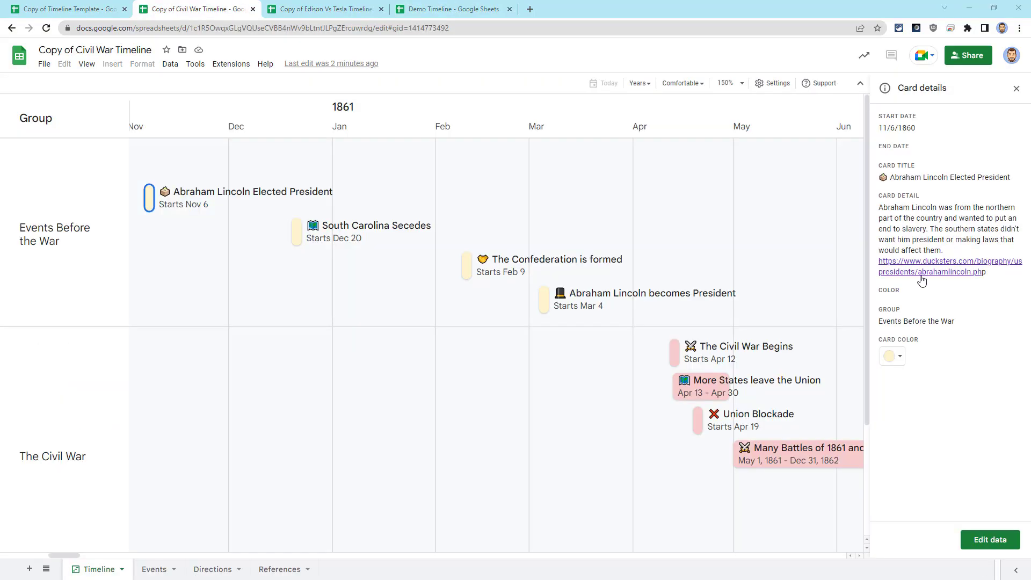
mouse_move(920, 301)
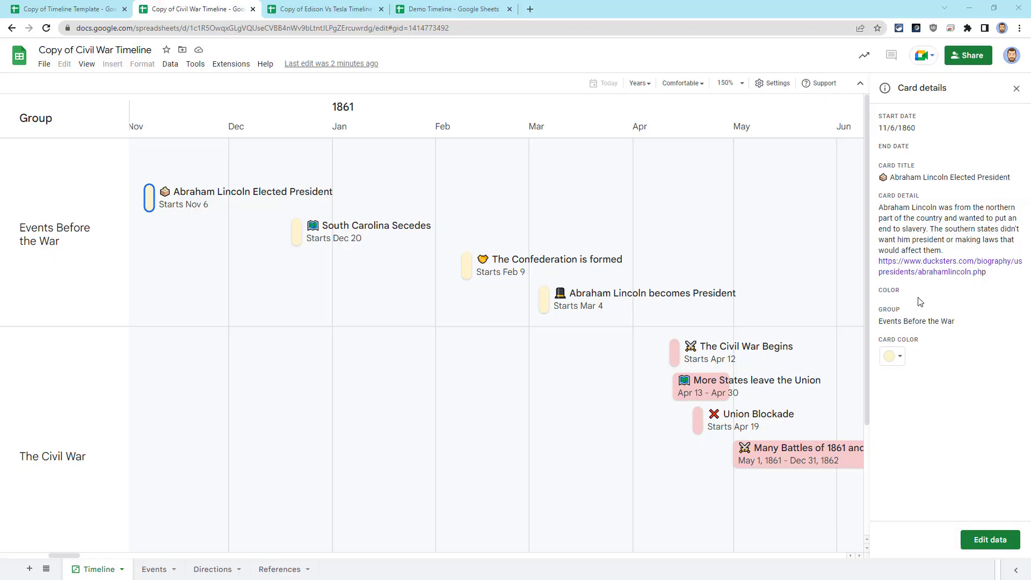
mouse_move(940, 279)
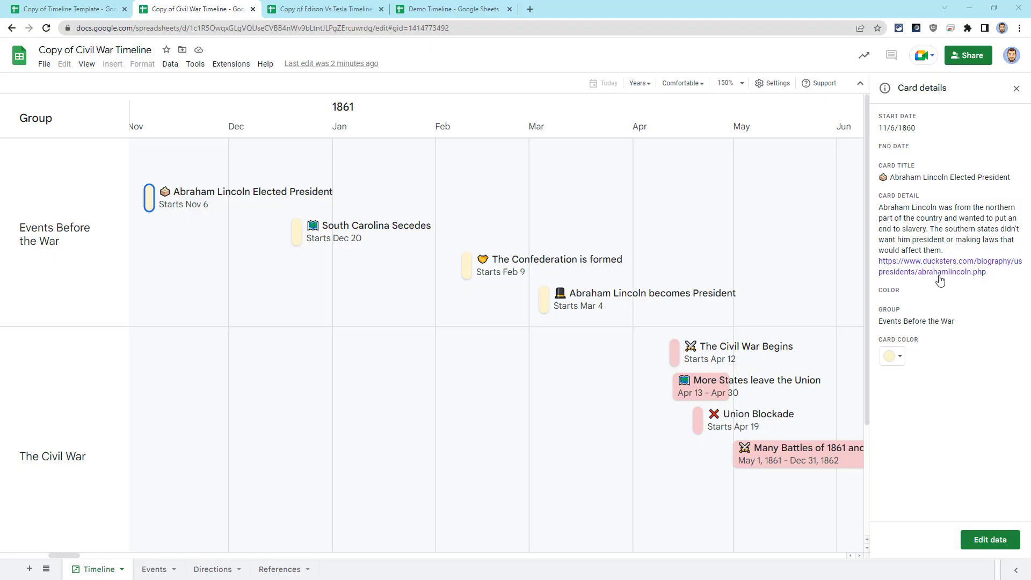
Leave the Civil War card details sidebar and return to the Demo Timeline sheet.
click(452, 8)
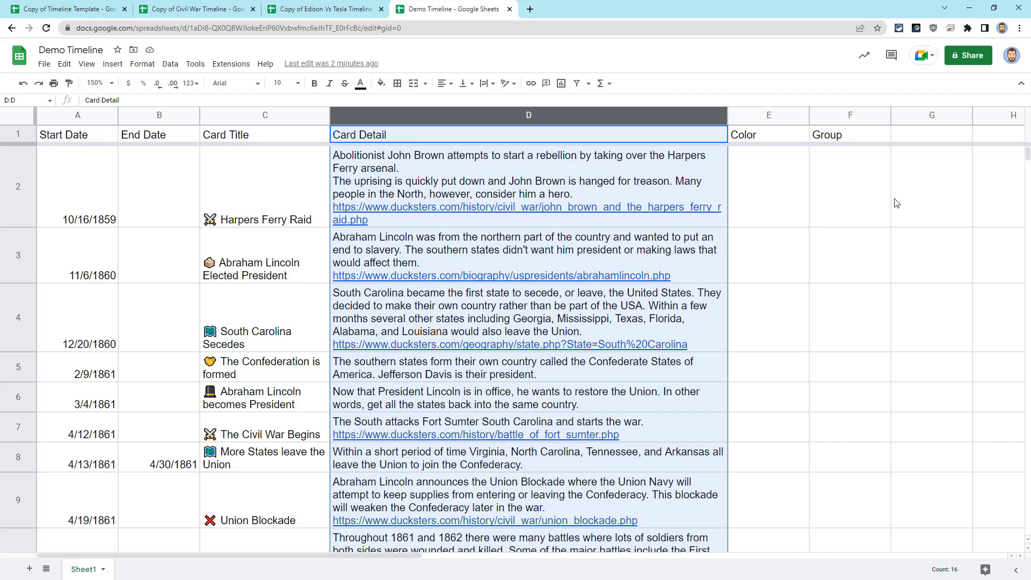
click(768, 115)
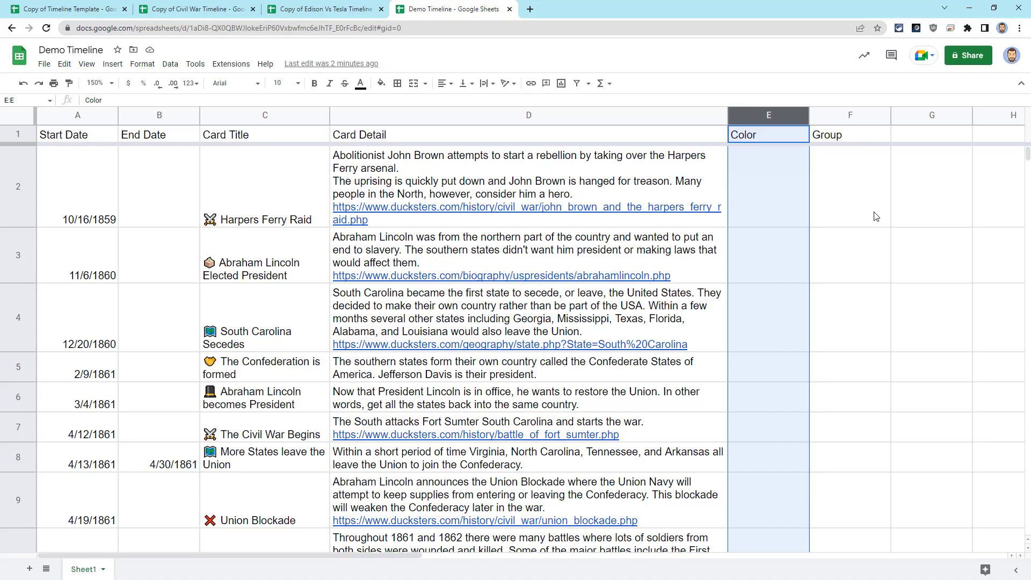
mouse_move(860, 220)
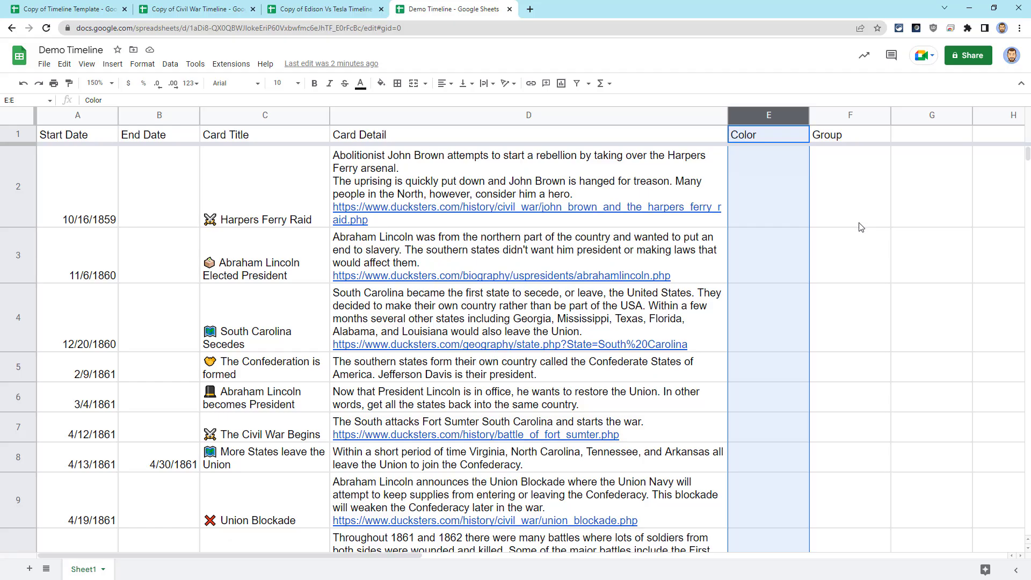
click(196, 9)
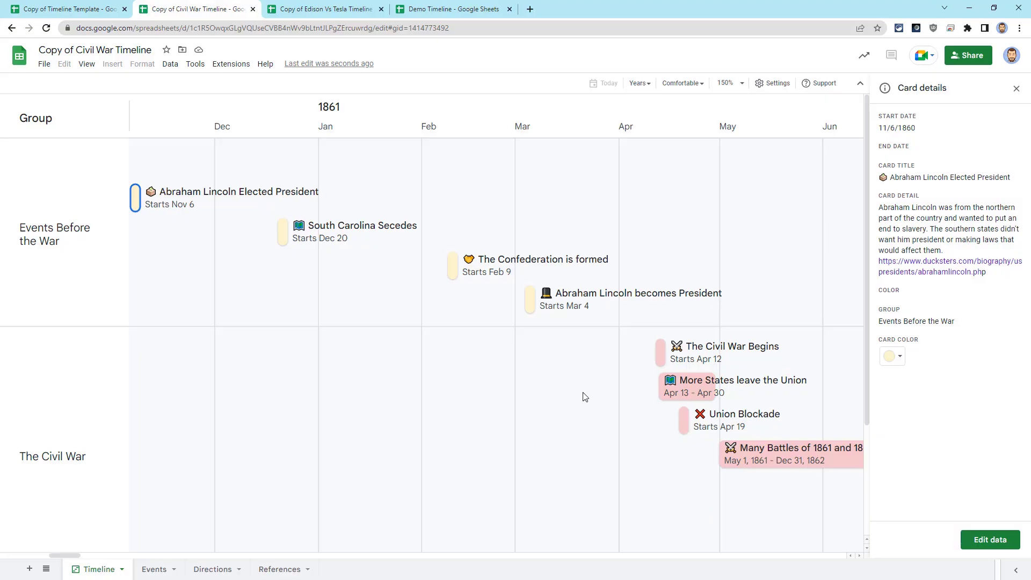
mouse_move(677, 369)
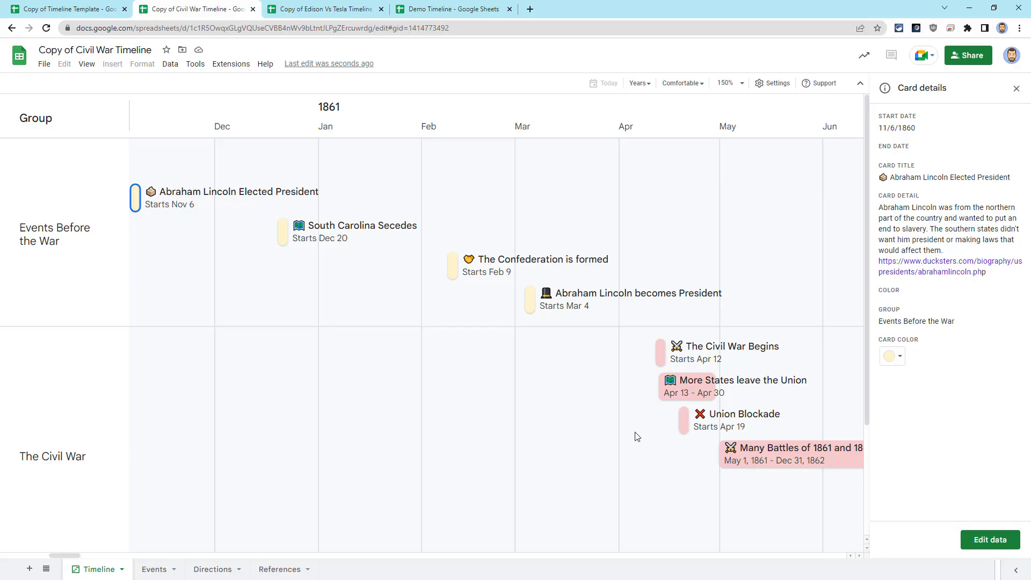
click(452, 8)
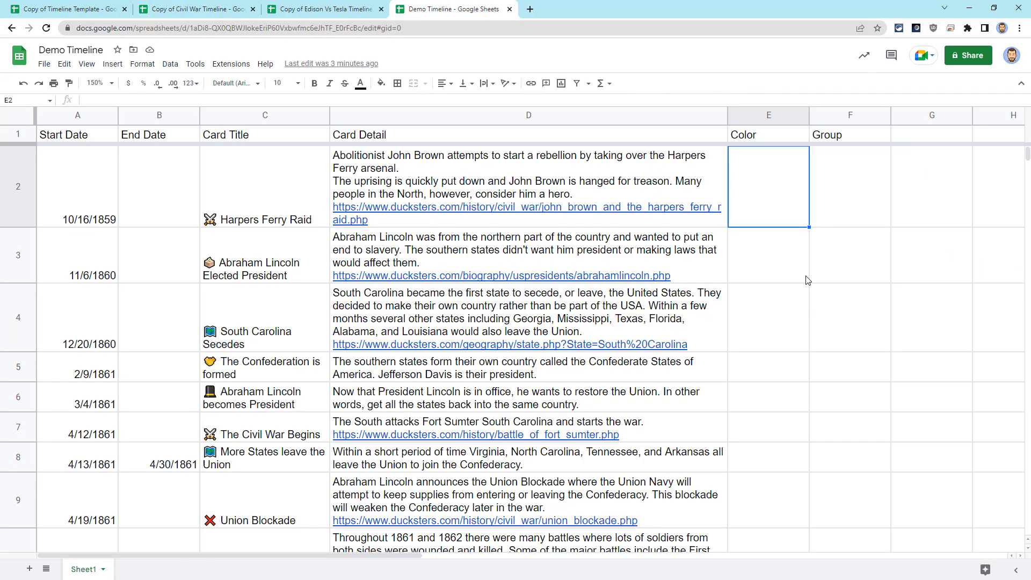
mouse_move(774, 182)
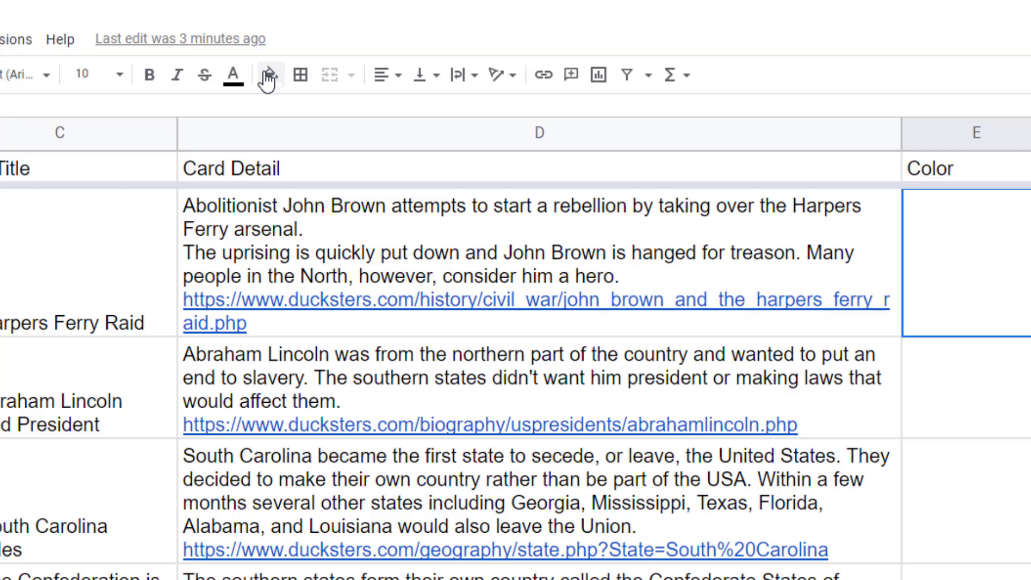
mouse_move(263, 73)
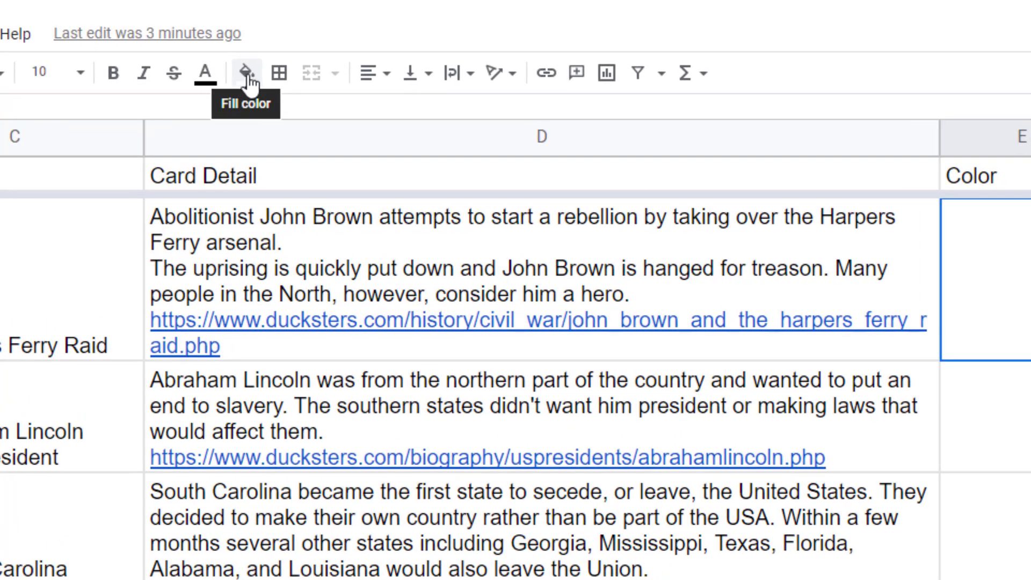
Open the fill color palette over the Harpers Ferry Raid Color cell.
click(246, 73)
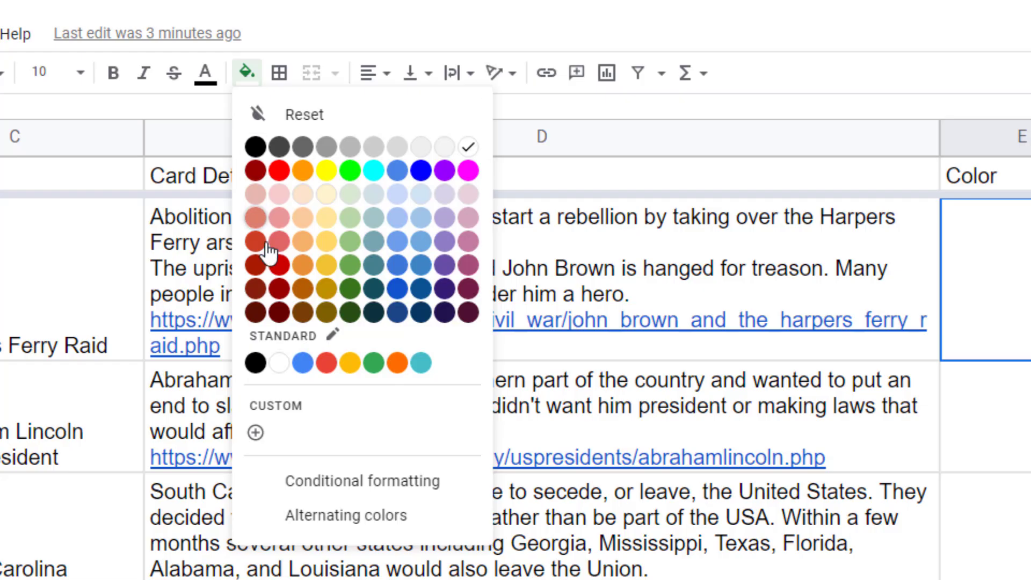
mouse_move(391, 194)
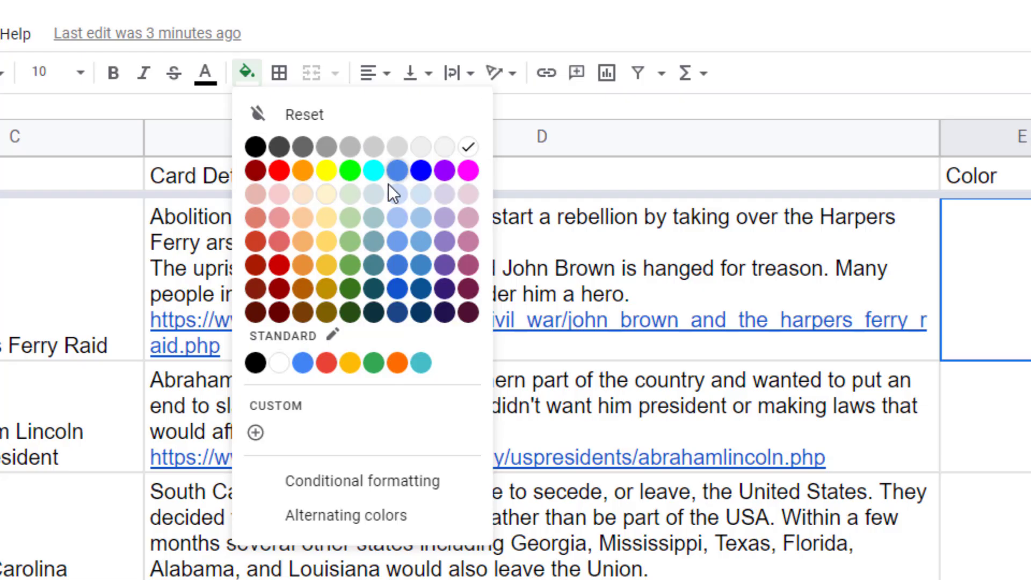
mouse_move(282, 449)
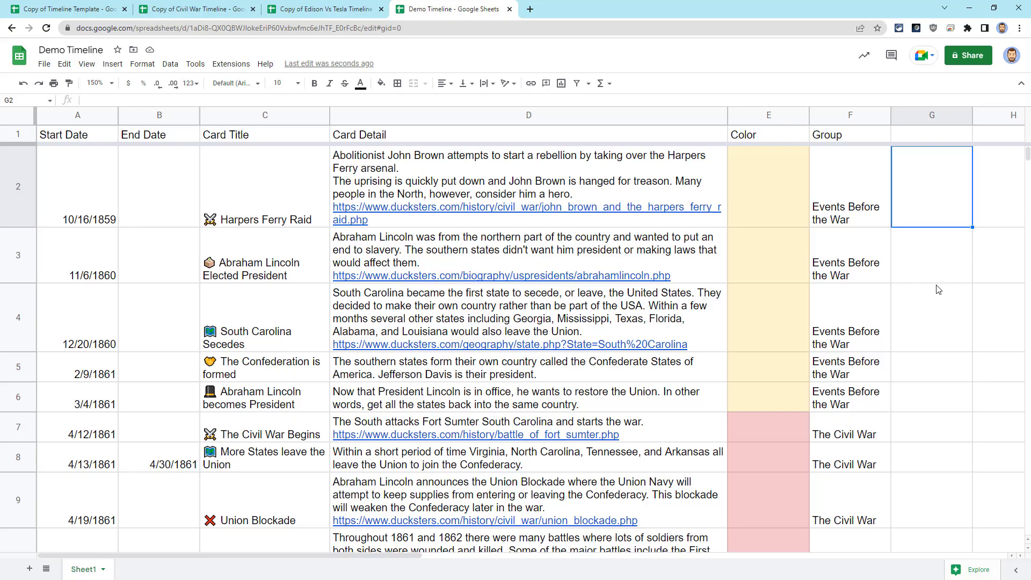
mouse_move(930, 308)
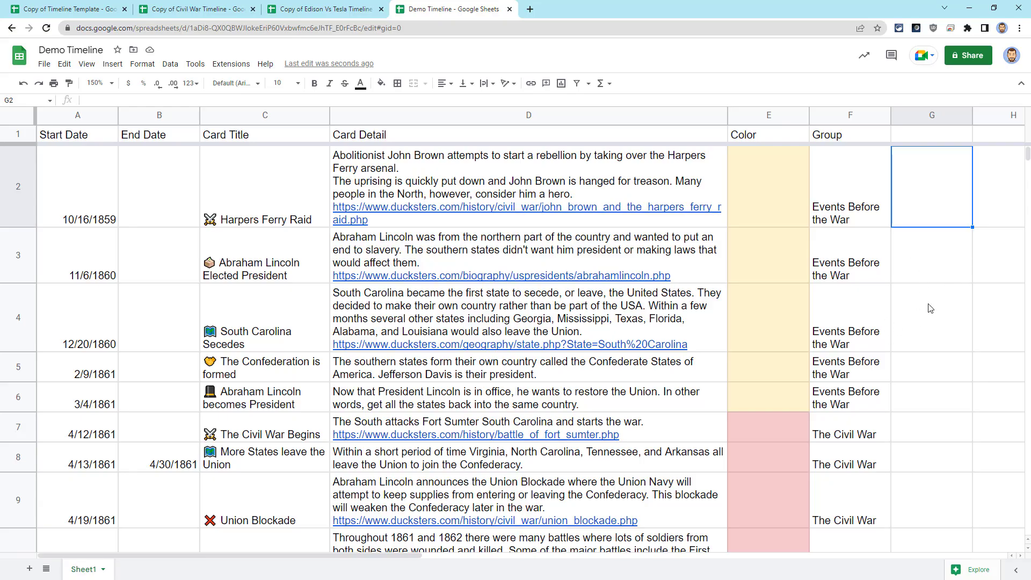
Check row colors down to Reconstruction of the South, then switch to the Civil War Timeline copy.
scroll(down, 3)
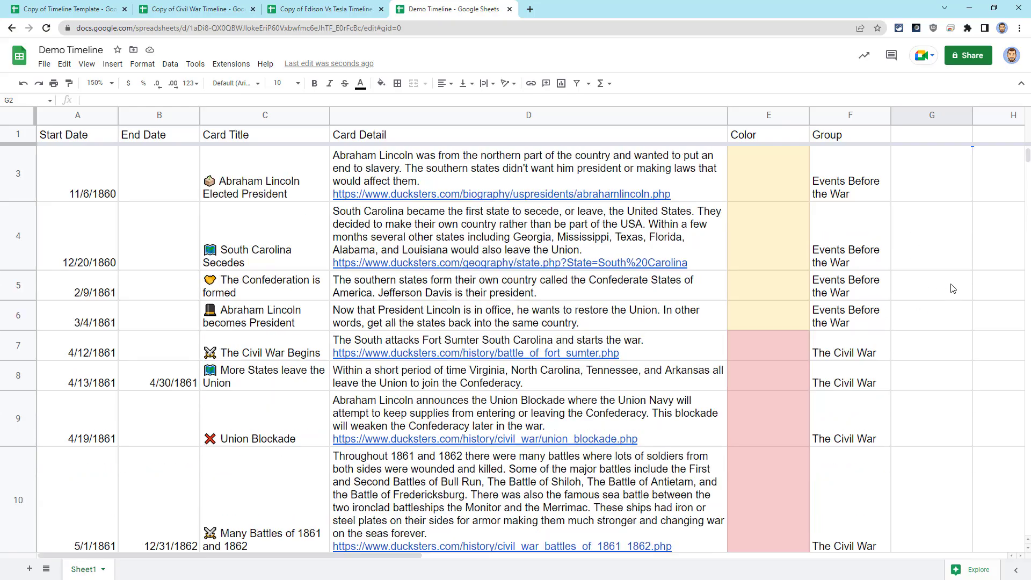
scroll(down, 3)
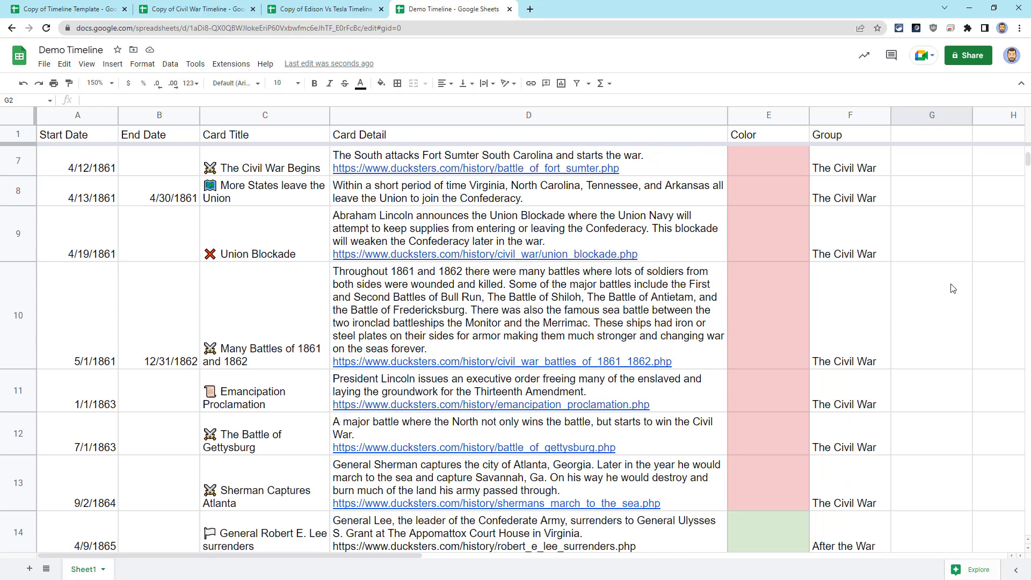
scroll(down, 3)
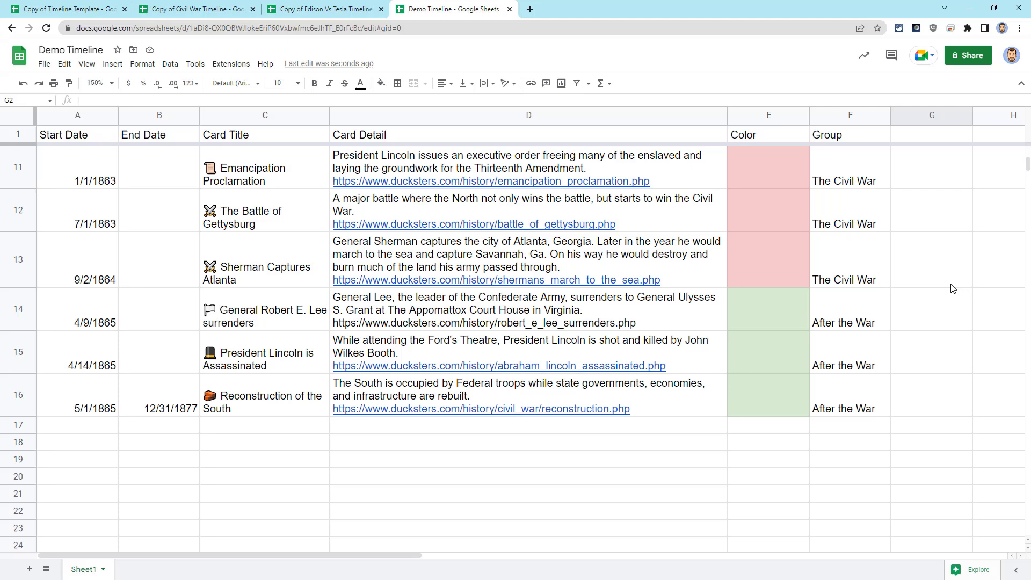
click(196, 9)
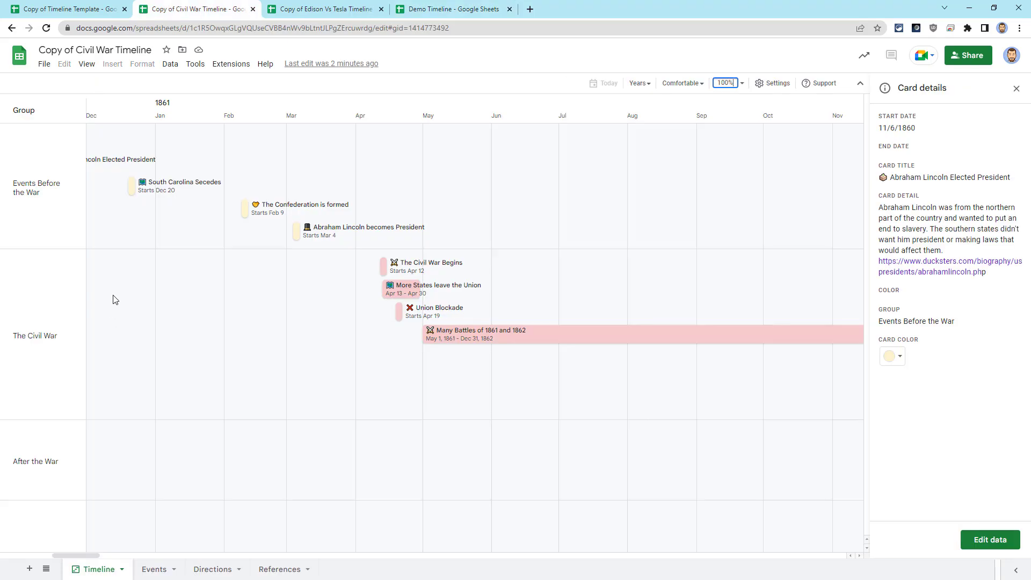
mouse_move(121, 314)
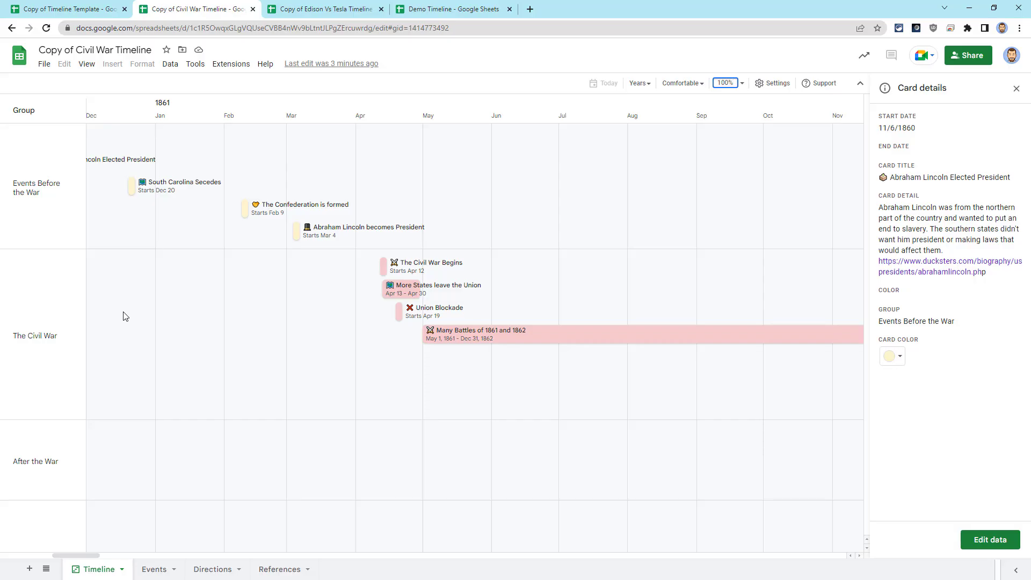
mouse_move(62, 188)
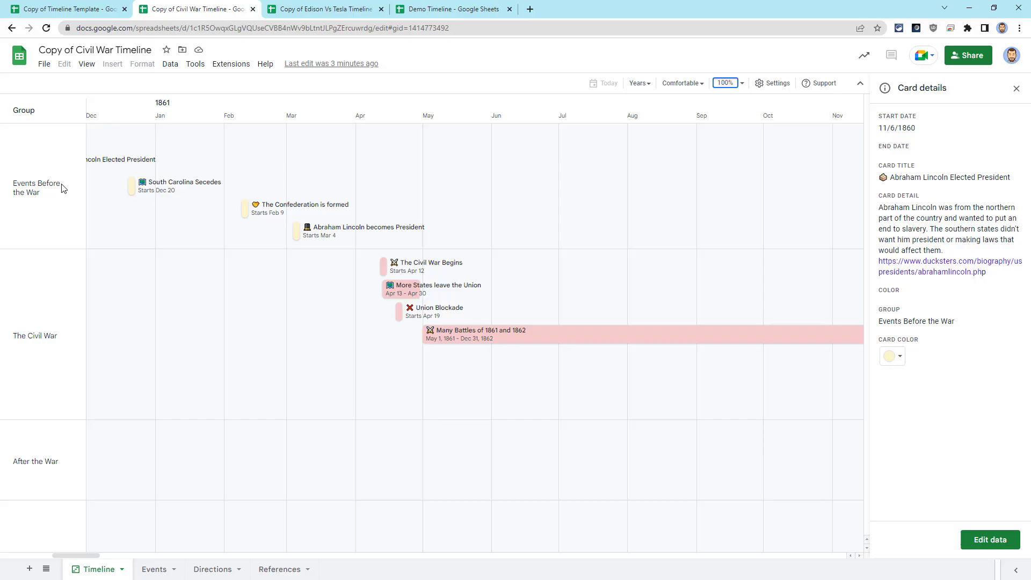
mouse_move(69, 240)
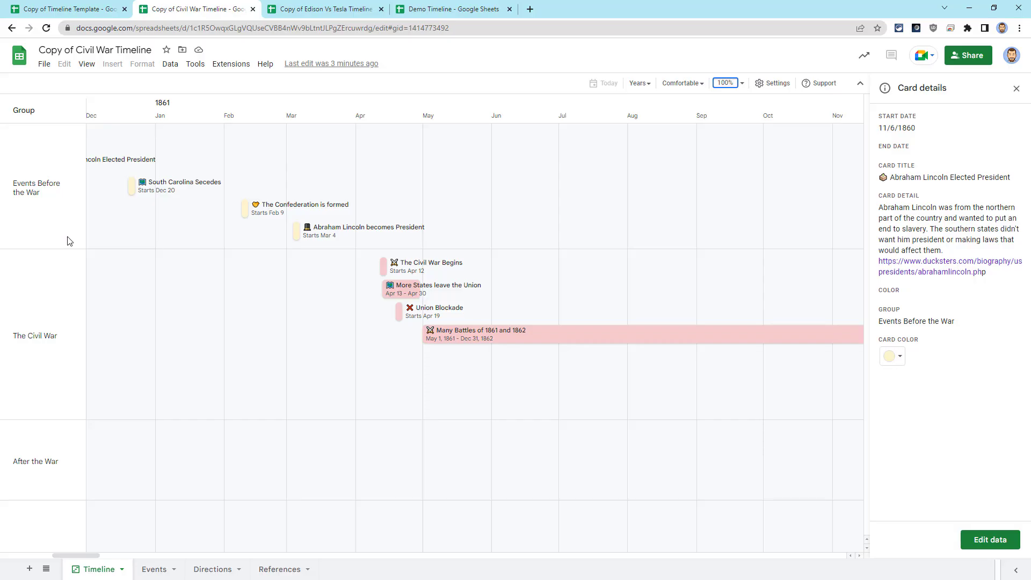
mouse_move(68, 403)
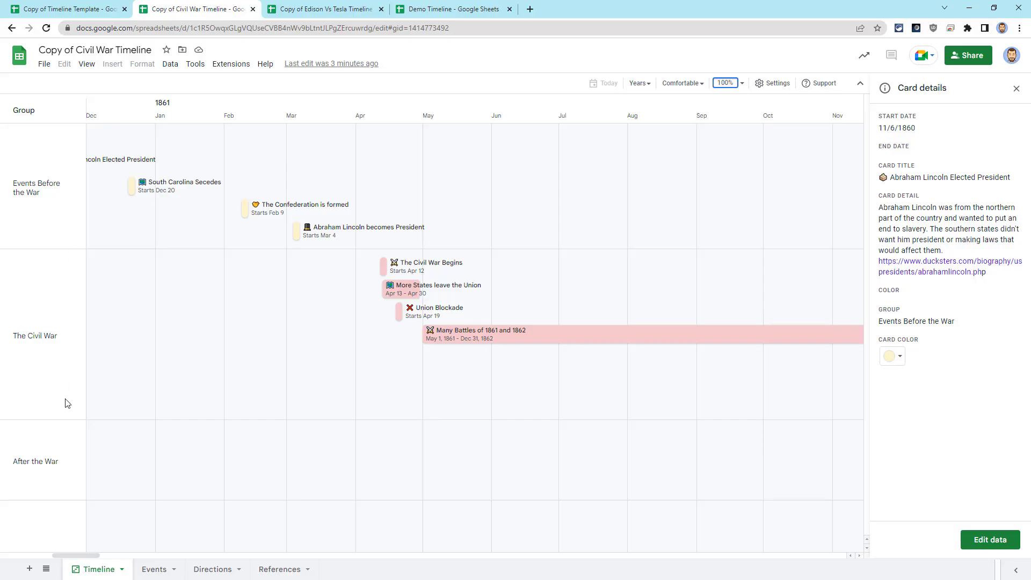
mouse_move(209, 371)
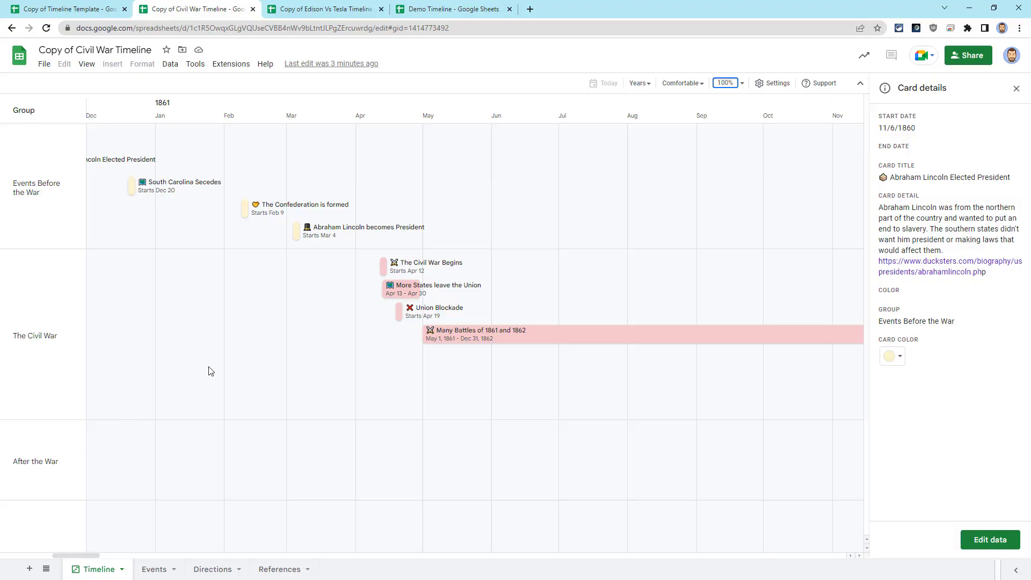
Look over the Edison vs Tesla timeline example, then return to Demo Timeline.
click(321, 8)
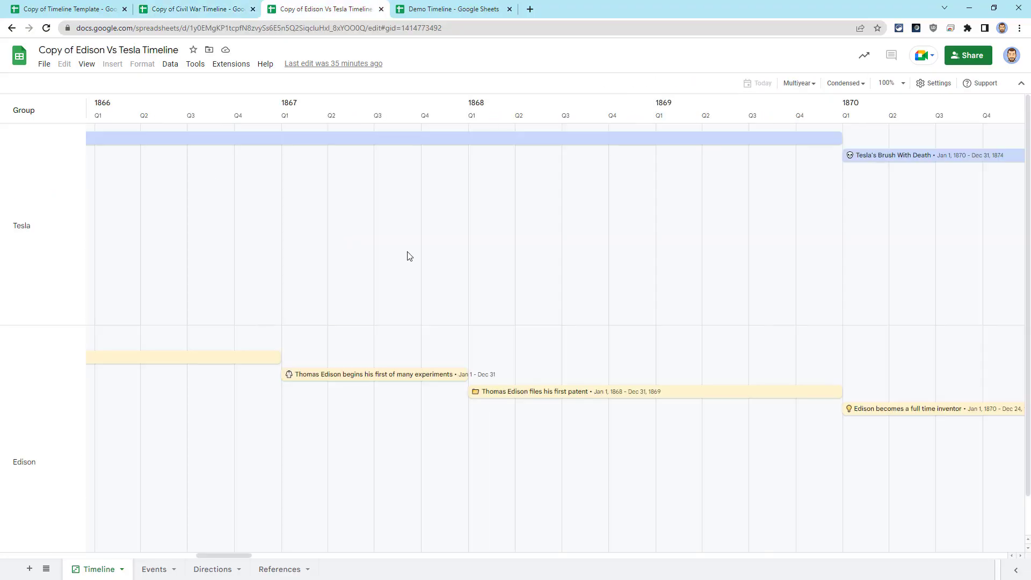
mouse_move(275, 443)
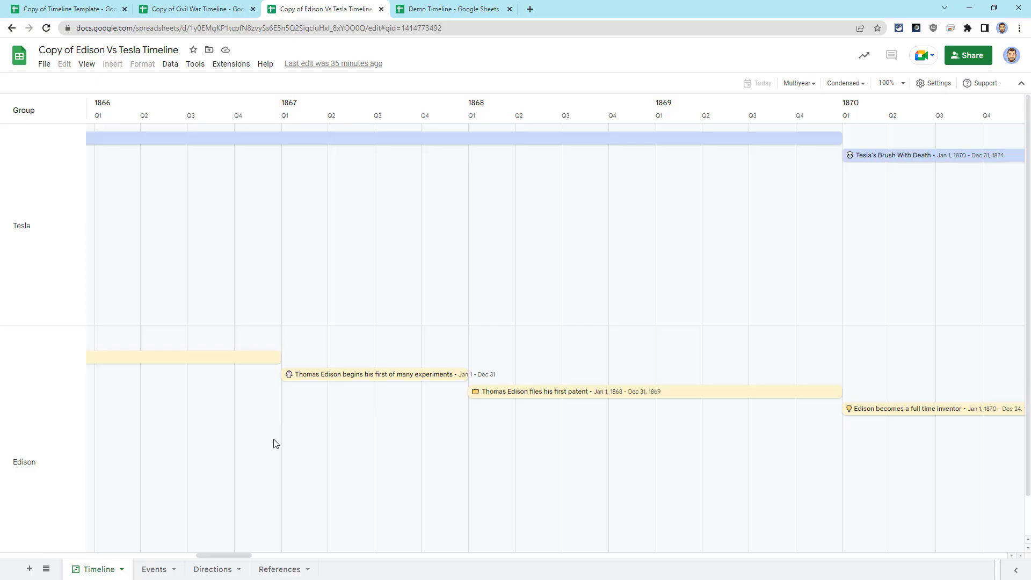
mouse_move(296, 289)
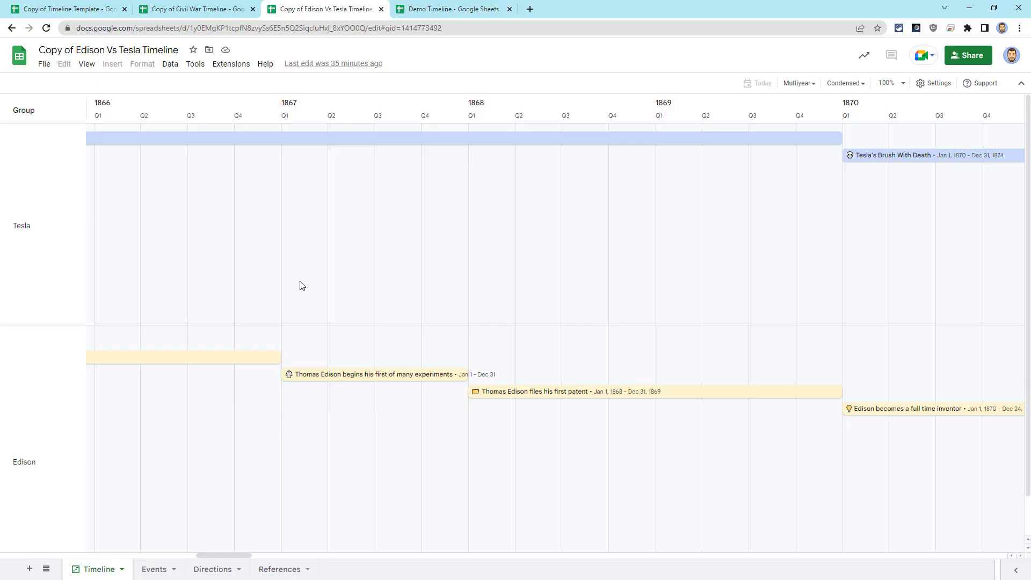
mouse_move(17, 231)
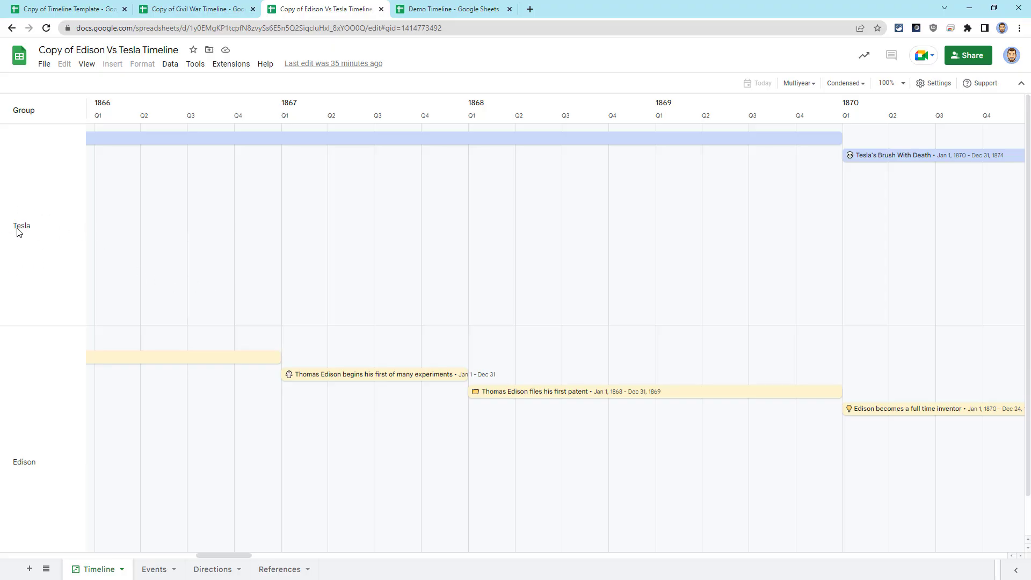
mouse_move(121, 418)
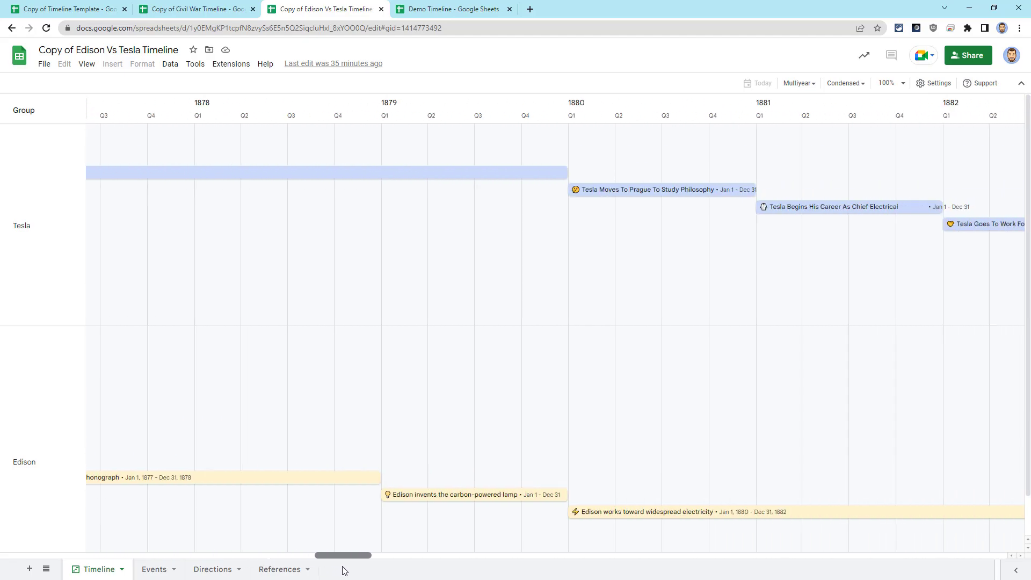
click(452, 8)
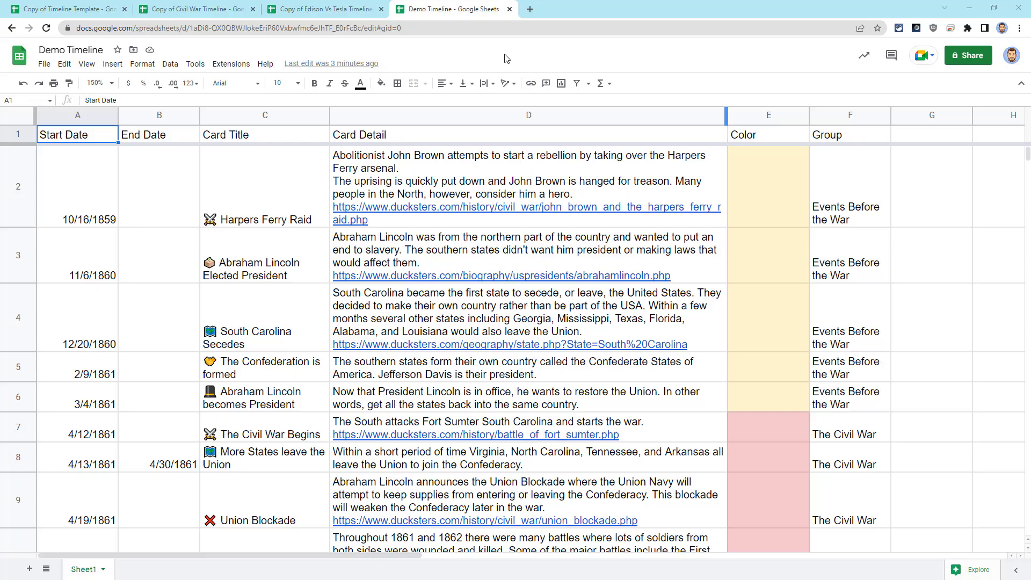
Review the Timeline Template's required-field directions, then return to Demo Timeline's event data.
click(66, 9)
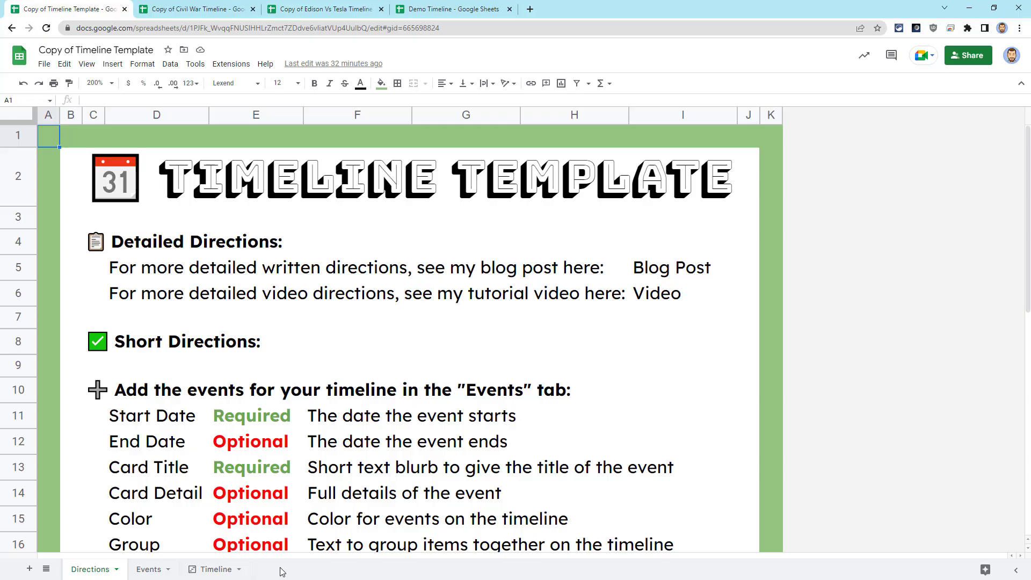
mouse_move(217, 568)
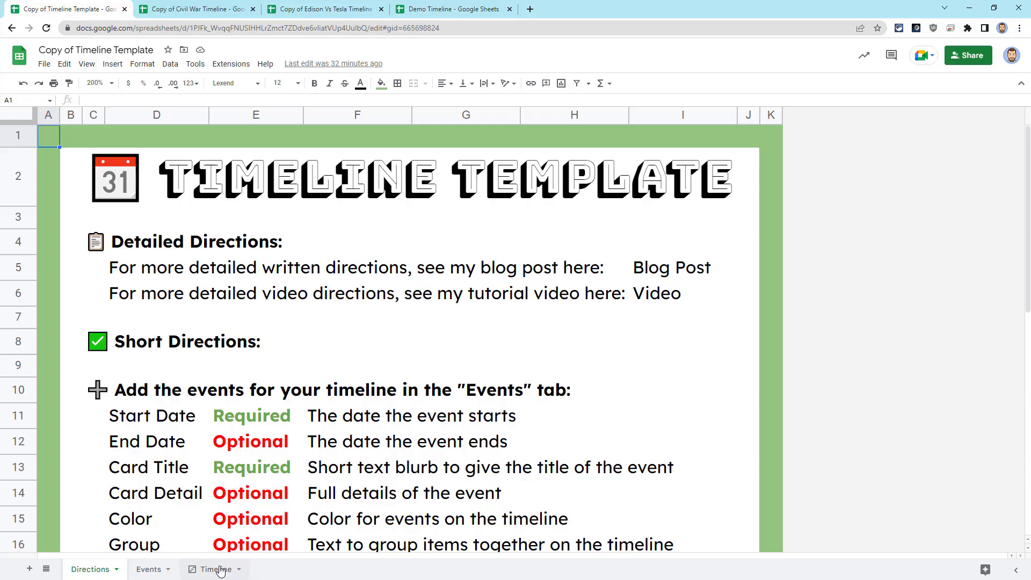
mouse_move(266, 571)
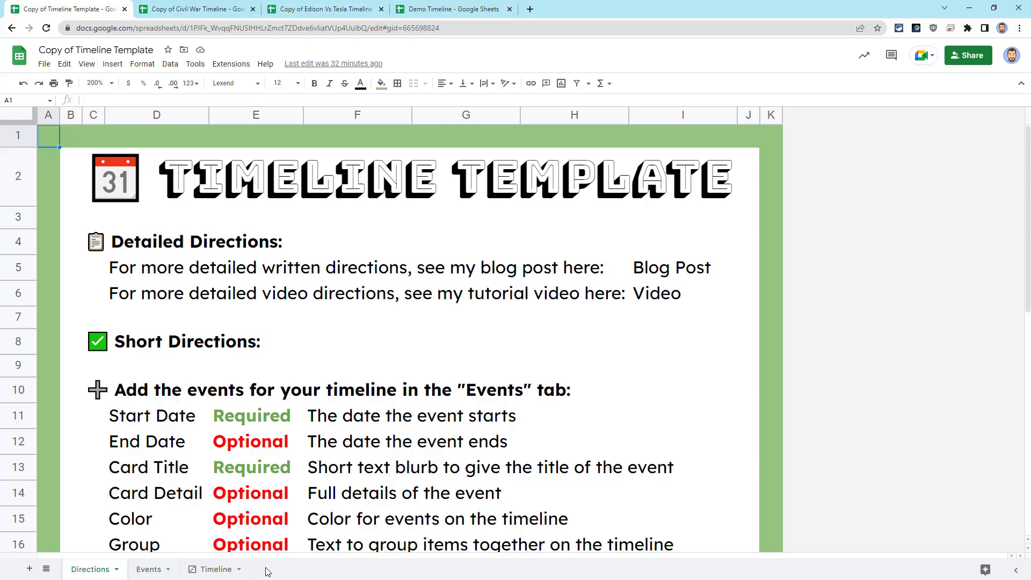
click(452, 9)
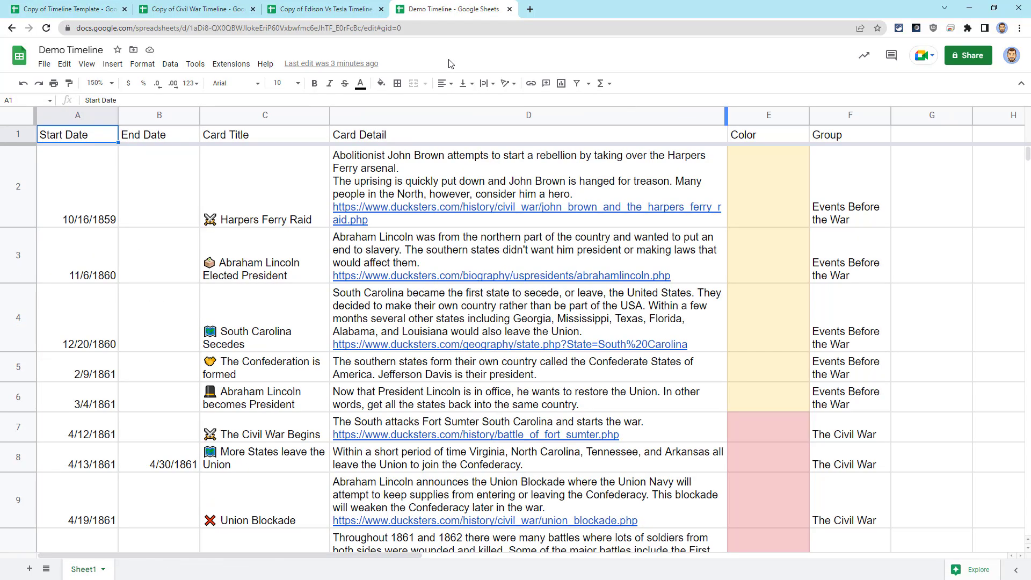
click(931, 187)
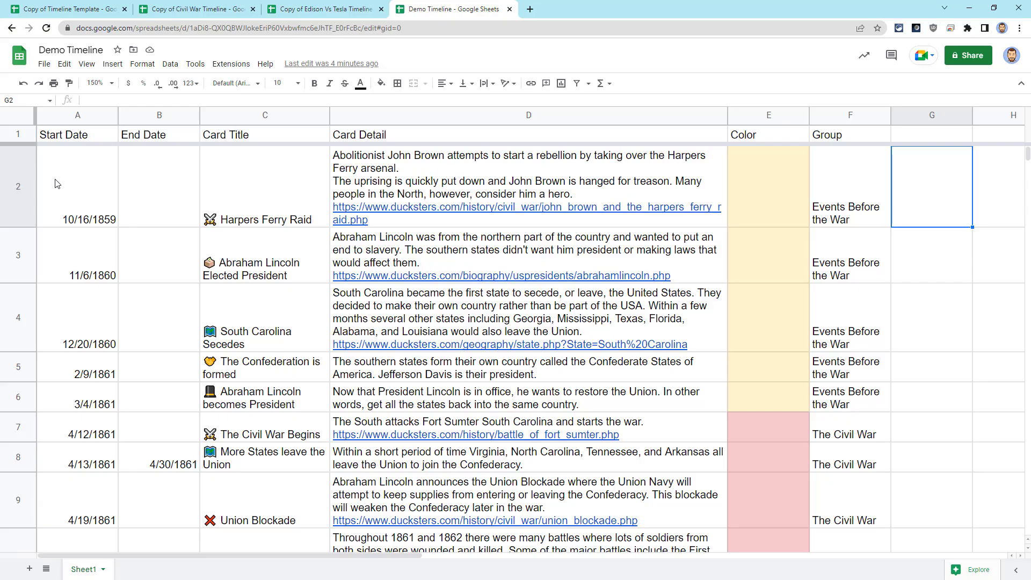
mouse_move(163, 143)
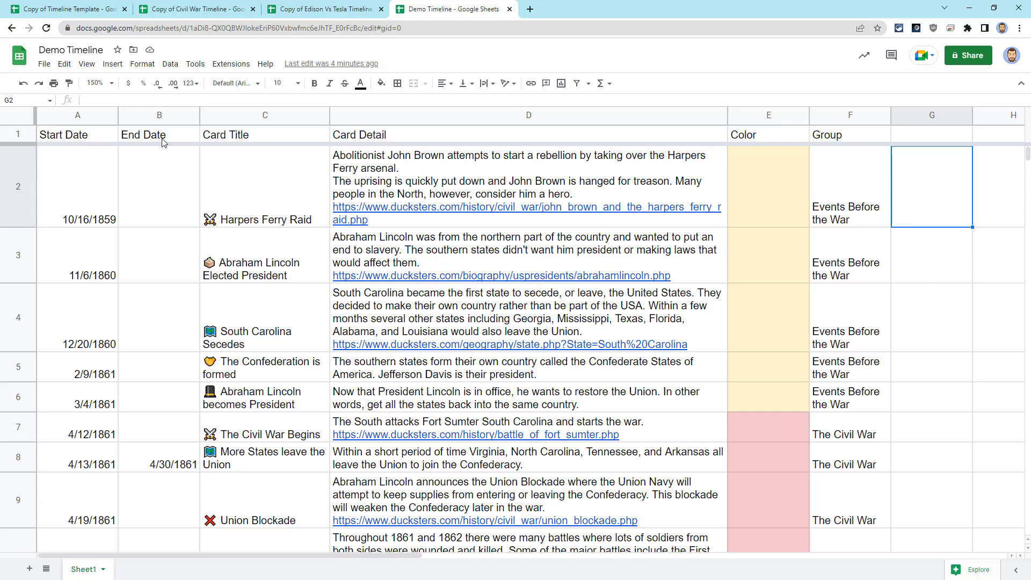
mouse_move(187, 209)
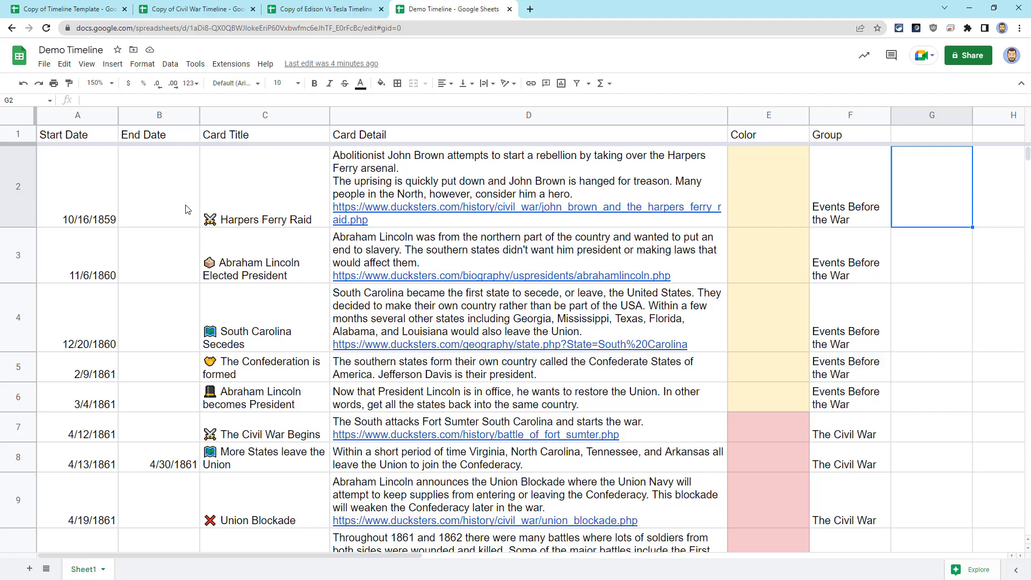
mouse_move(78, 137)
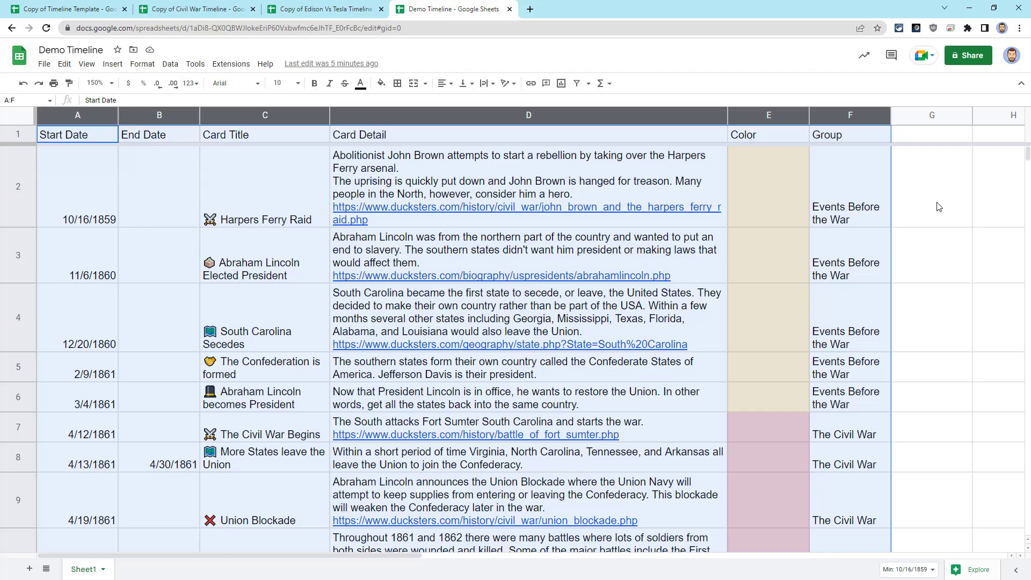
click(194, 8)
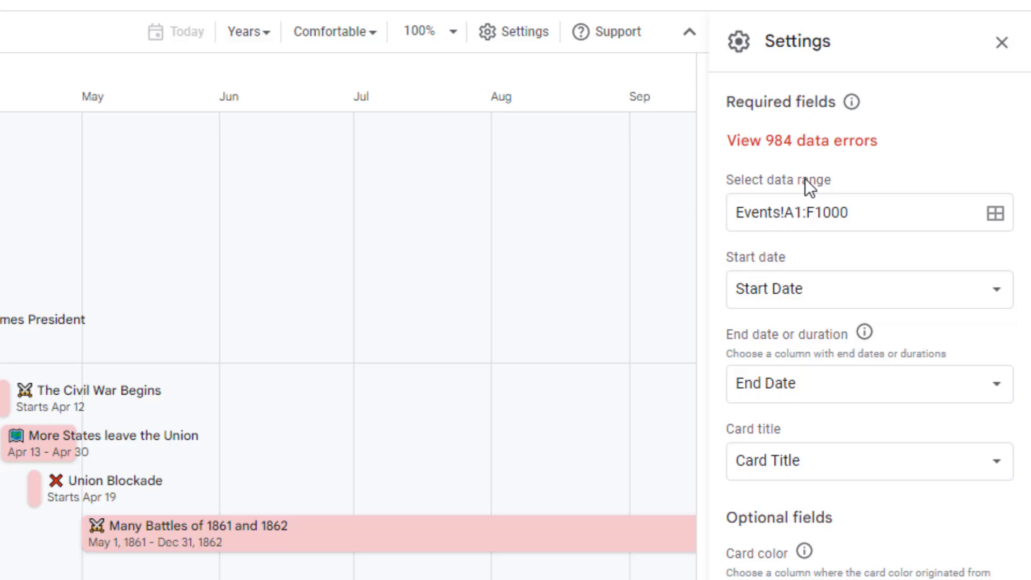
mouse_move(929, 147)
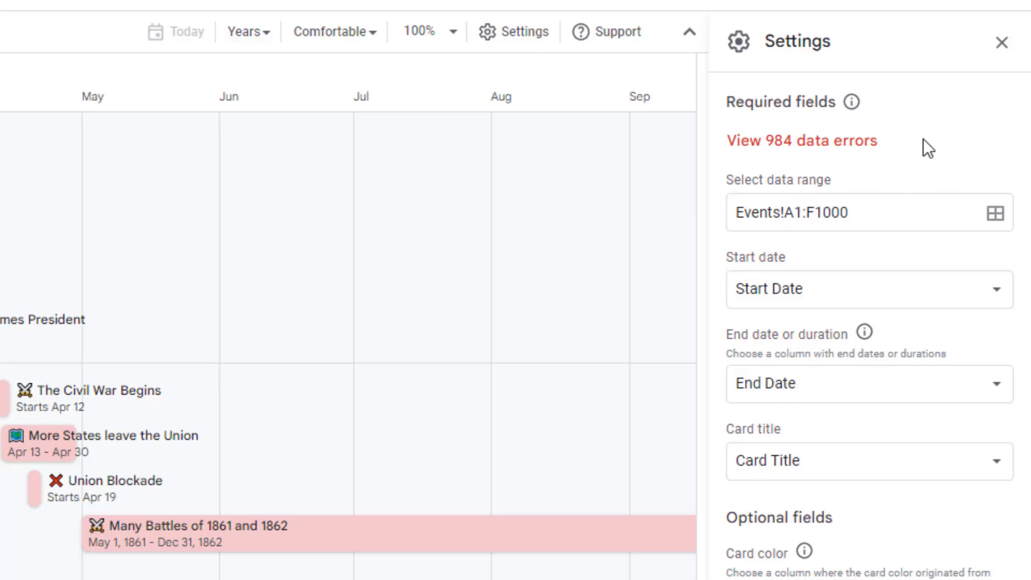
mouse_move(920, 146)
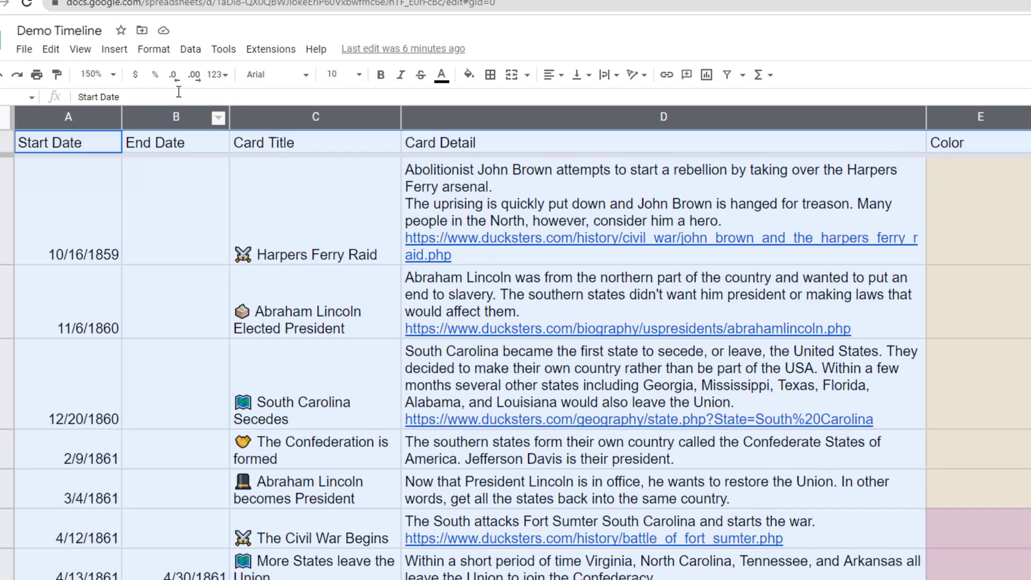
Insert a timeline and confirm the Sheet1 A:F data range.
click(114, 49)
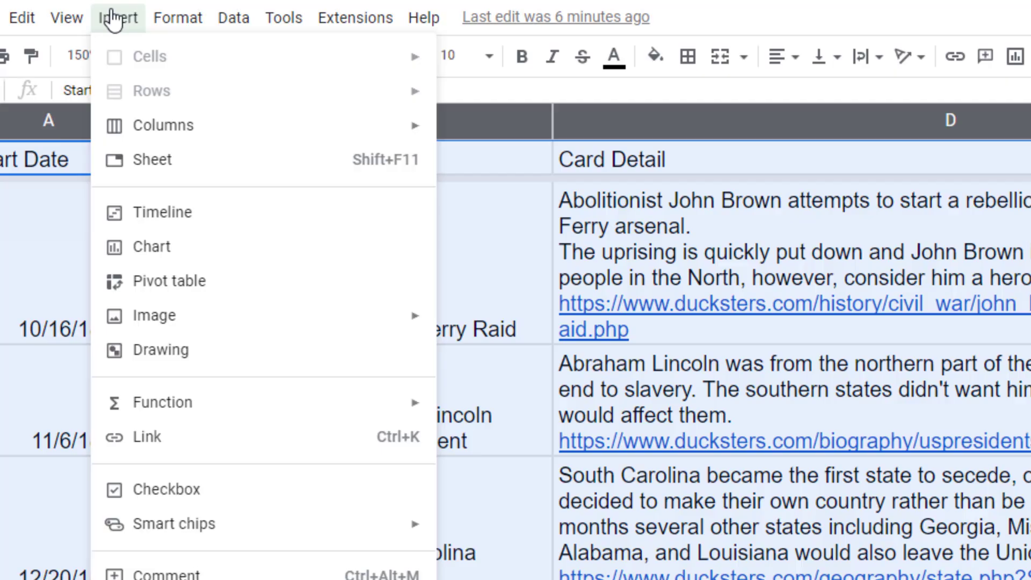
mouse_move(228, 203)
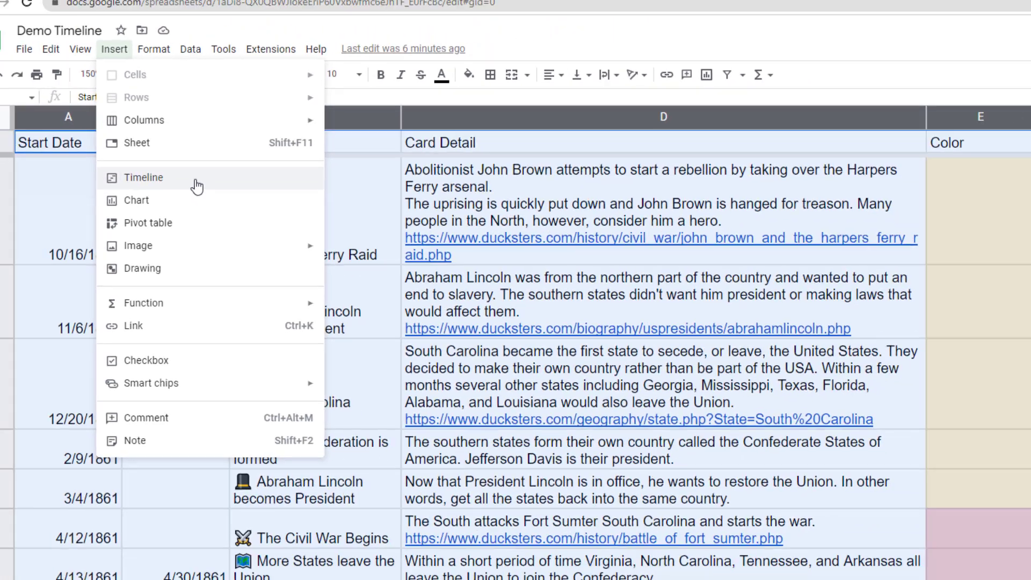
click(143, 177)
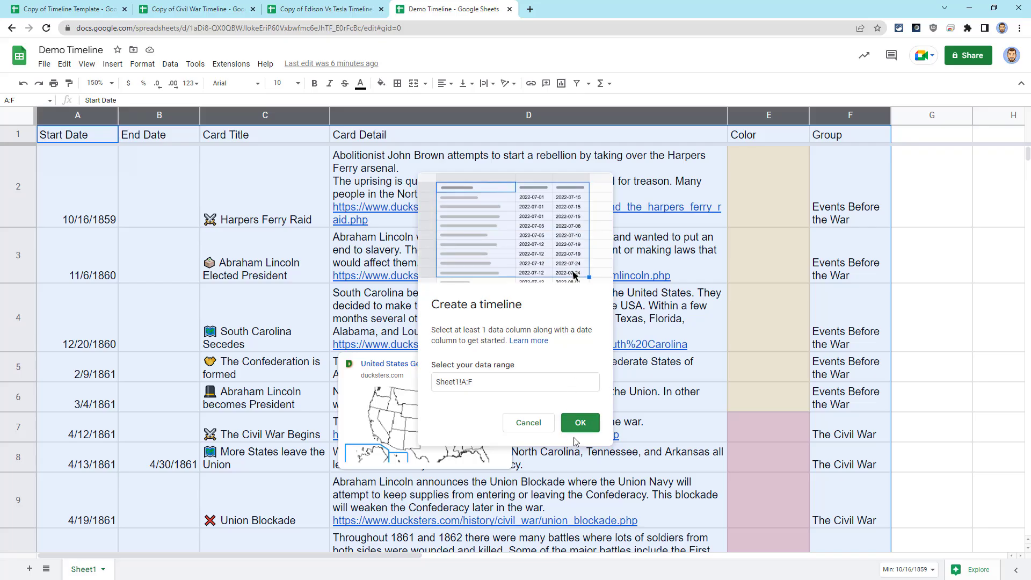
click(579, 422)
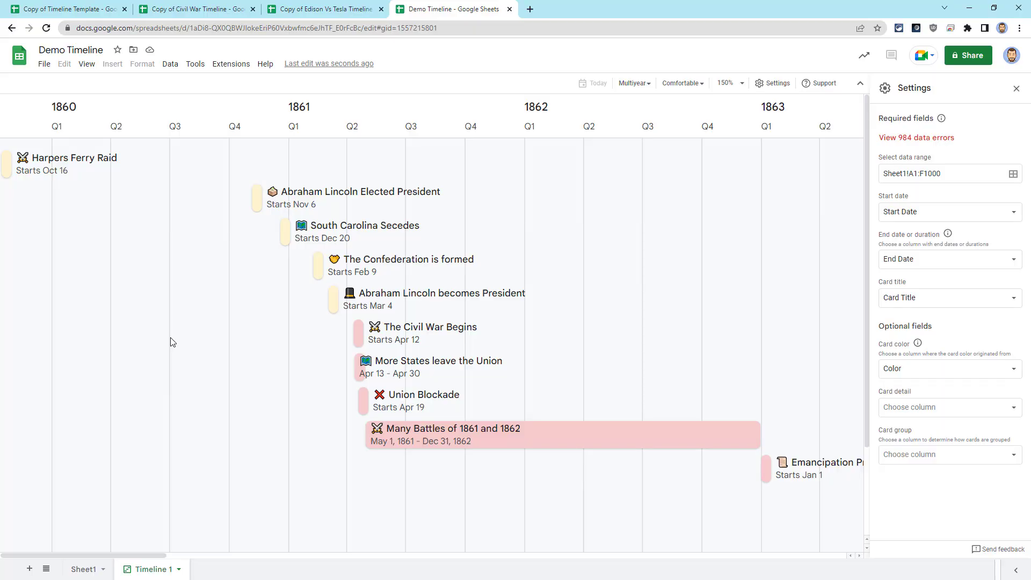
Close the timeline Settings panel and scroll across the 1860–1865 cards.
click(1020, 87)
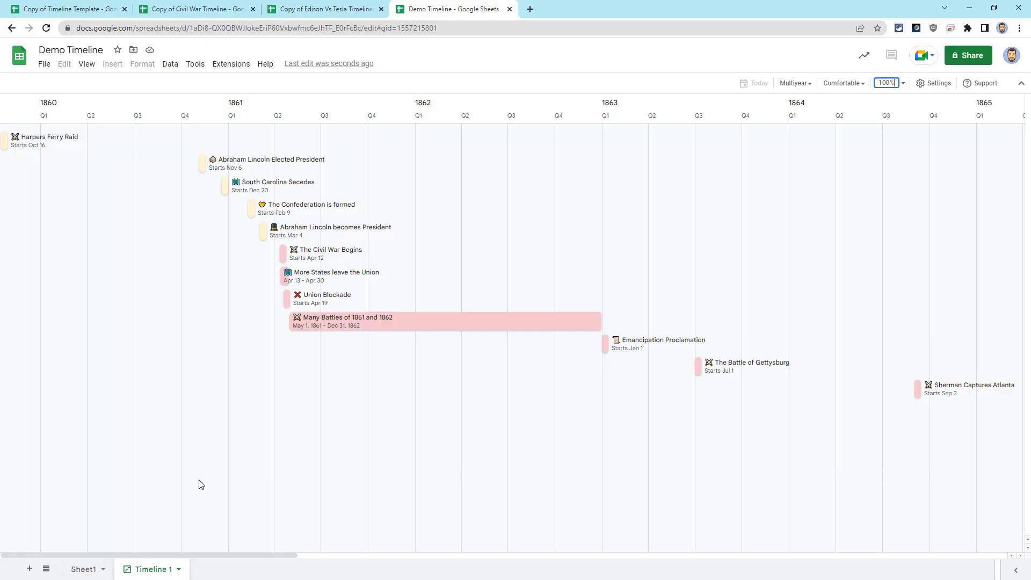
mouse_move(145, 511)
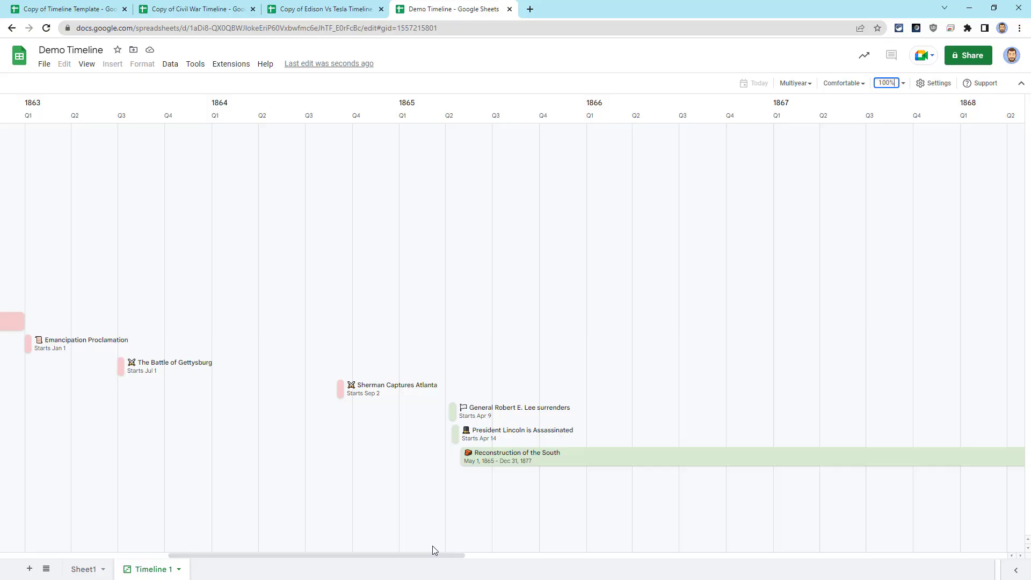
scroll(left, 3)
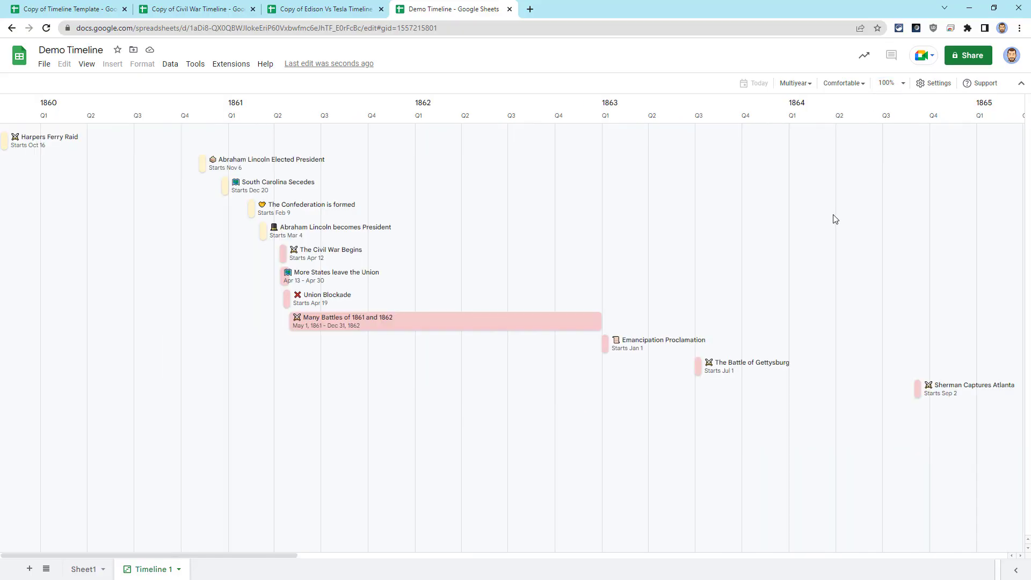
mouse_move(857, 228)
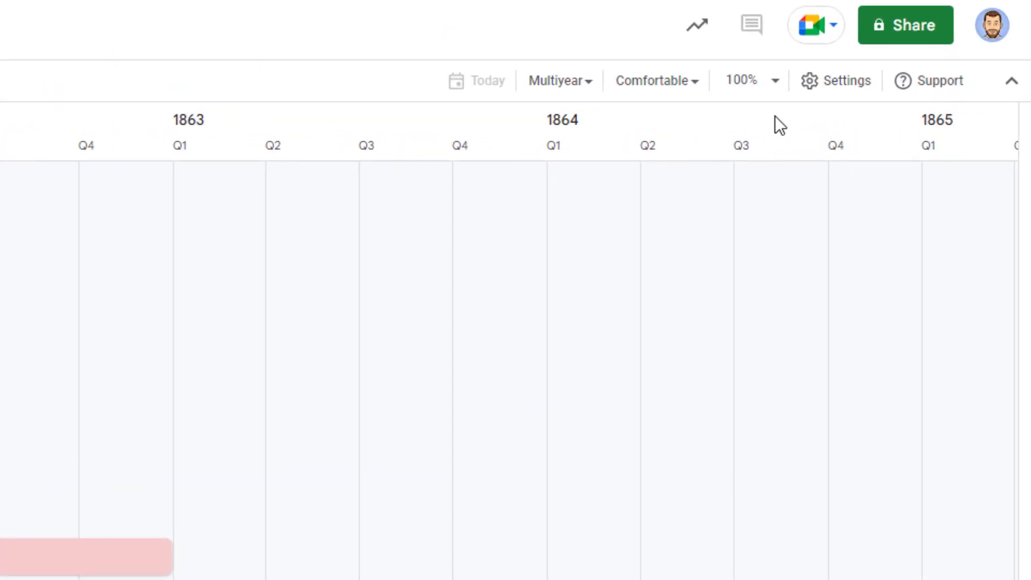
mouse_move(696, 144)
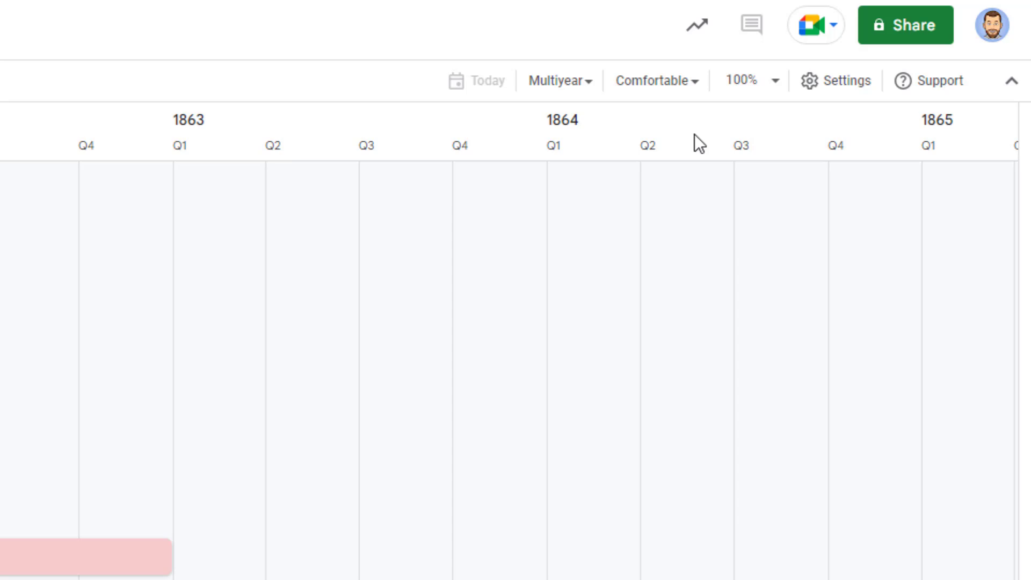
Enlarge the timeline cards to 200%, then reopen the zoom options to adjust.
click(751, 80)
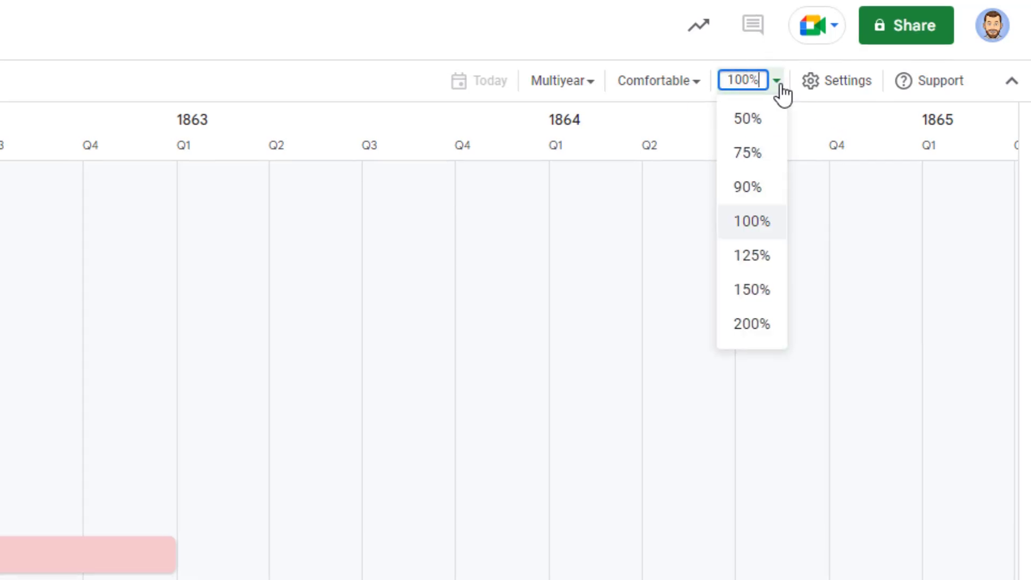
click(747, 118)
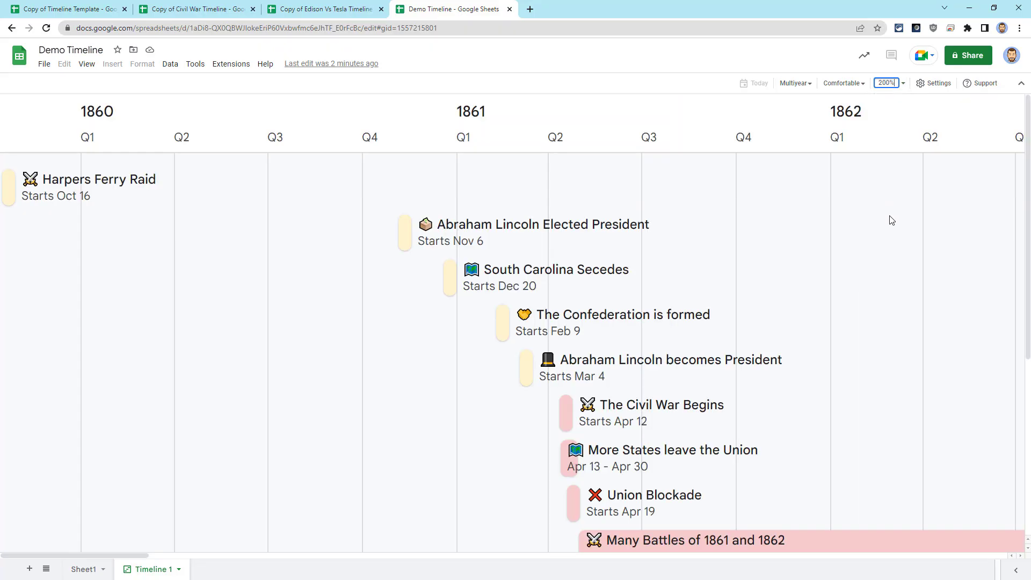
click(886, 83)
text(150)
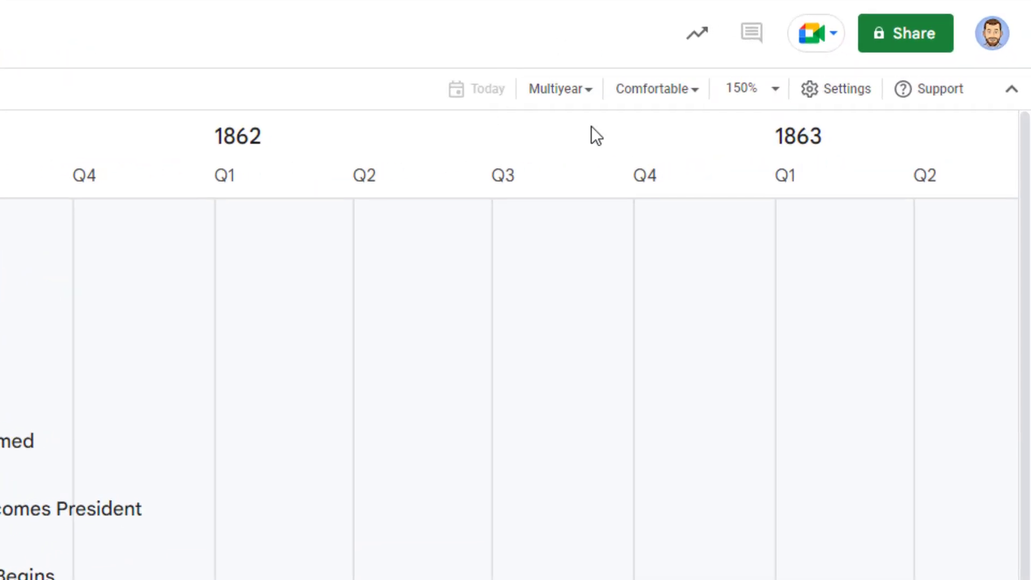
mouse_move(557, 153)
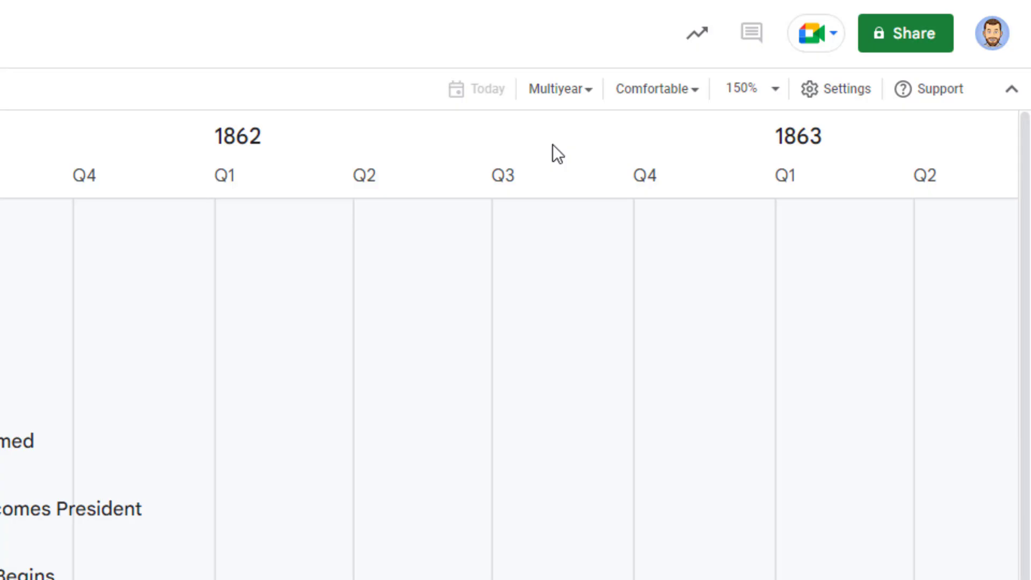
Try the Day, Week and Year time scales, then settle on Multiyear.
click(556, 88)
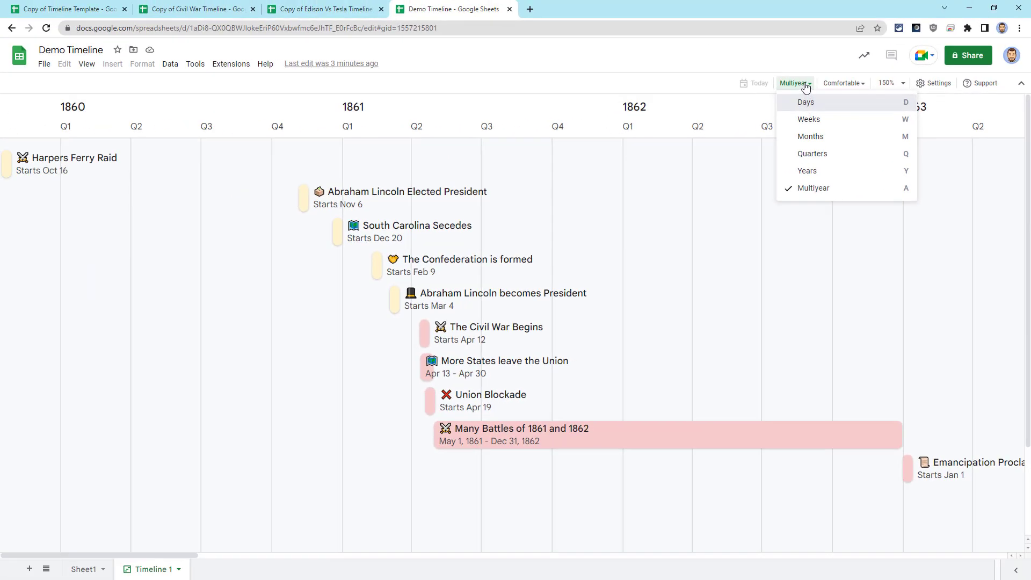
click(805, 102)
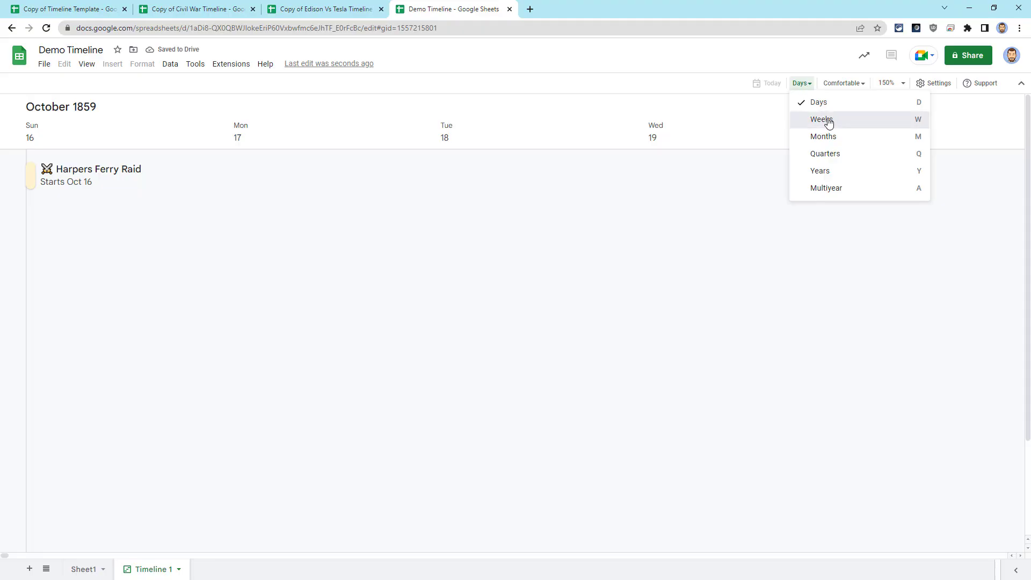
click(821, 120)
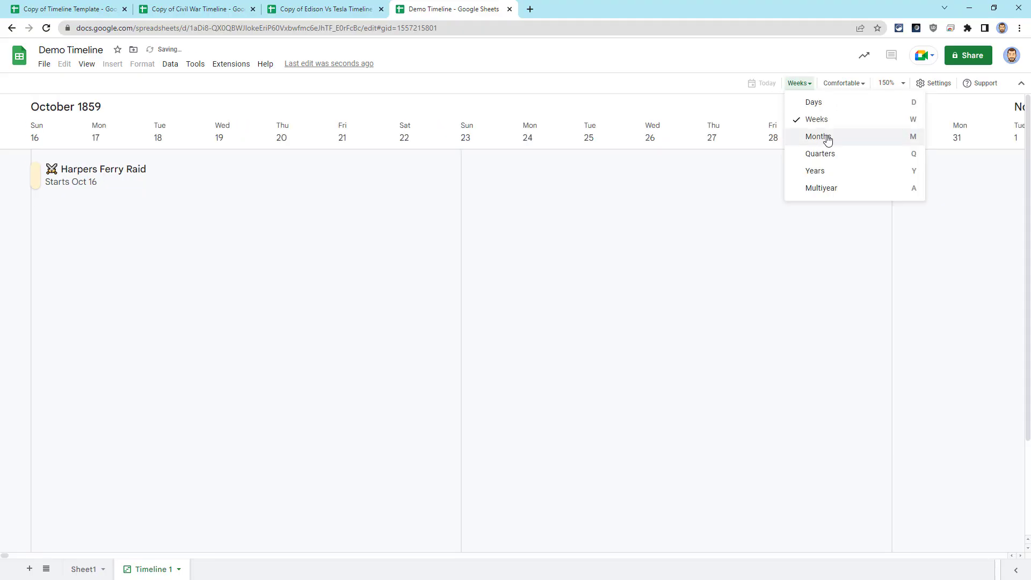
click(817, 136)
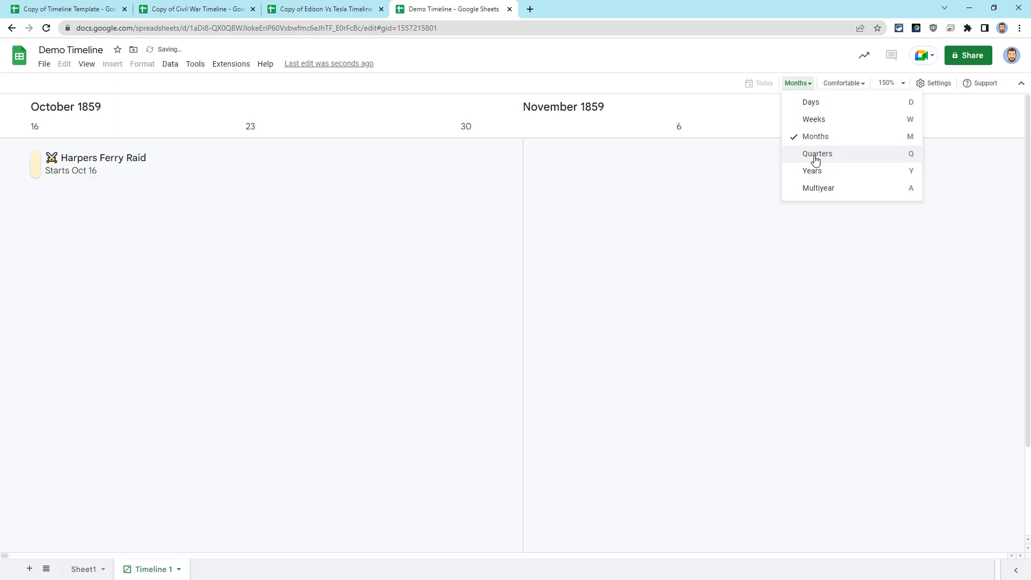
click(817, 153)
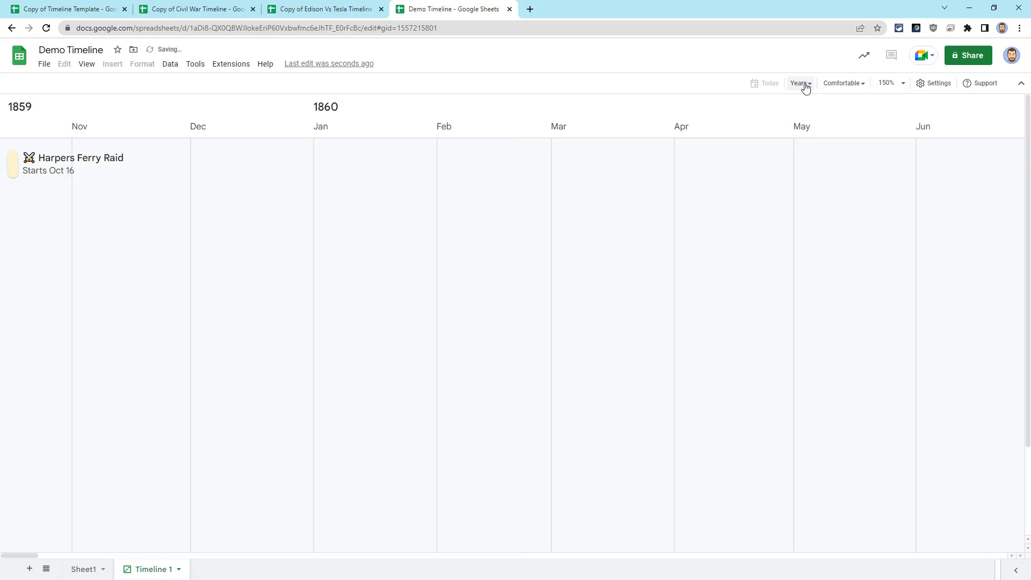
click(800, 83)
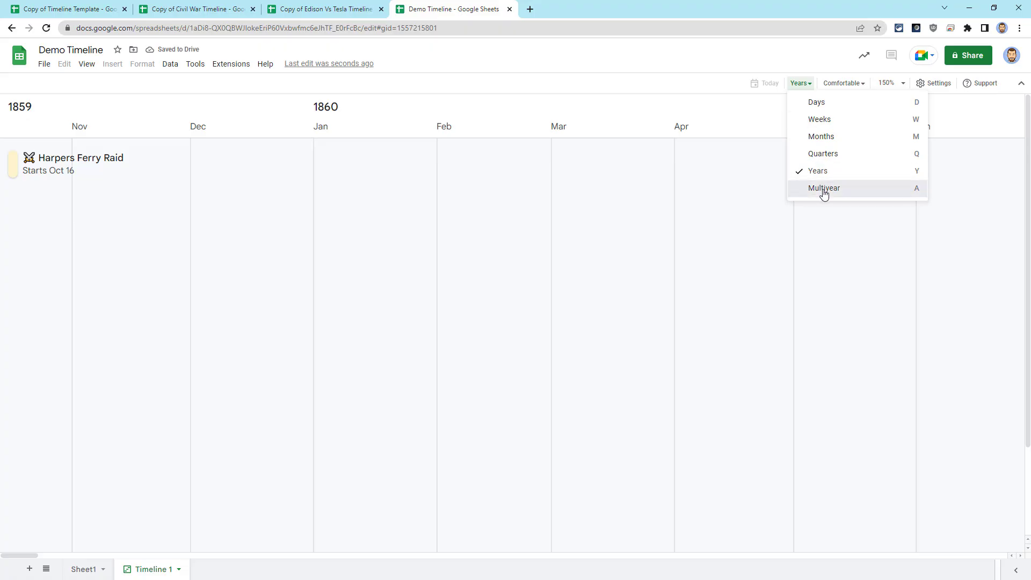
click(823, 188)
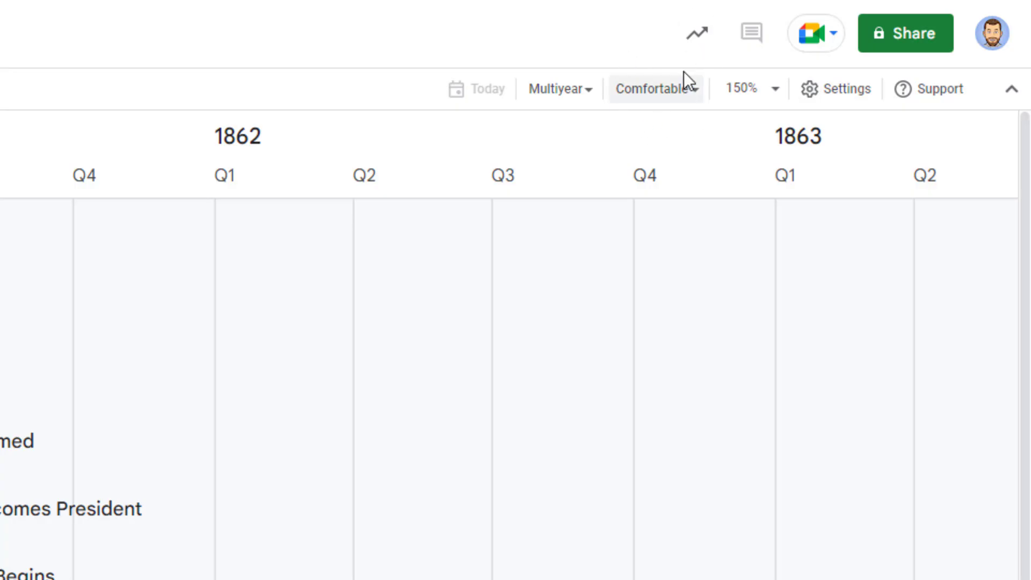
click(654, 89)
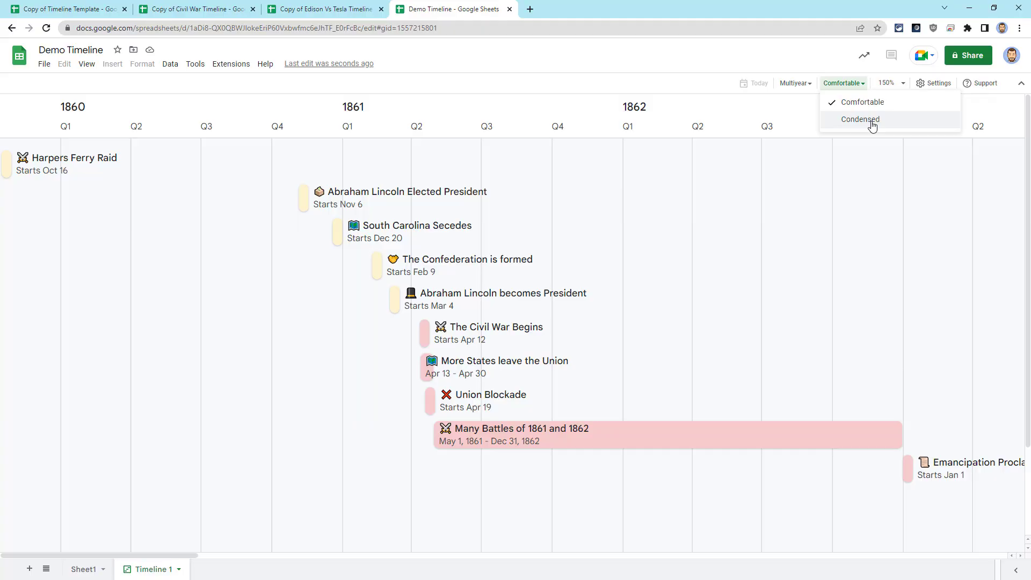
click(862, 102)
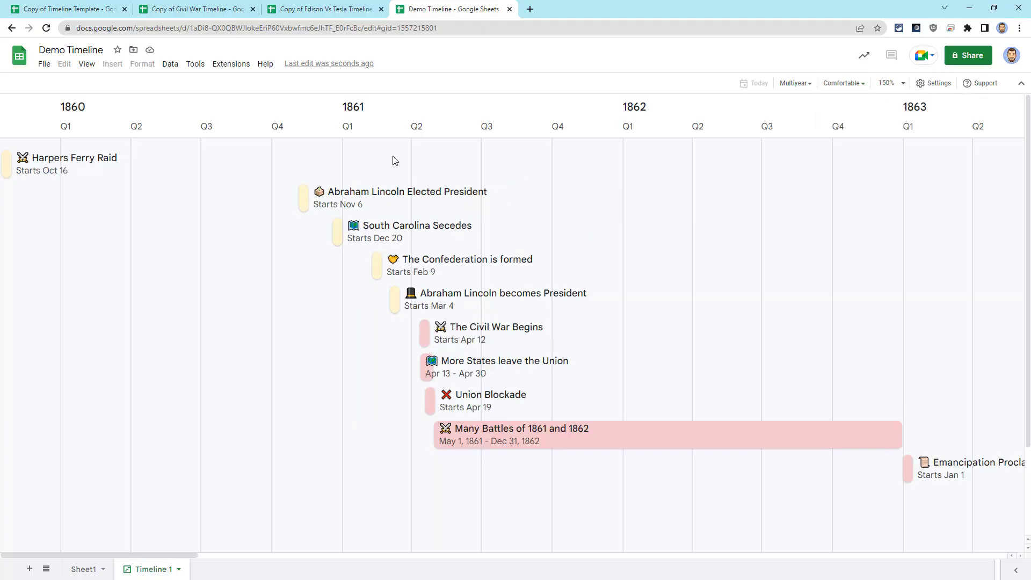
mouse_move(341, 188)
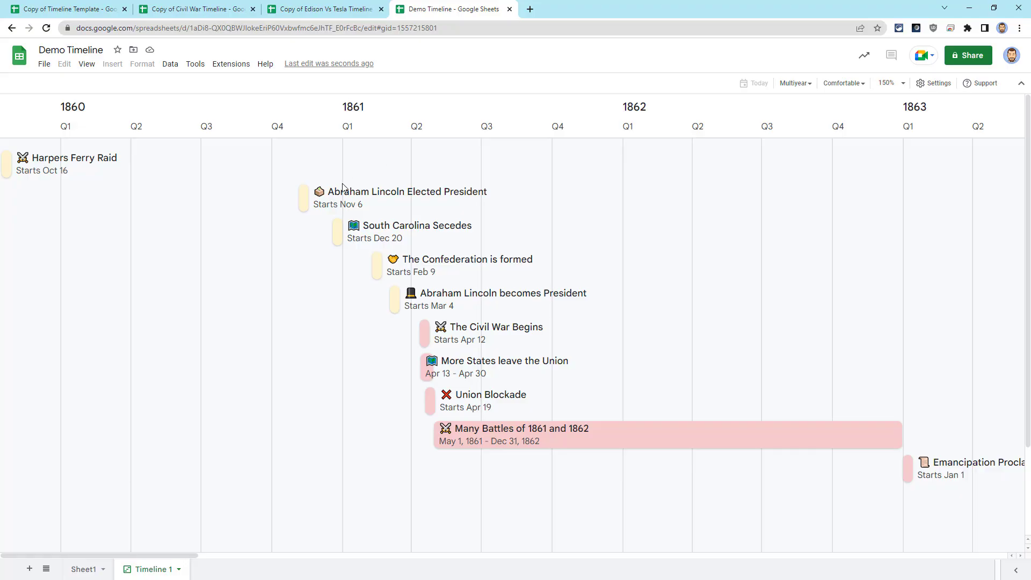
Open the Abraham Lincoln Elected President card's details and scroll the timeline right.
click(407, 191)
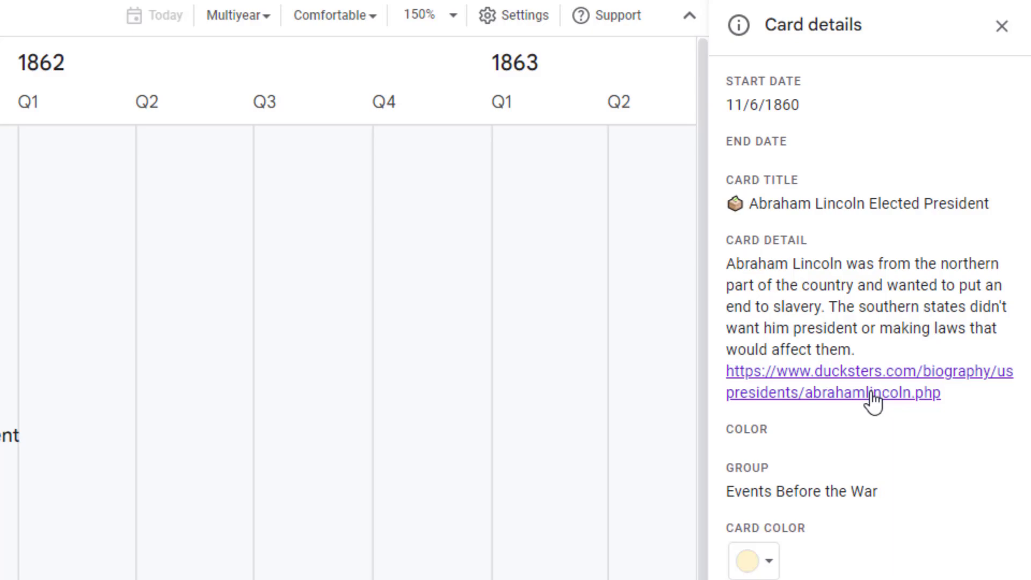
mouse_move(878, 303)
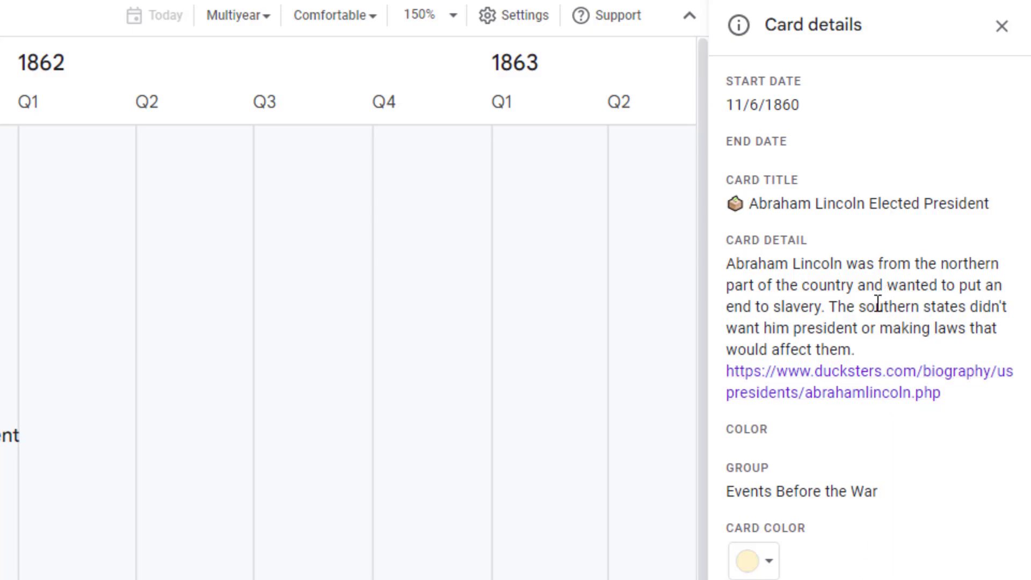
mouse_move(887, 206)
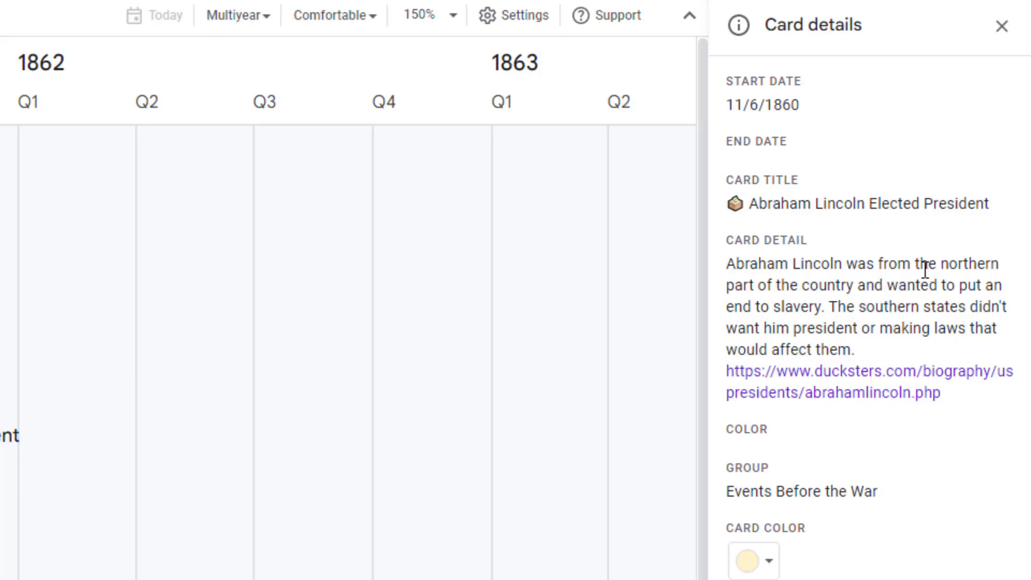
mouse_move(926, 269)
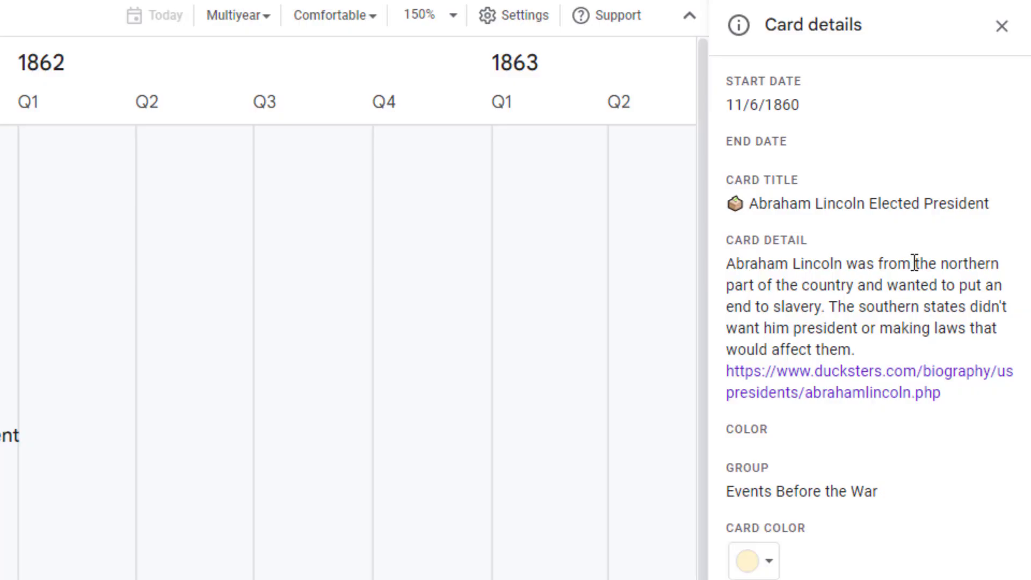
mouse_move(920, 264)
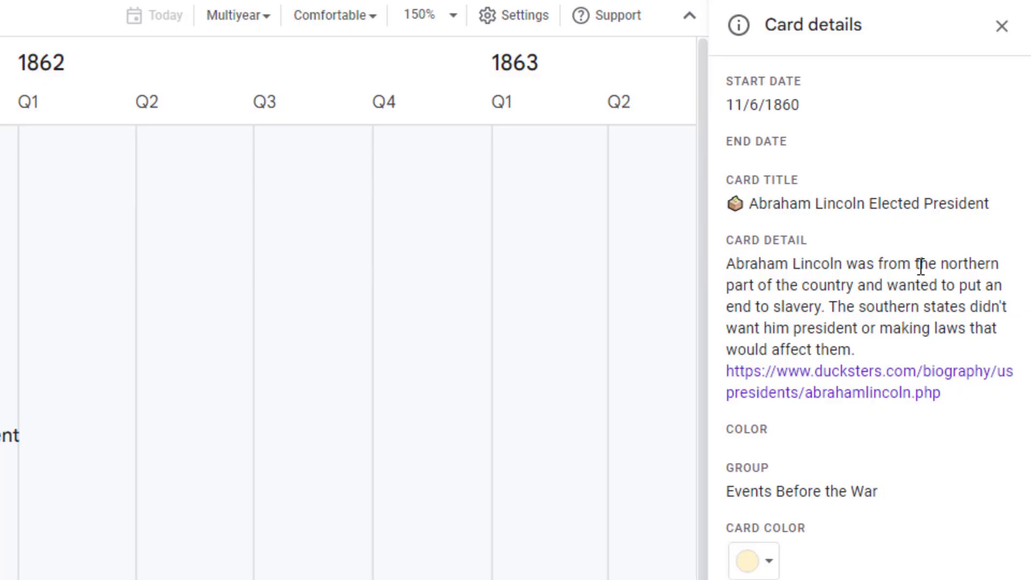
mouse_move(927, 503)
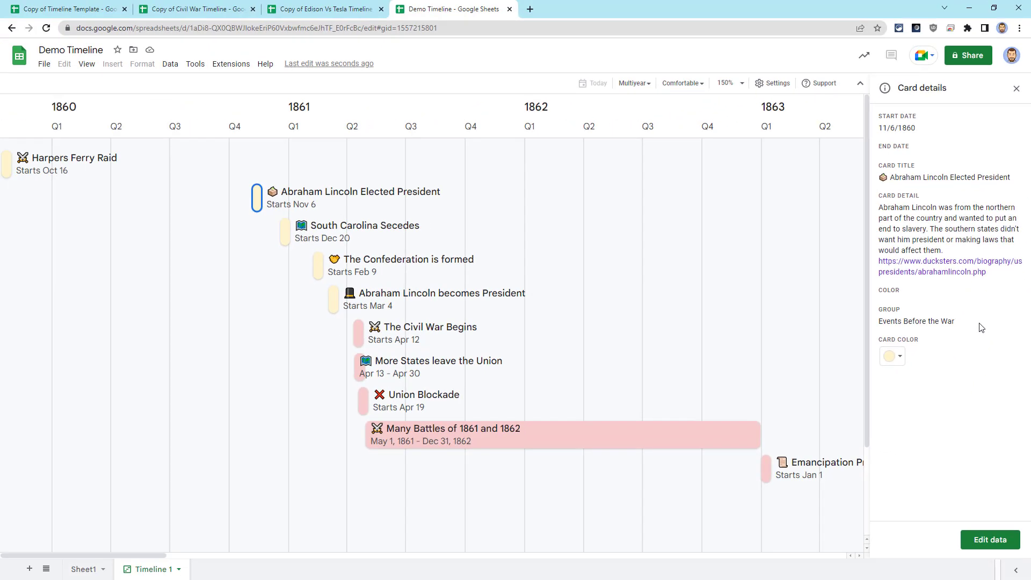
scroll(right, 3)
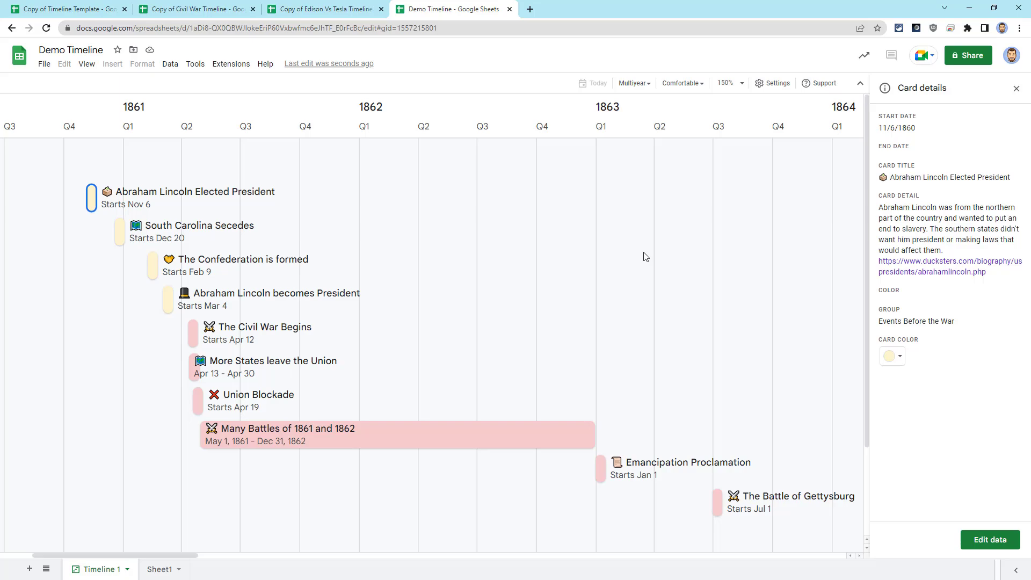
mouse_move(683, 276)
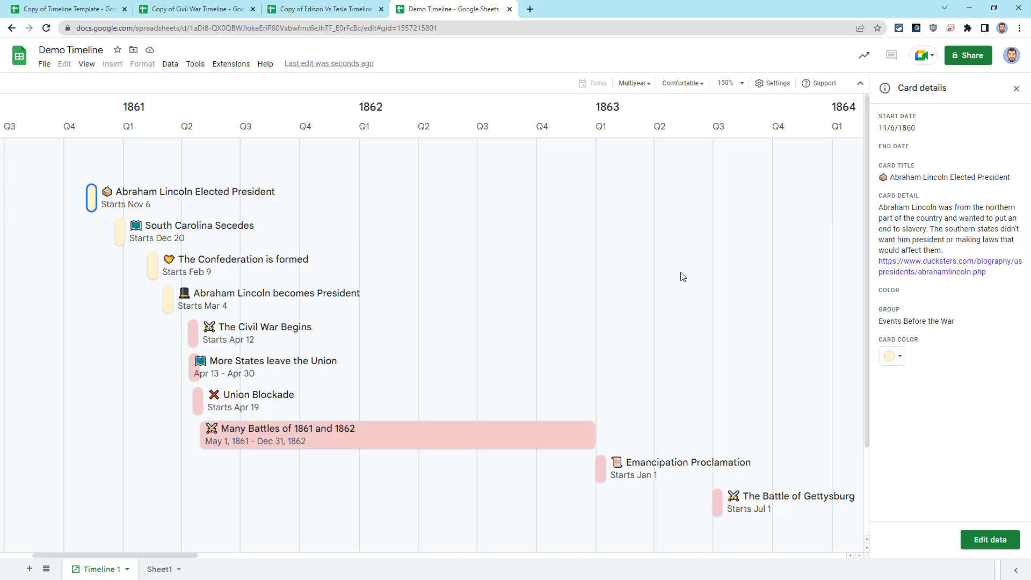
mouse_move(967, 56)
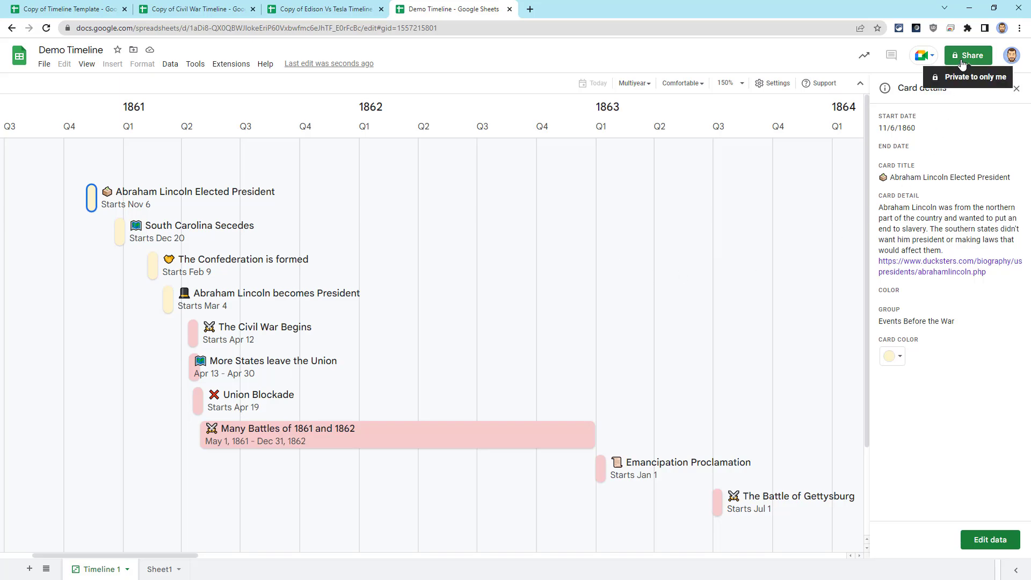
Share Demo Timeline as Viewer for anyone with the link, and copy the link.
click(967, 56)
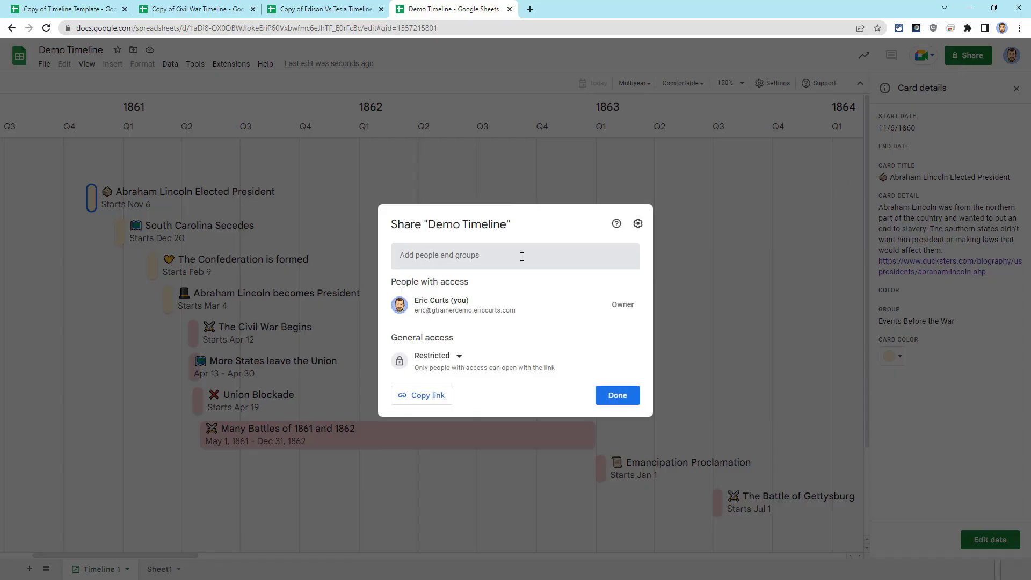
click(515, 255)
text(Eric Curts)
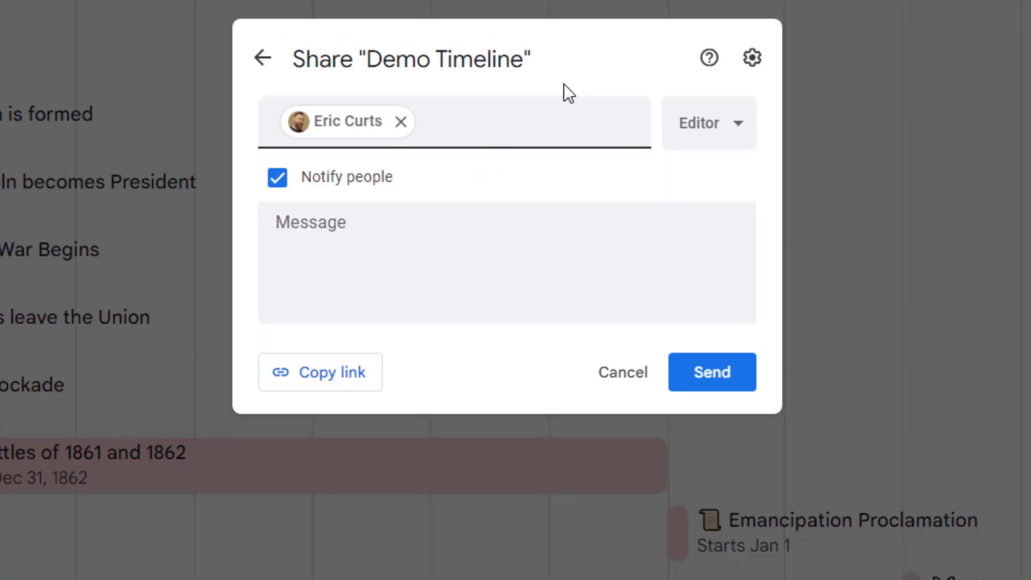
mouse_move(723, 129)
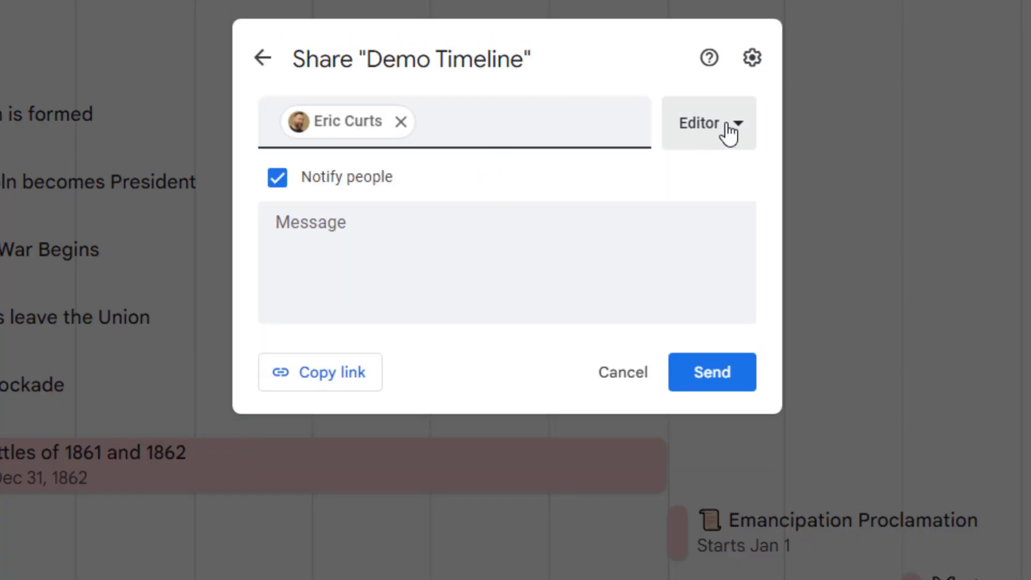
click(709, 123)
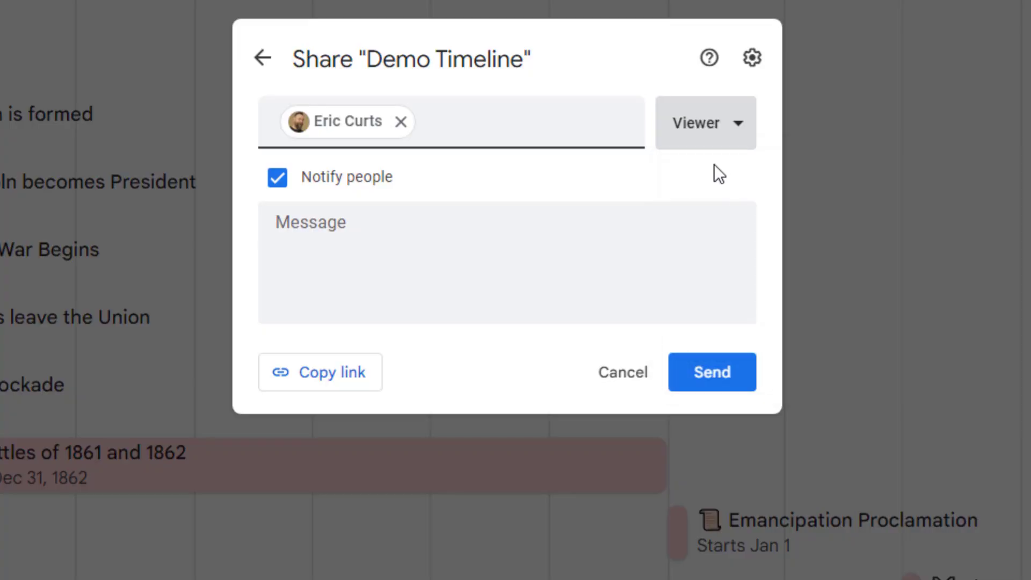
click(262, 58)
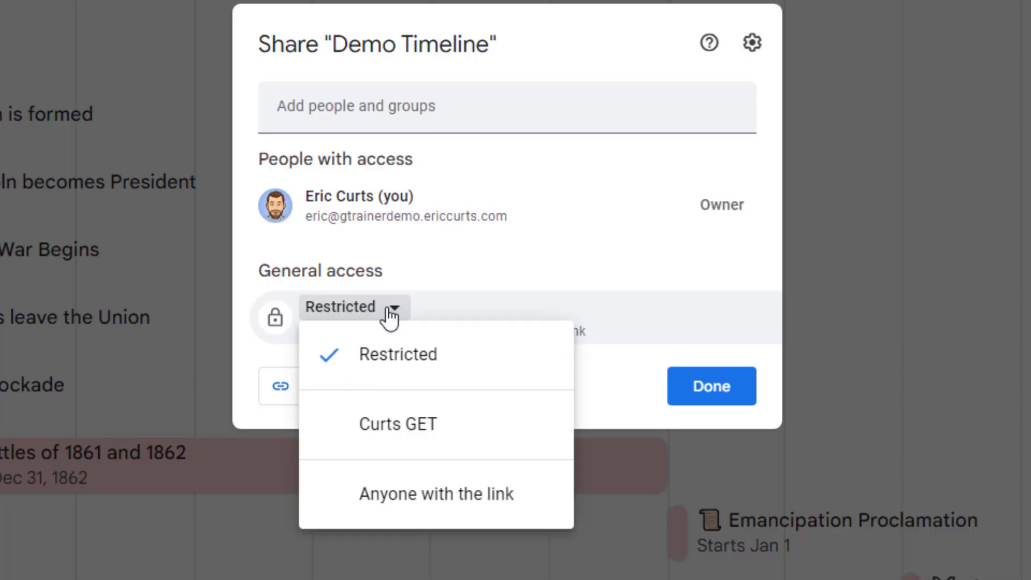
mouse_move(407, 514)
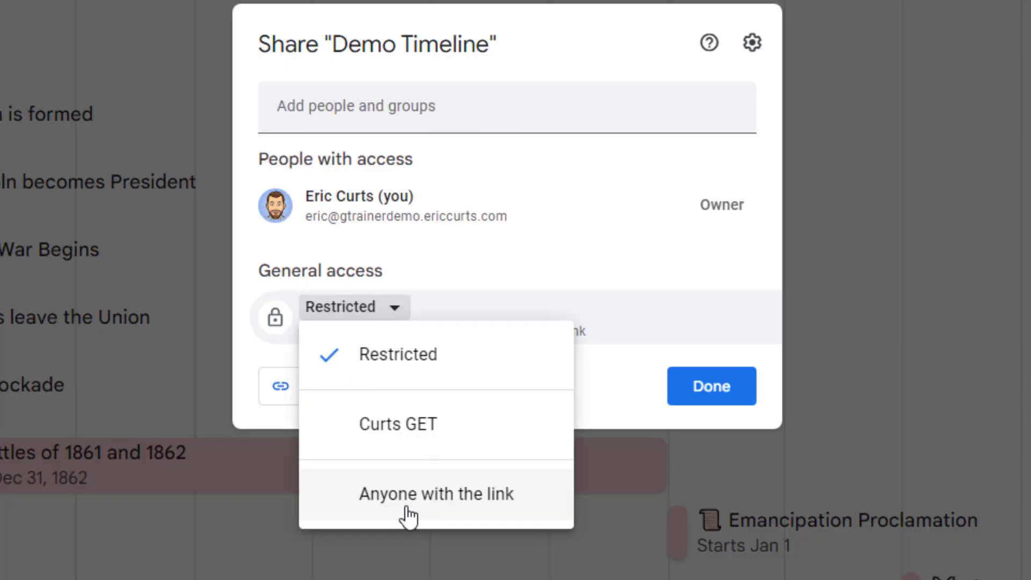
click(436, 494)
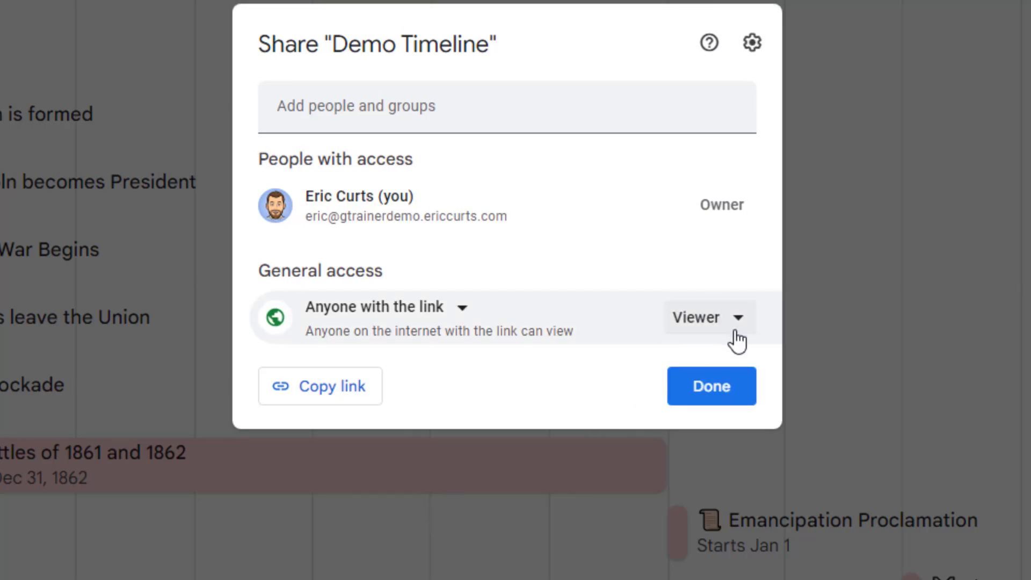
mouse_move(739, 339)
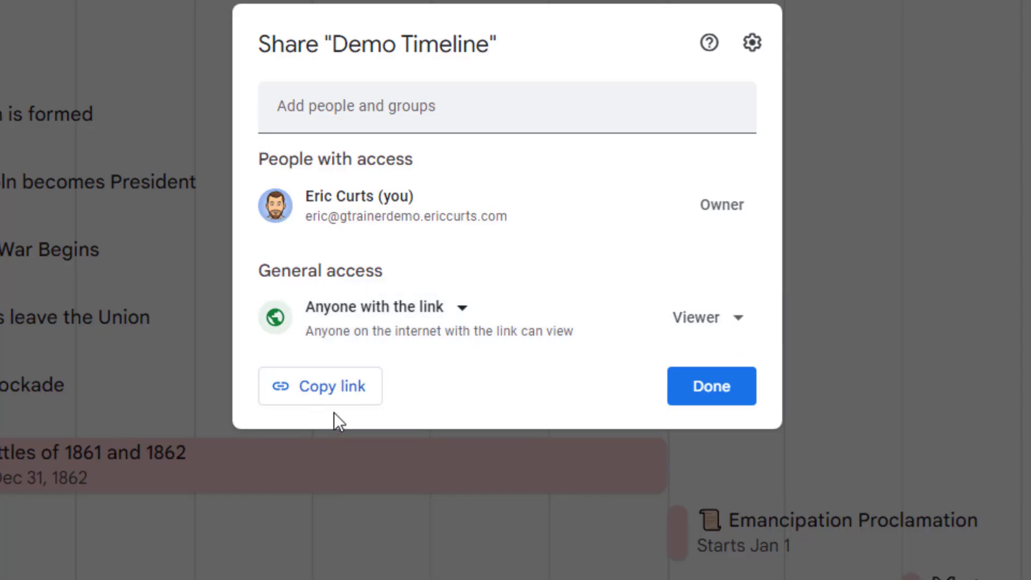
click(320, 386)
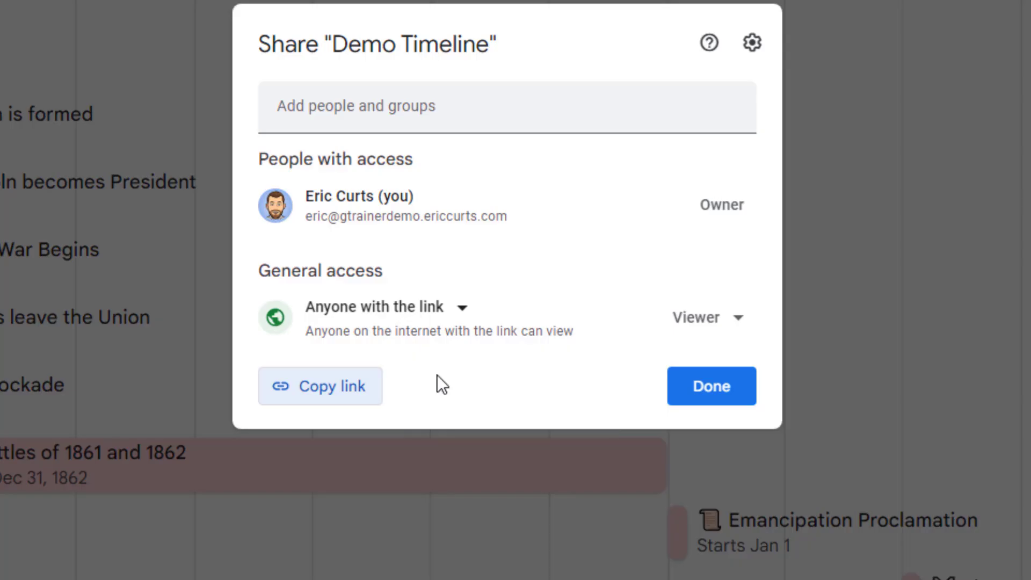
click(711, 386)
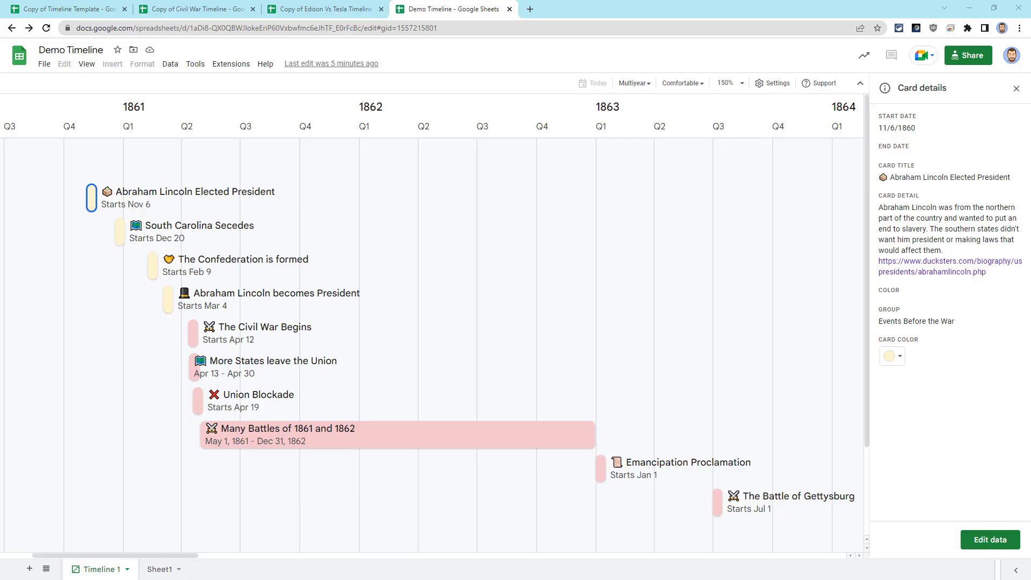